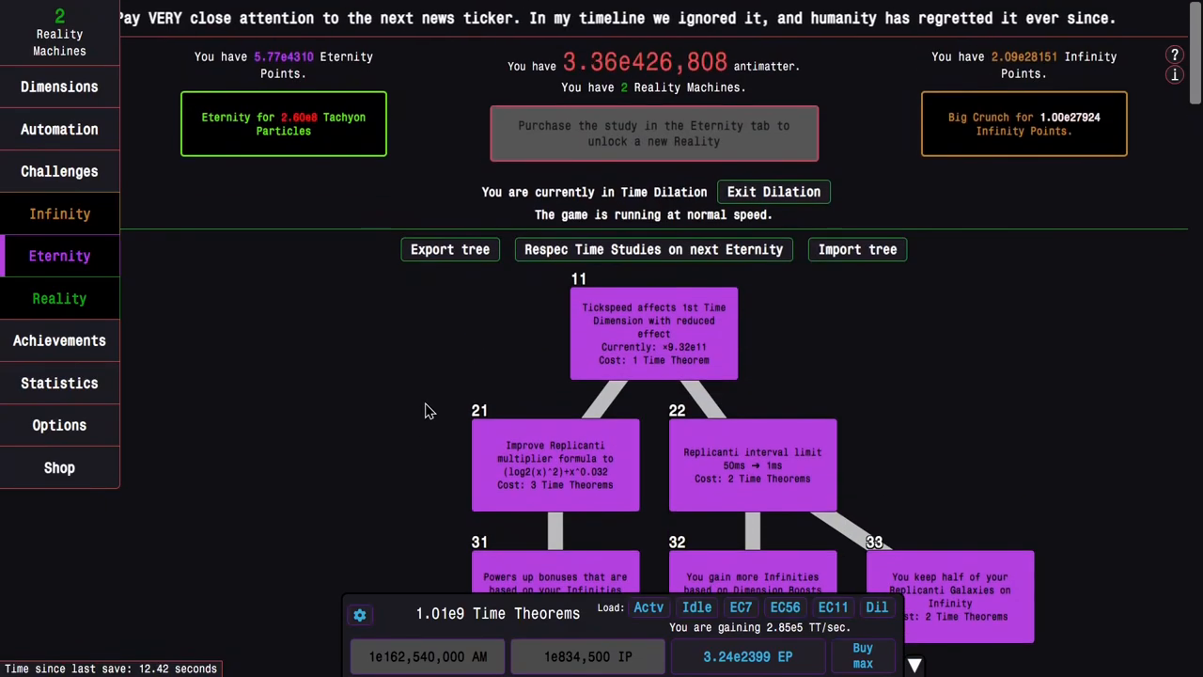
- Scroll down to the glyph inventory grid on the Reality screen
{"action": "scroll", "scroll_direction": "down", "scroll_amount": 3}
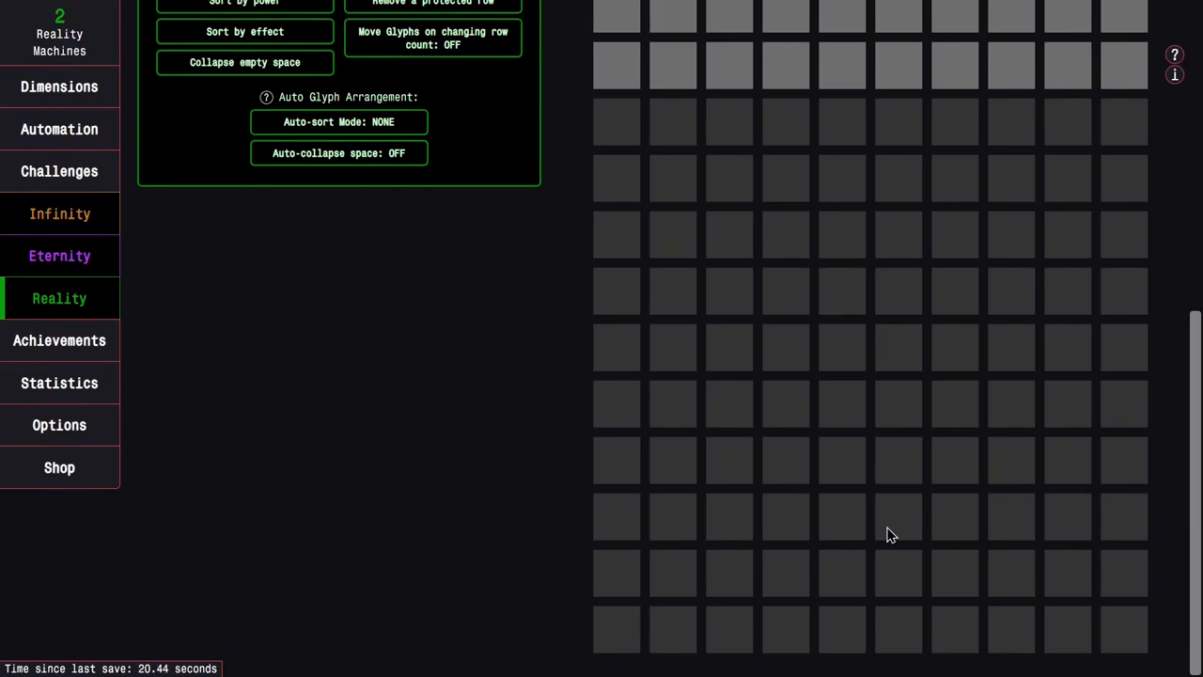
{"action": "mouse_move", "coordinate": [752, 553]}
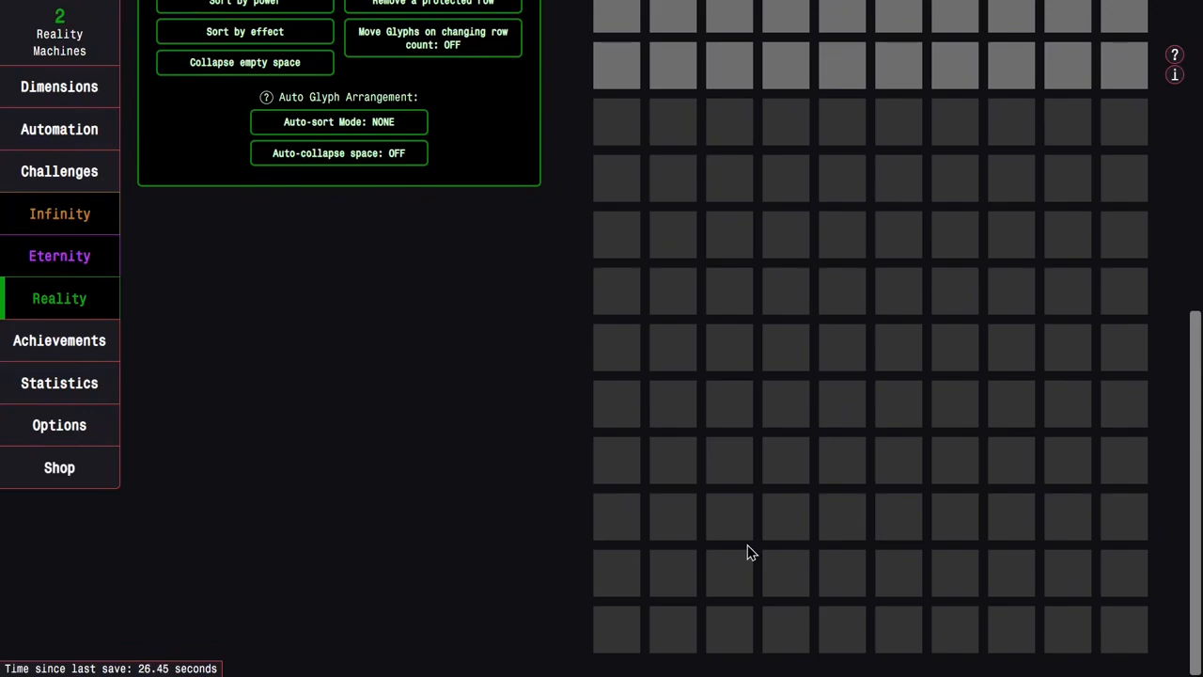
{"action": "mouse_move", "coordinate": [748, 547]}
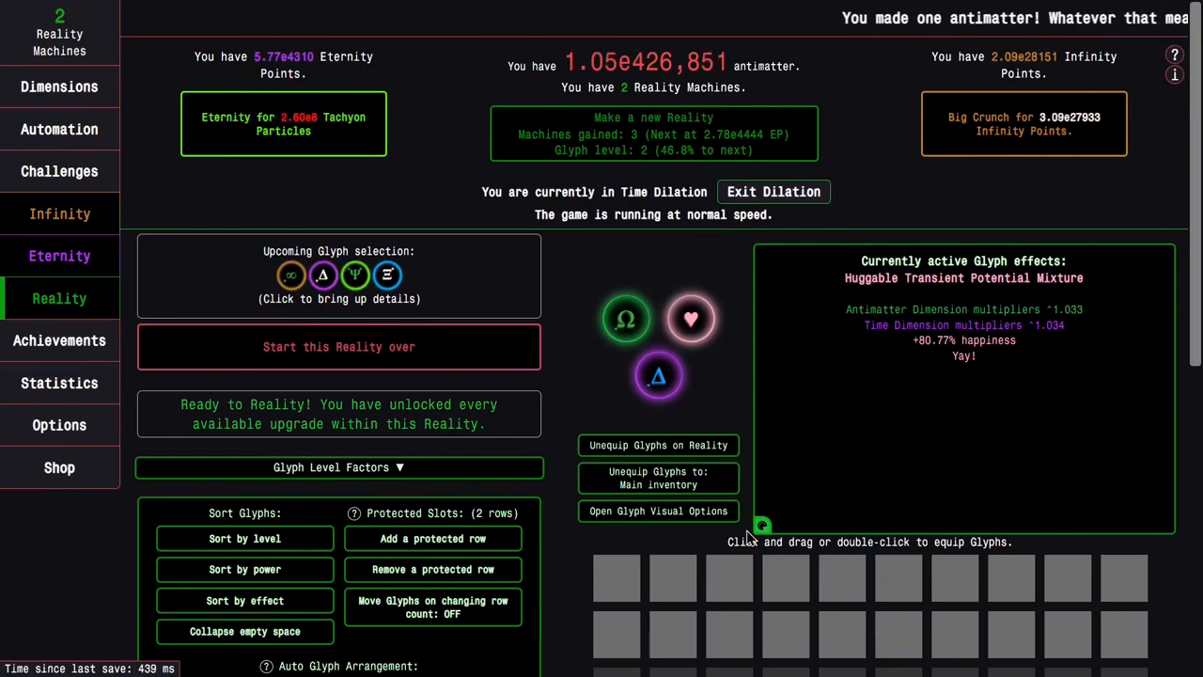
{"action": "mouse_move", "coordinate": [810, 346]}
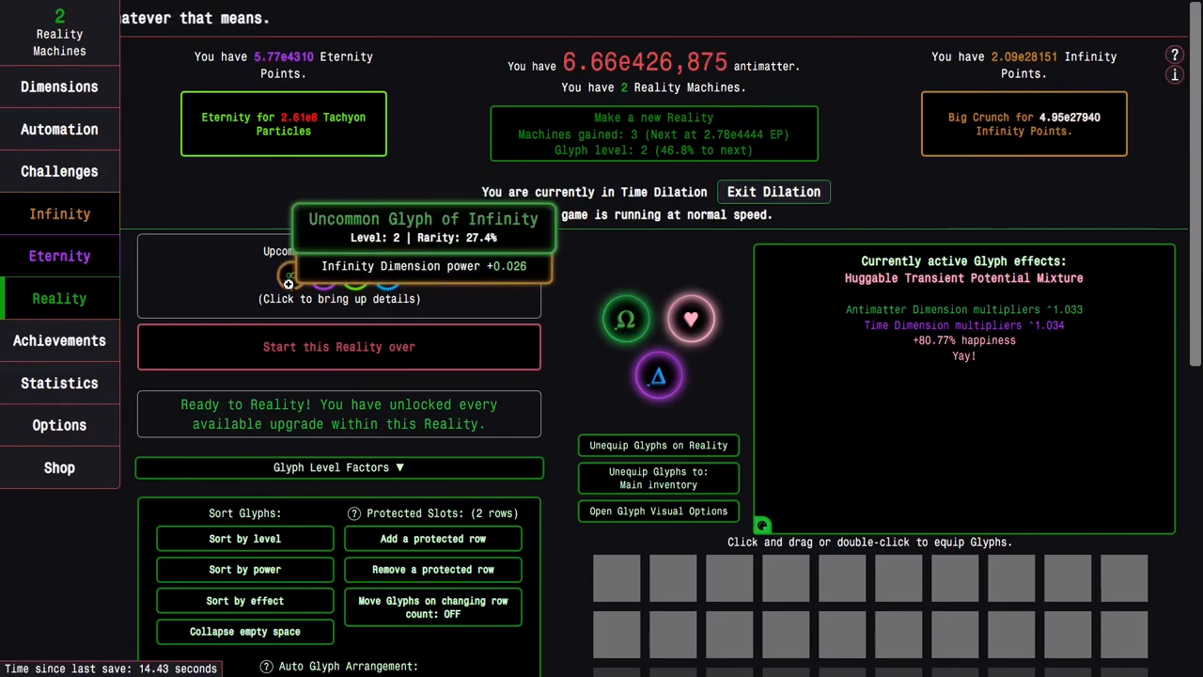
- Show the Potential Glyphs details with the four level-2 options
{"action": "left_click", "coordinate": [286, 279]}
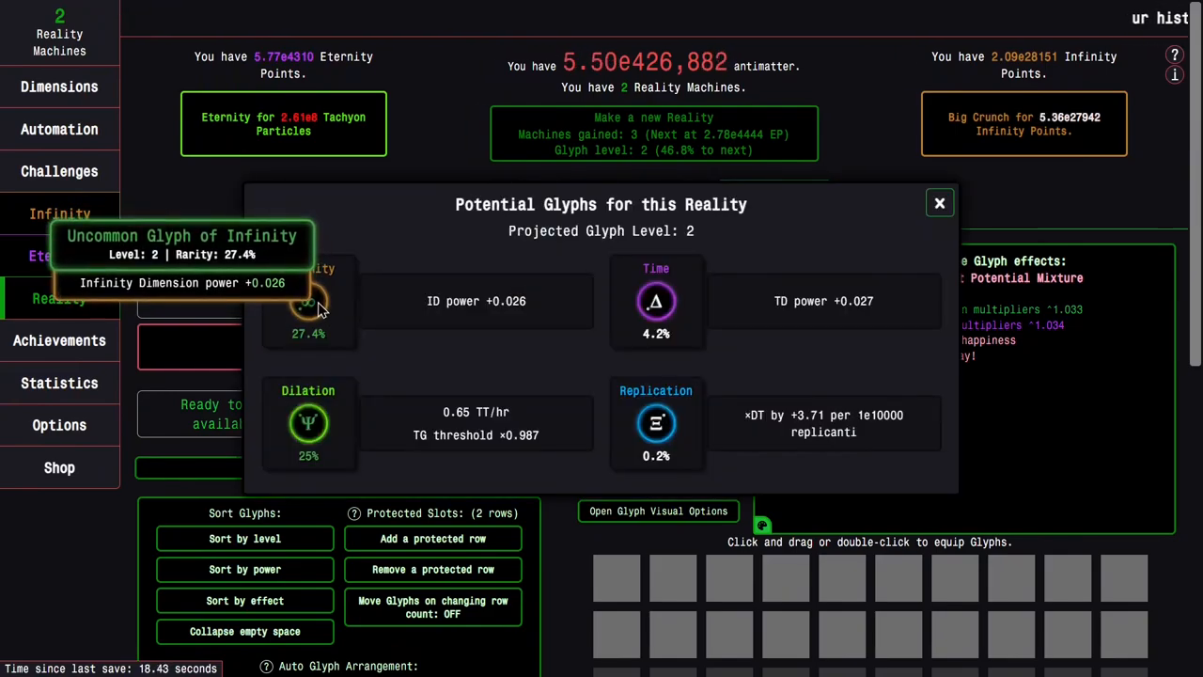
{"action": "mouse_move", "coordinate": [630, 277]}
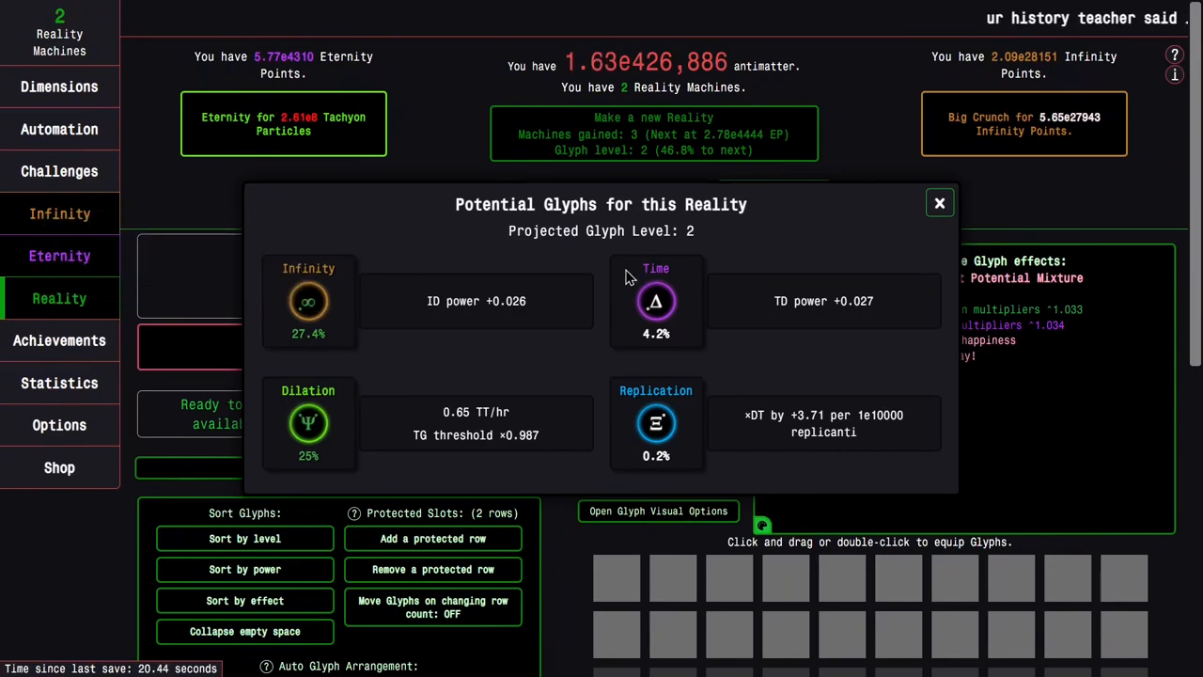
{"action": "mouse_move", "coordinate": [656, 301]}
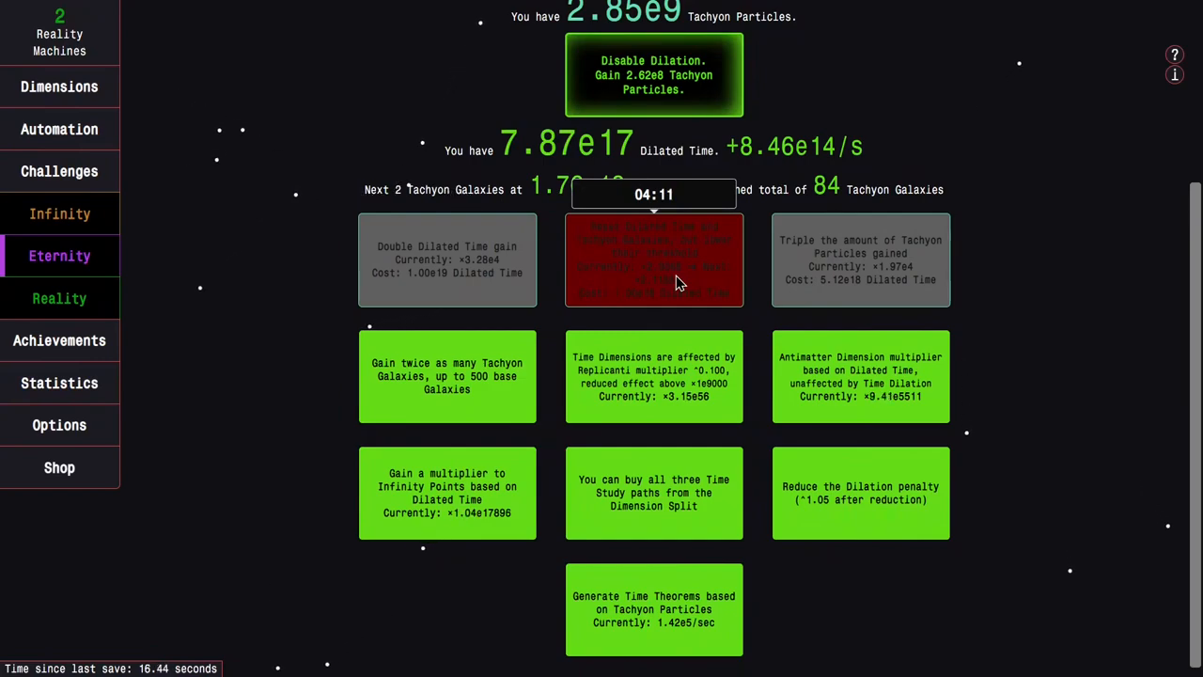
{"action": "mouse_move", "coordinate": [620, 286]}
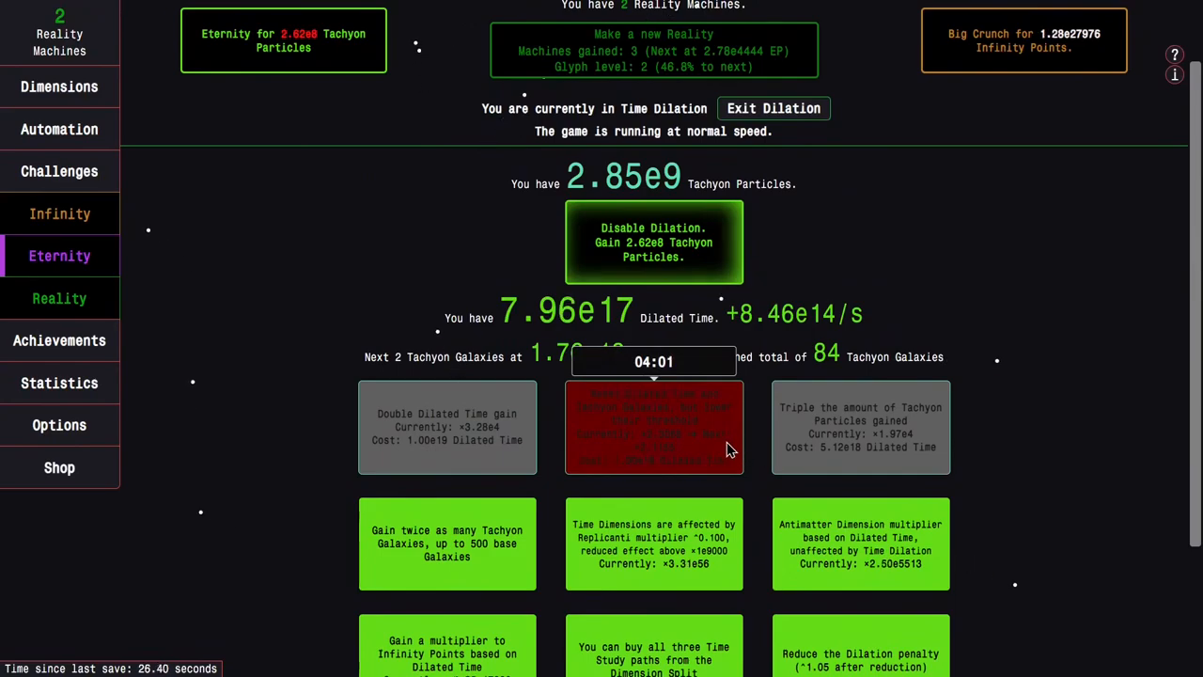
- Check the Achievements list, then return to the Reality glyph screen
{"action": "left_click", "coordinate": [61, 341]}
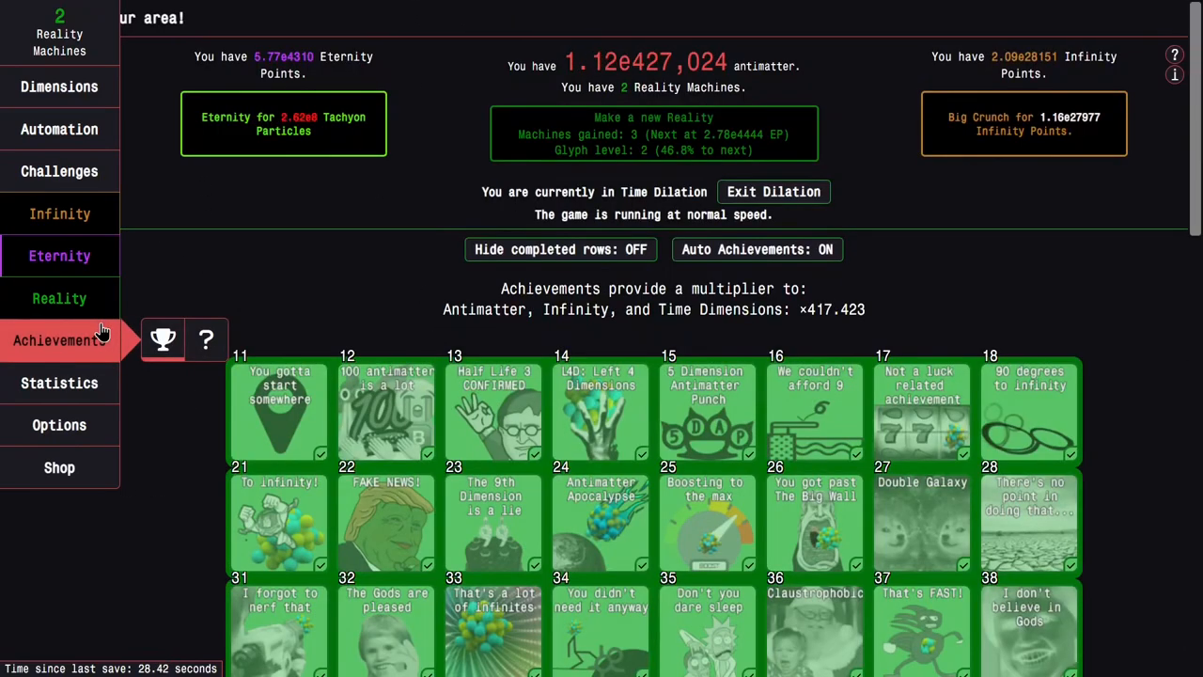
{"action": "left_click", "coordinate": [60, 297]}
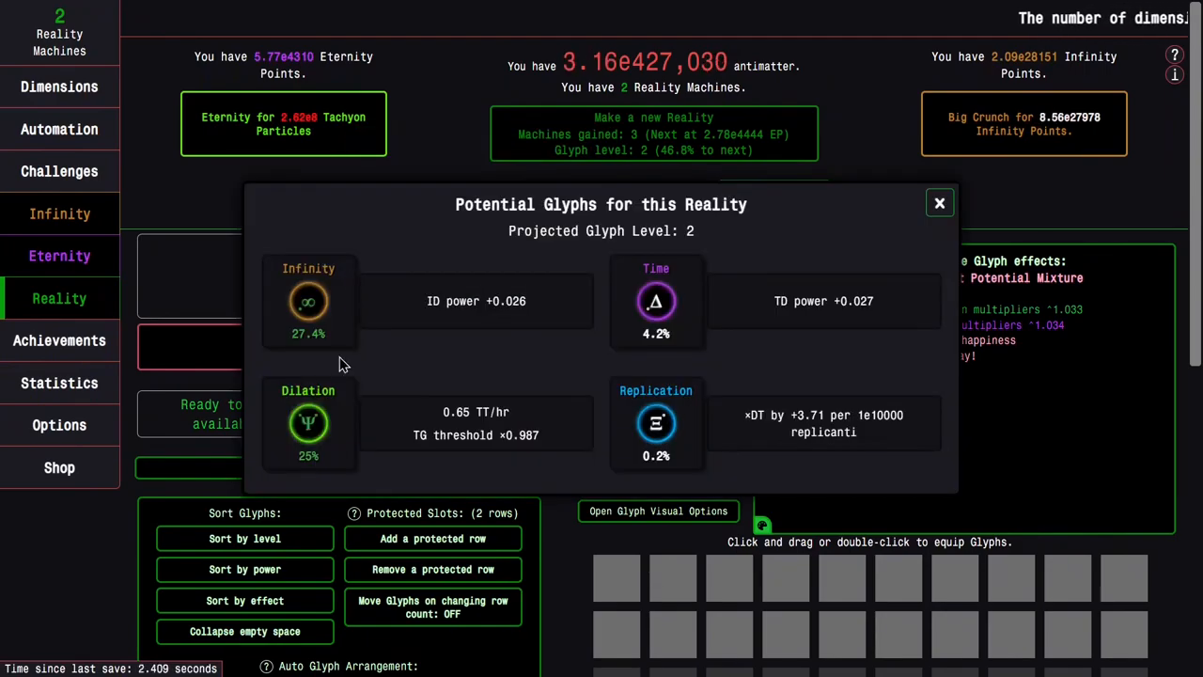
{"action": "mouse_move", "coordinate": [308, 301]}
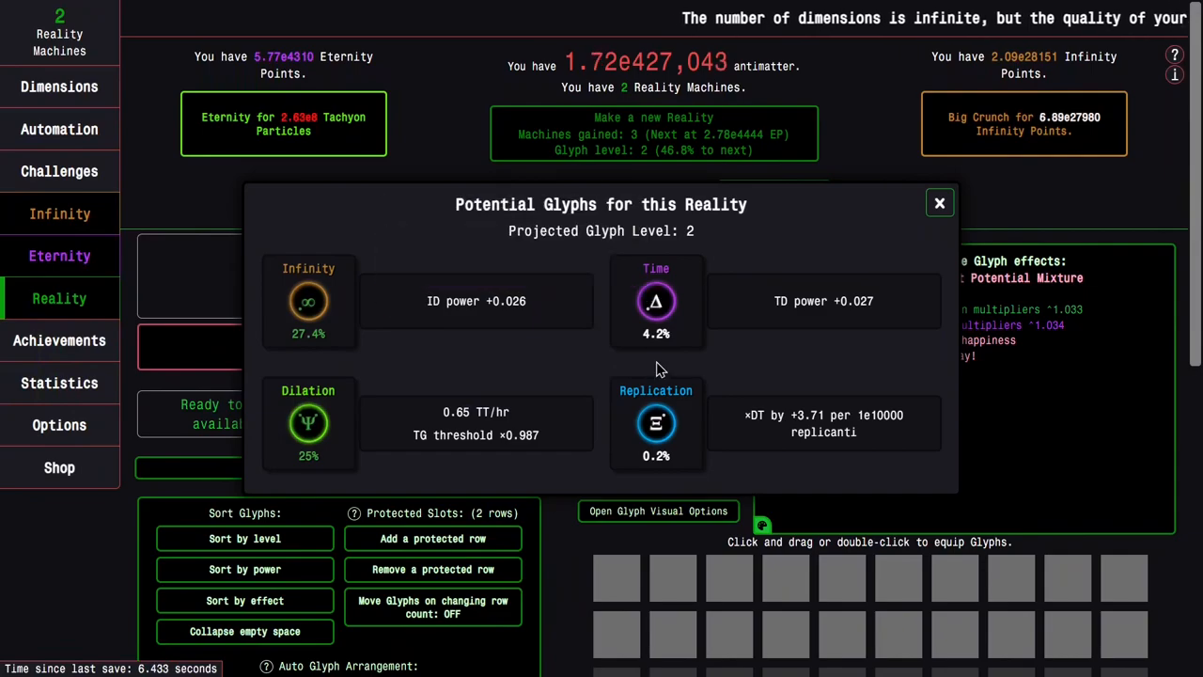
{"action": "mouse_move", "coordinate": [656, 423]}
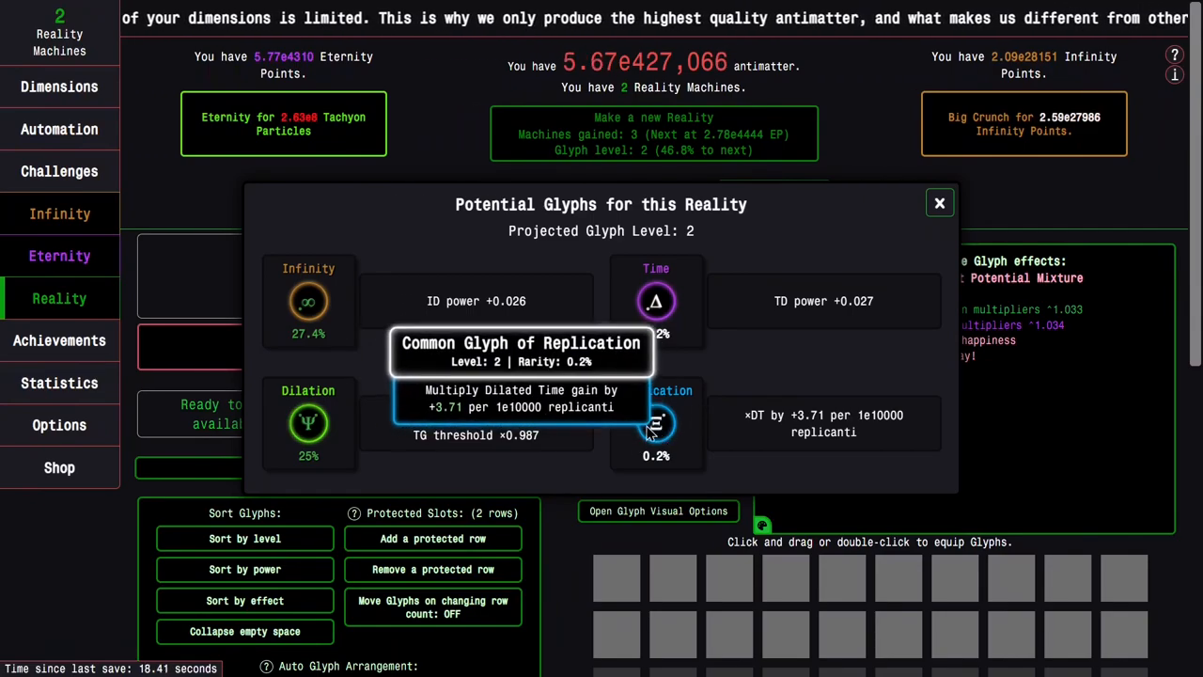
{"action": "mouse_move", "coordinate": [342, 286]}
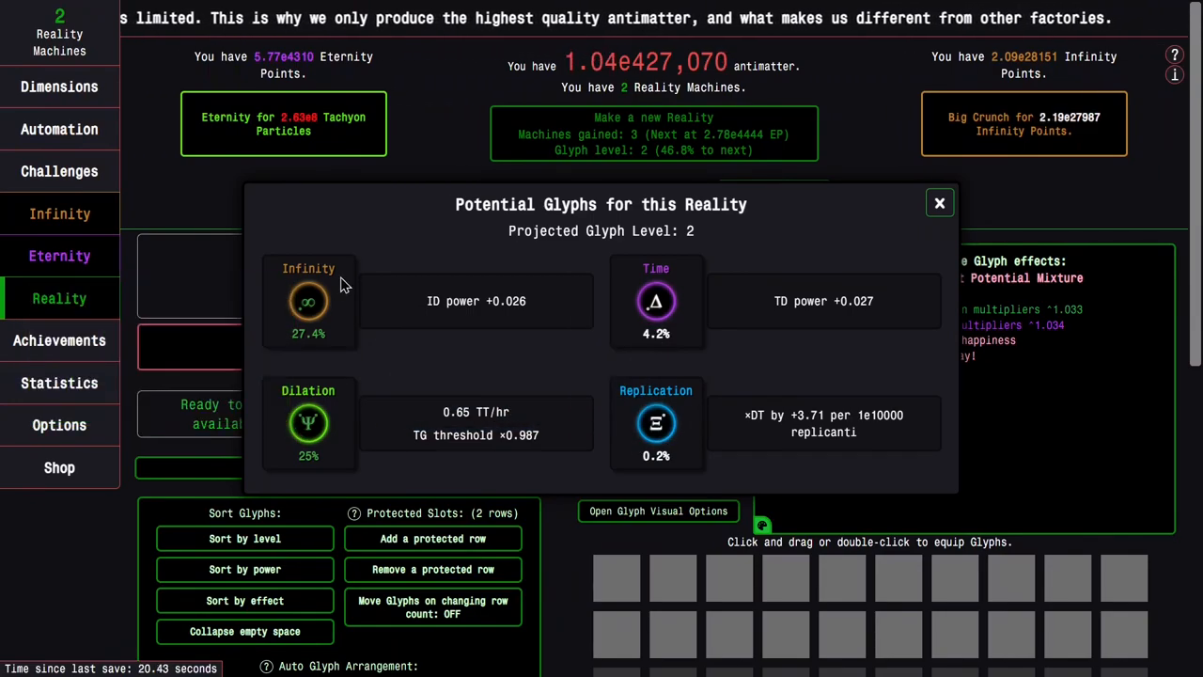
{"action": "mouse_move", "coordinate": [308, 423]}
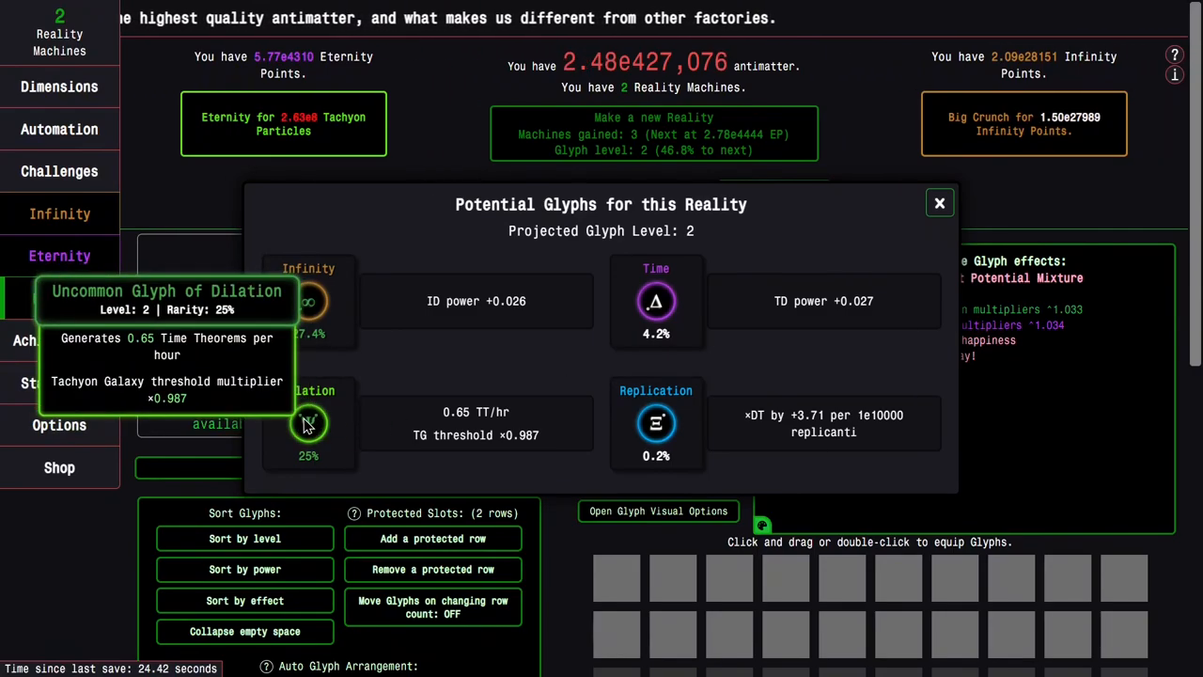
{"action": "mouse_move", "coordinate": [673, 410]}
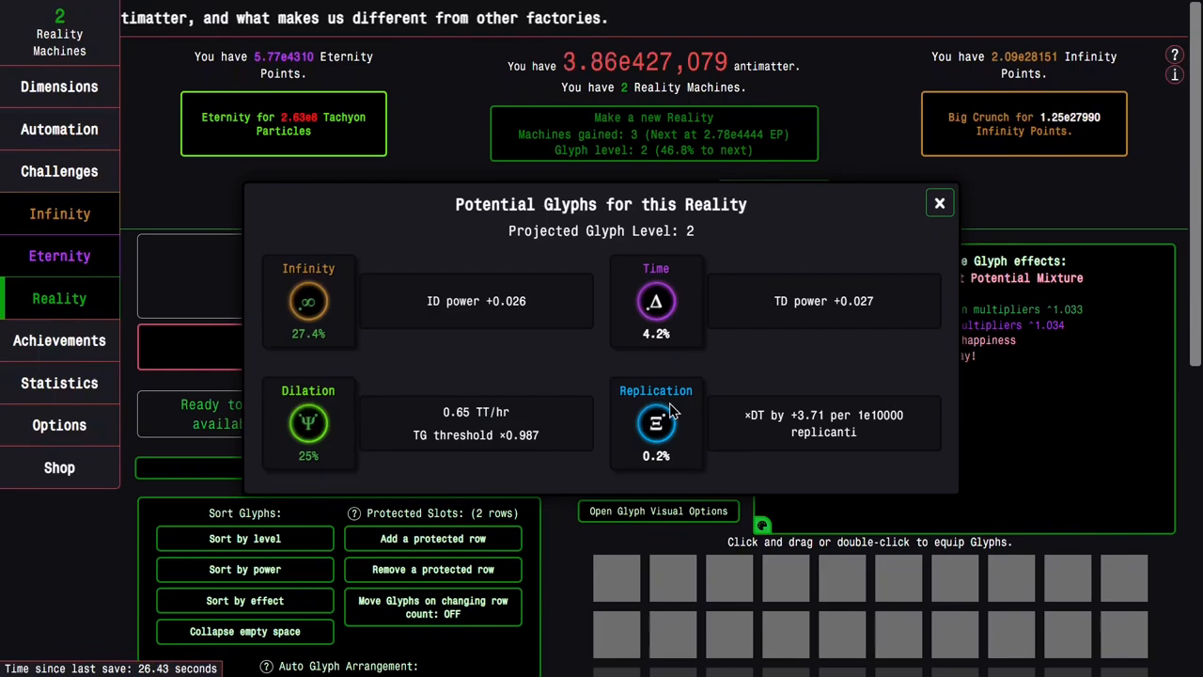
{"action": "mouse_move", "coordinate": [309, 422]}
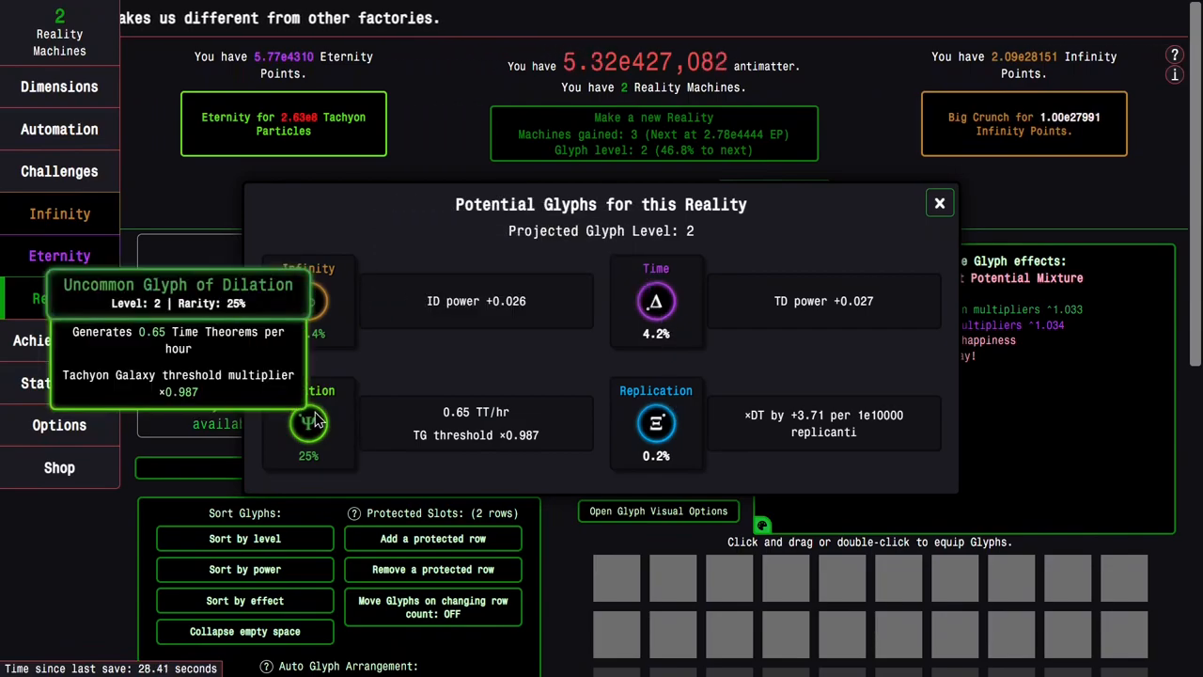
{"action": "mouse_move", "coordinate": [619, 319]}
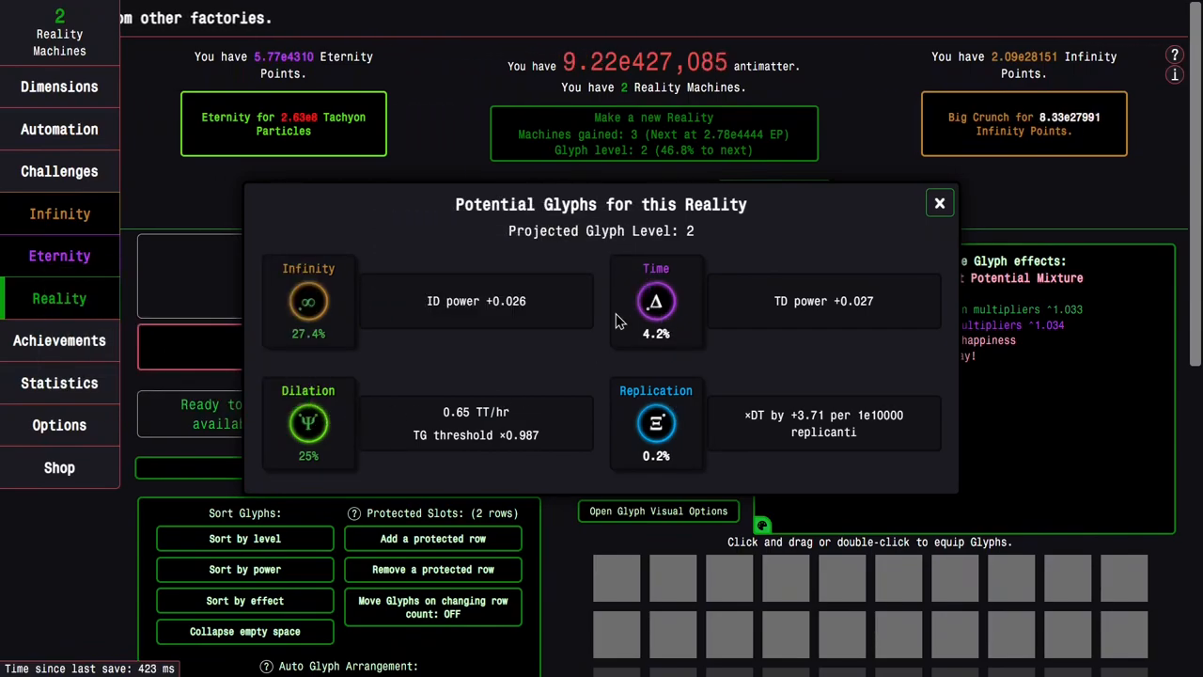
{"action": "mouse_move", "coordinate": [308, 422]}
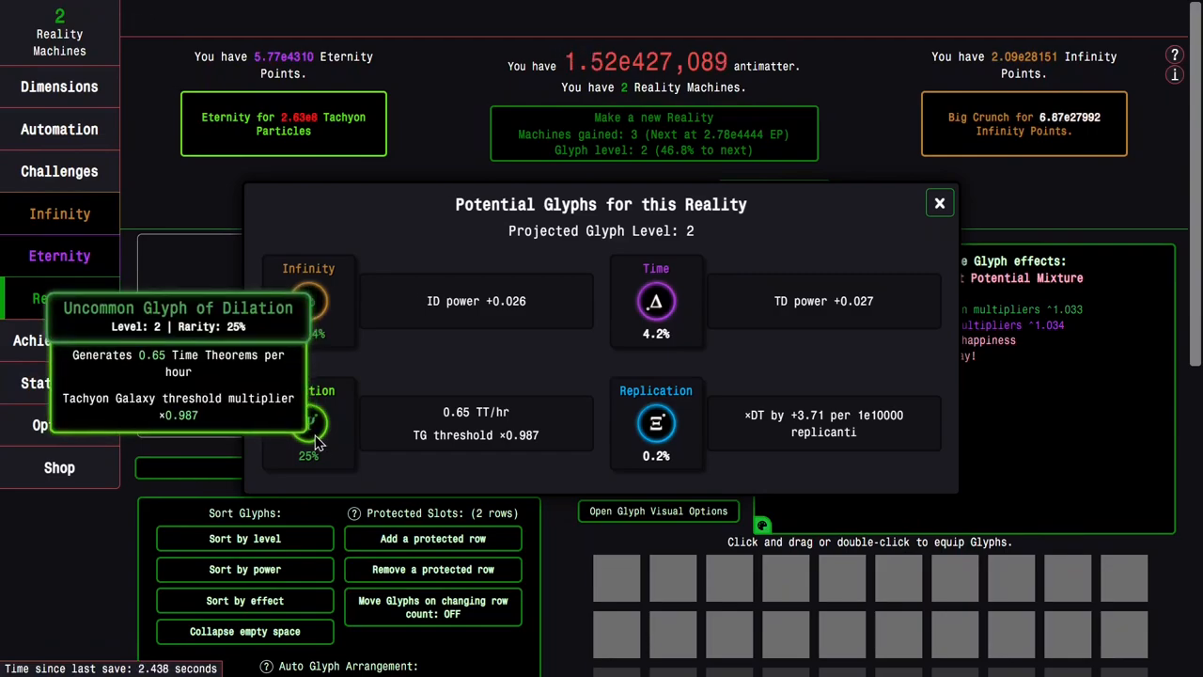
{"action": "mouse_move", "coordinate": [355, 421]}
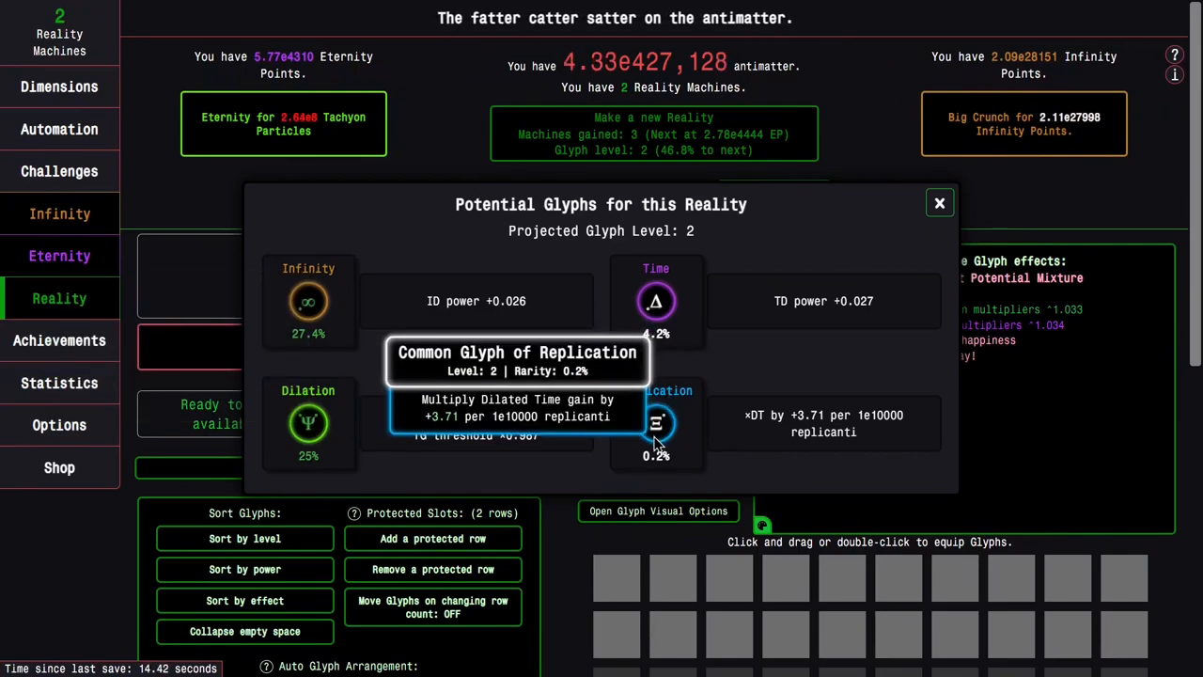
{"action": "mouse_move", "coordinate": [680, 423]}
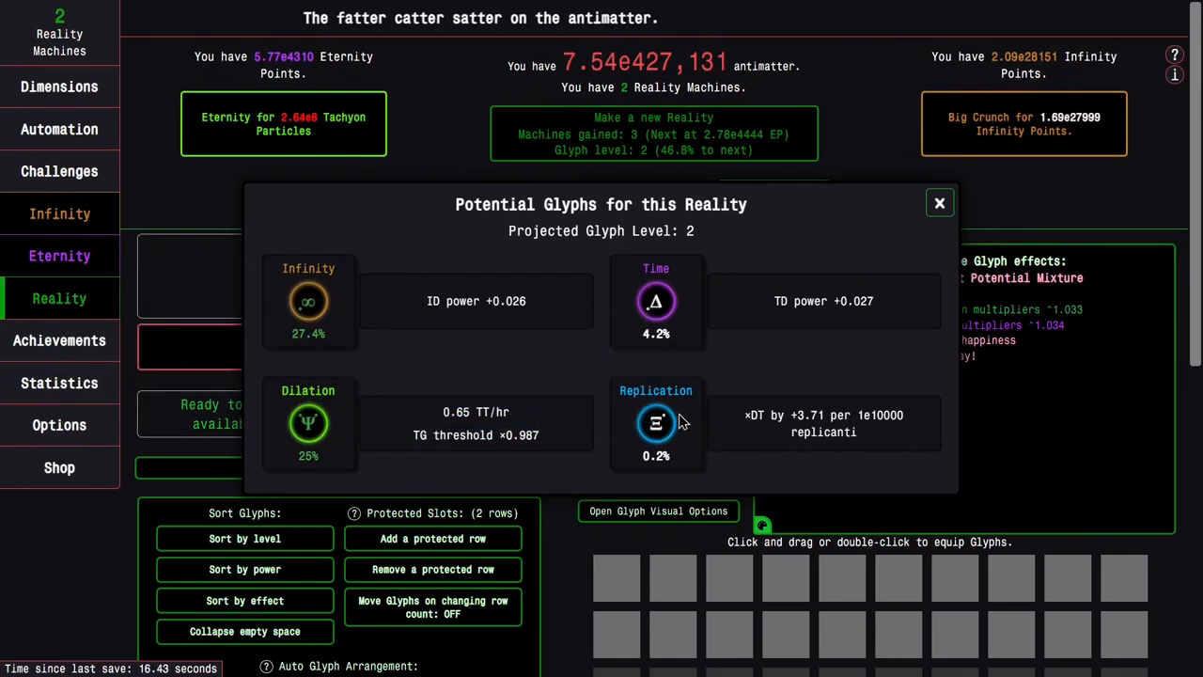
{"action": "mouse_move", "coordinate": [308, 423]}
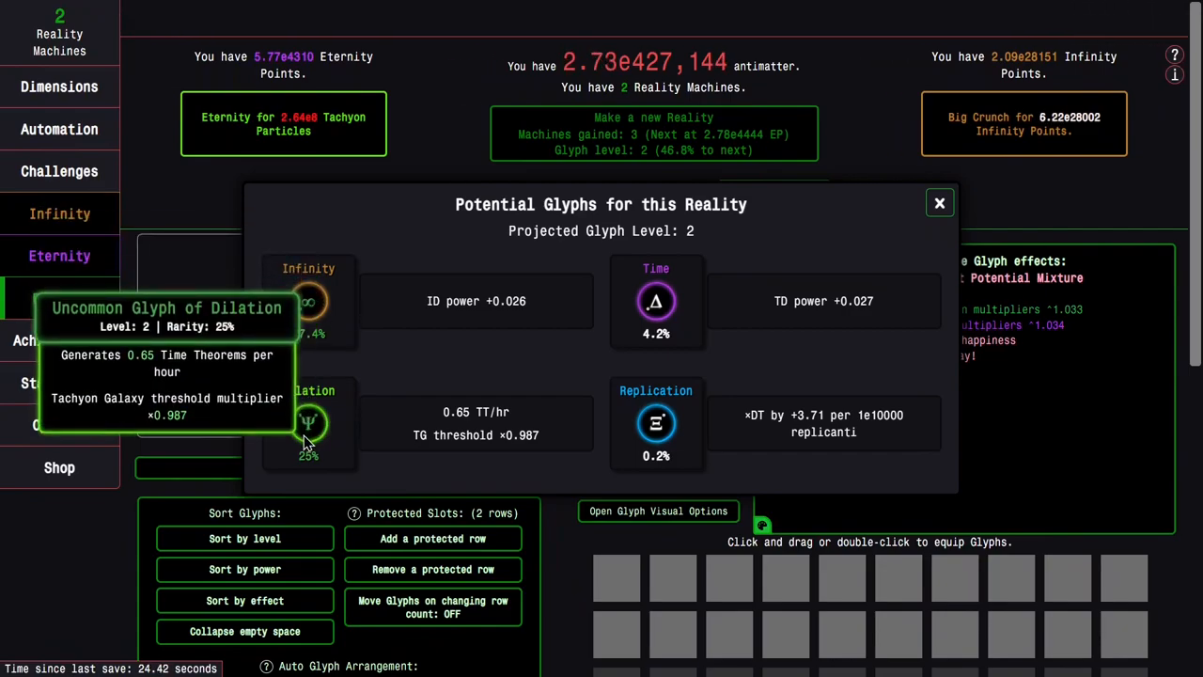
- Close the Potential Glyphs details after comparing the four glyph effects
{"action": "left_click", "coordinate": [938, 203]}
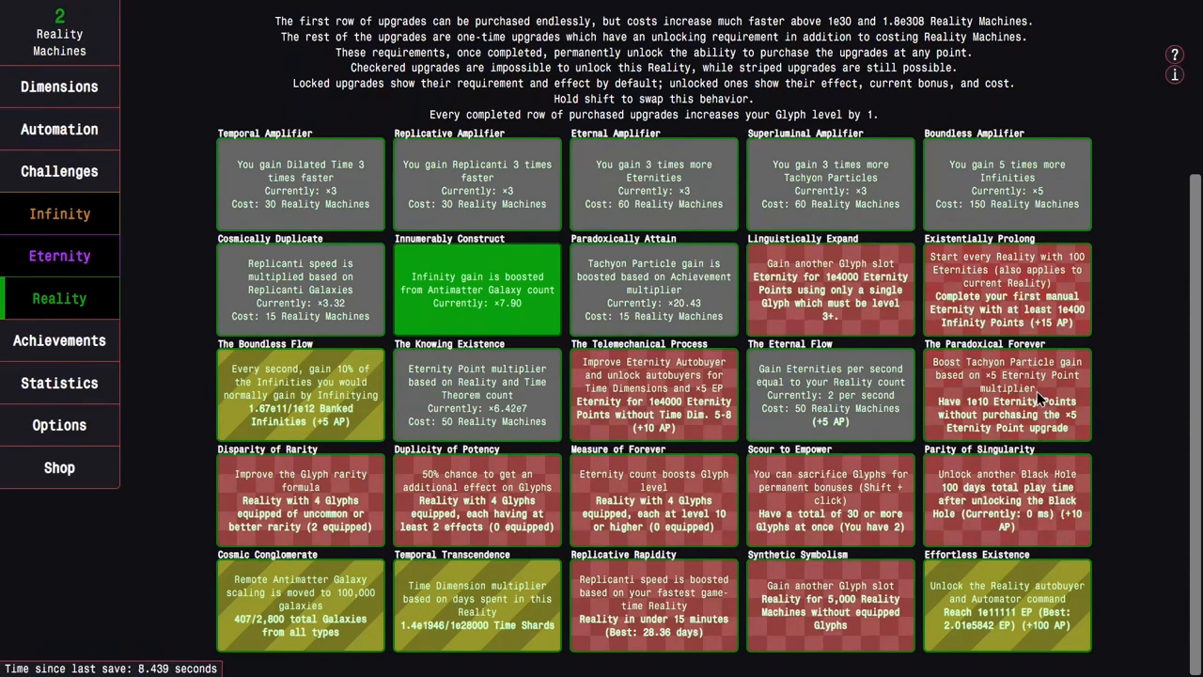
{"action": "mouse_move", "coordinate": [1075, 444]}
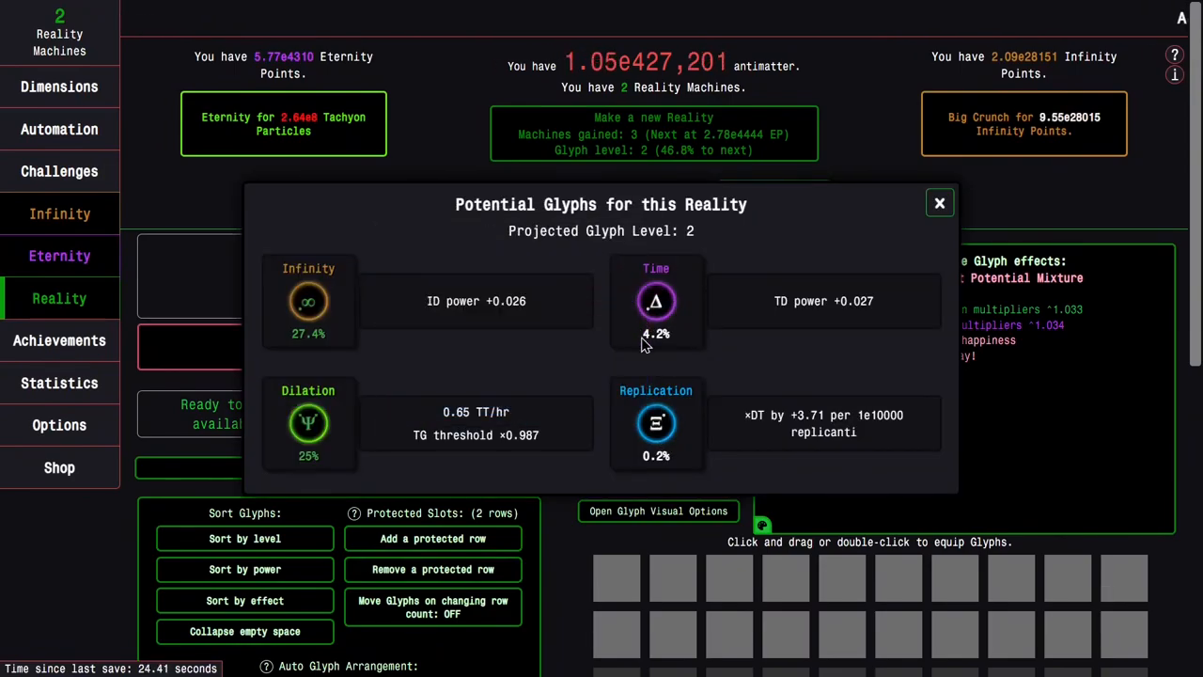
{"action": "mouse_move", "coordinate": [898, 406]}
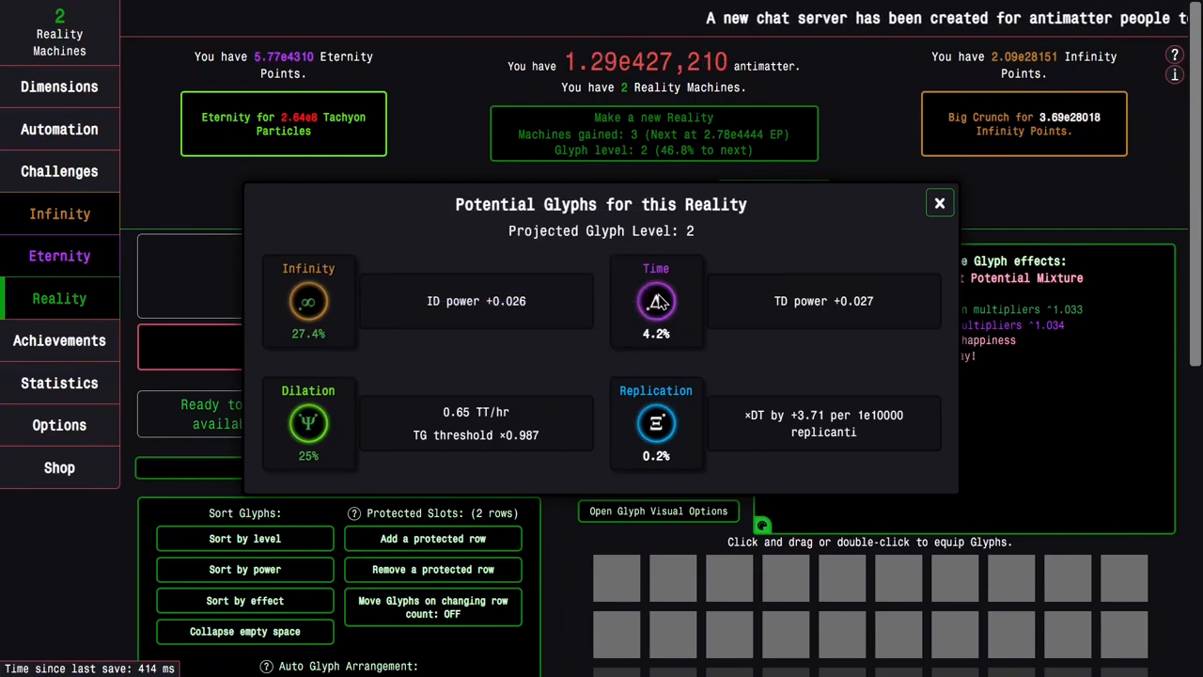
{"action": "mouse_move", "coordinate": [308, 301]}
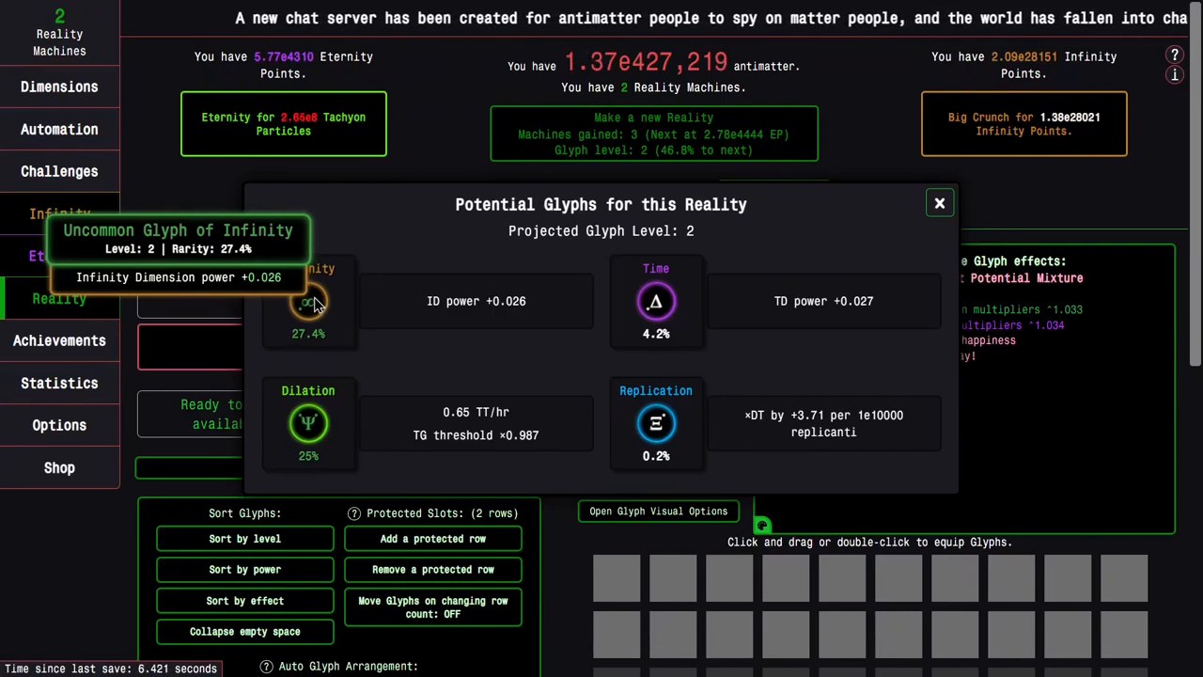
{"action": "mouse_move", "coordinate": [925, 203]}
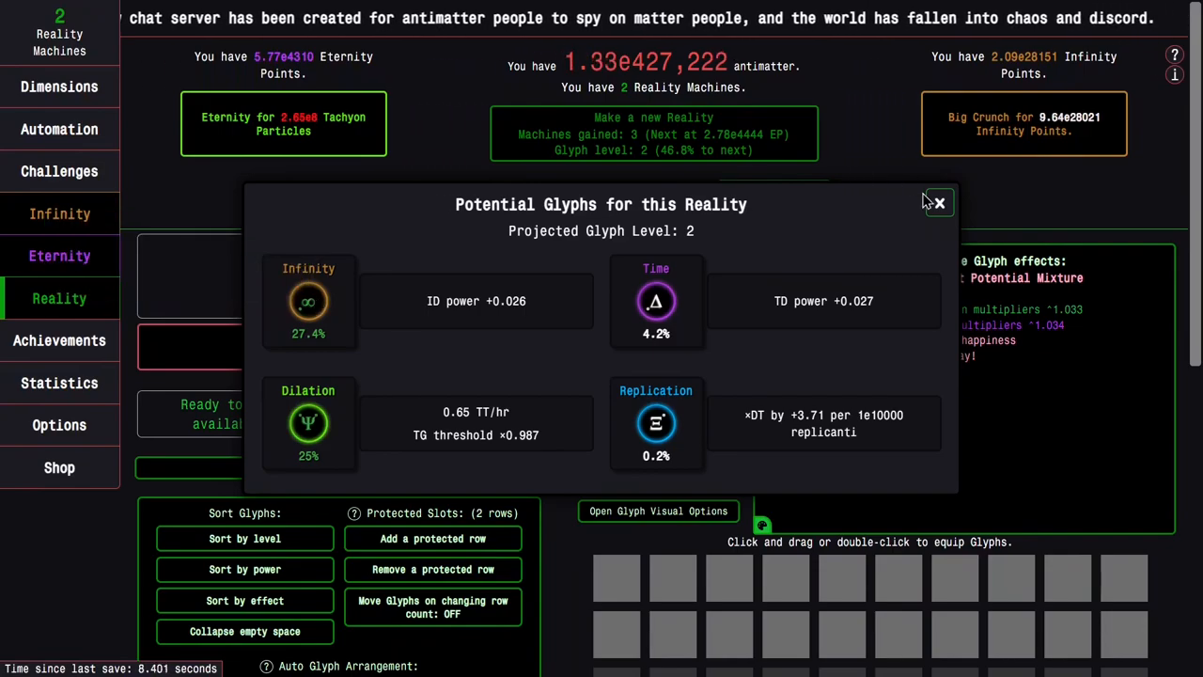
- Close the glyph details and start a Time Dilation run from the Eternity tab
{"action": "left_click", "coordinate": [936, 203]}
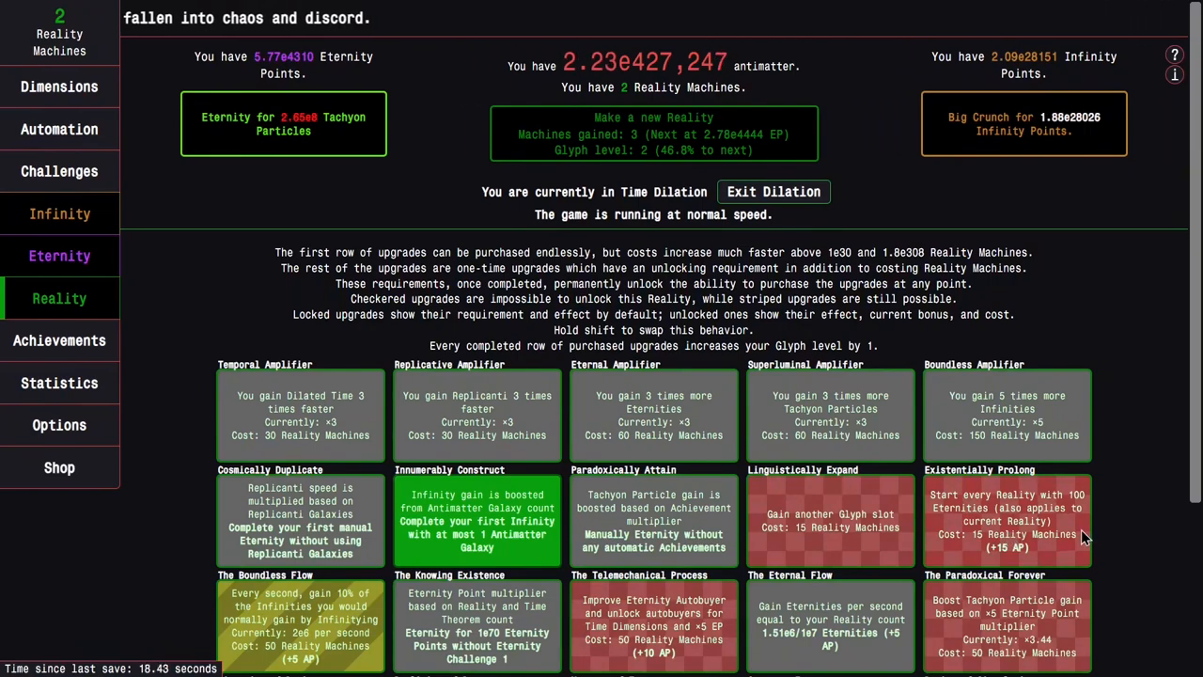
{"action": "left_click", "coordinate": [60, 340]}
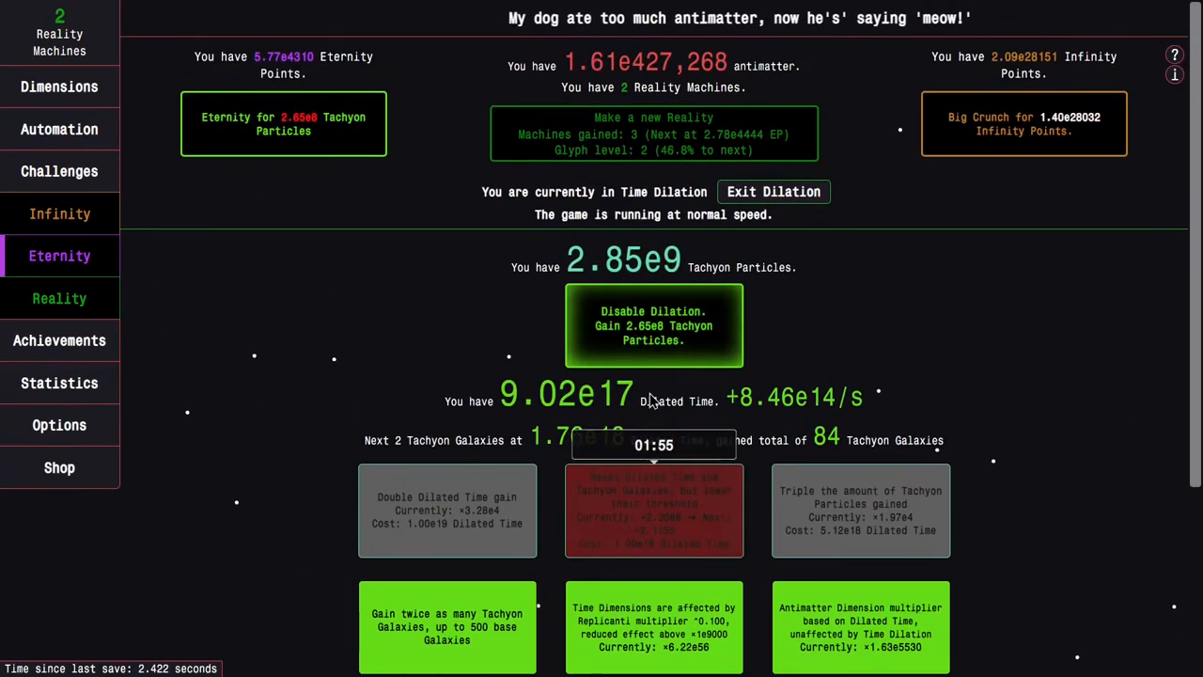
- Disable Dilation and load the 'Actv' time study preset
{"action": "left_click", "coordinate": [775, 192]}
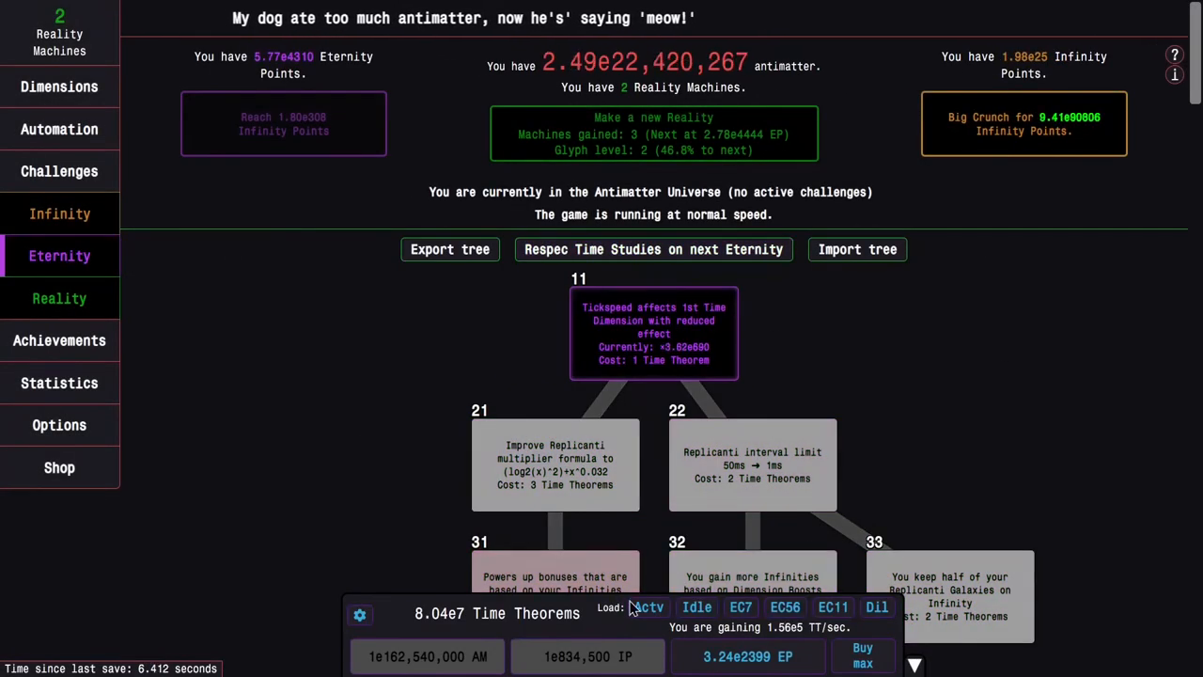
{"action": "left_click", "coordinate": [647, 605]}
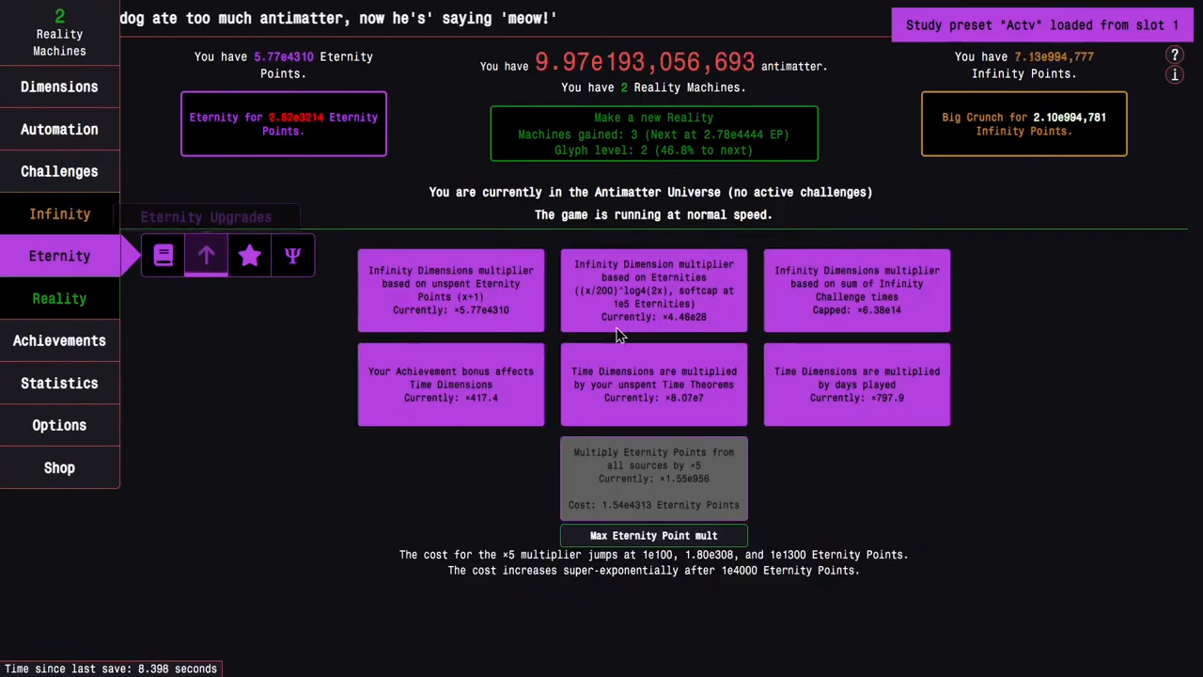
{"action": "left_click", "coordinate": [60, 87]}
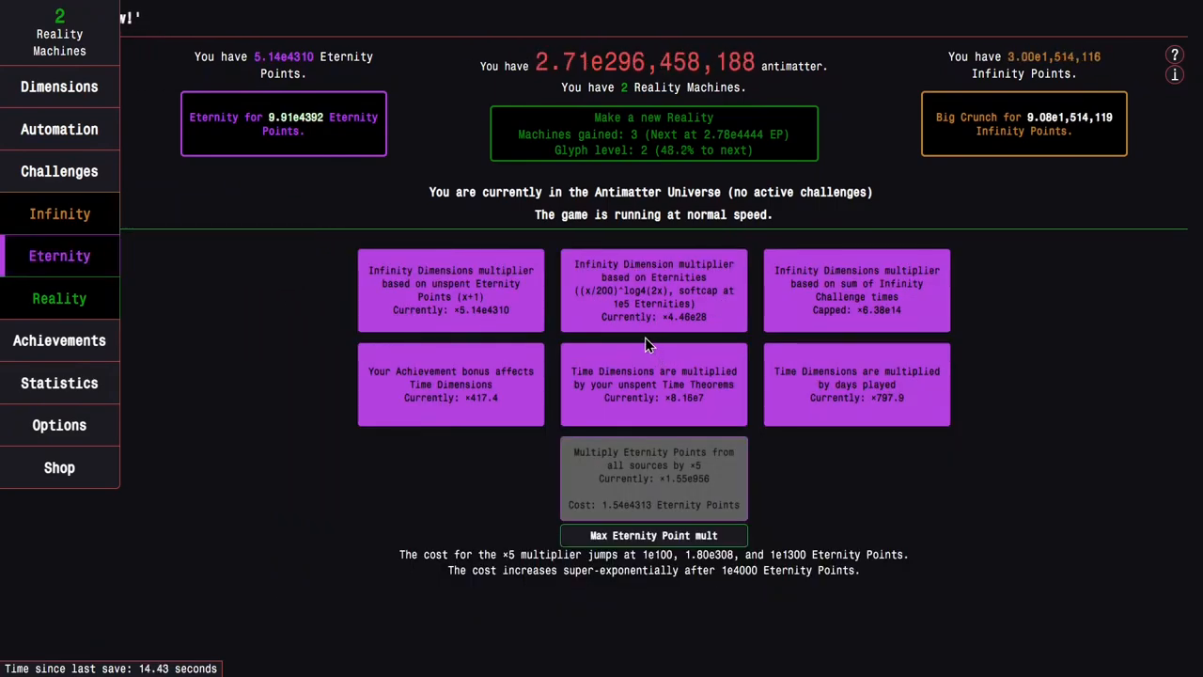
{"action": "mouse_move", "coordinate": [192, 282]}
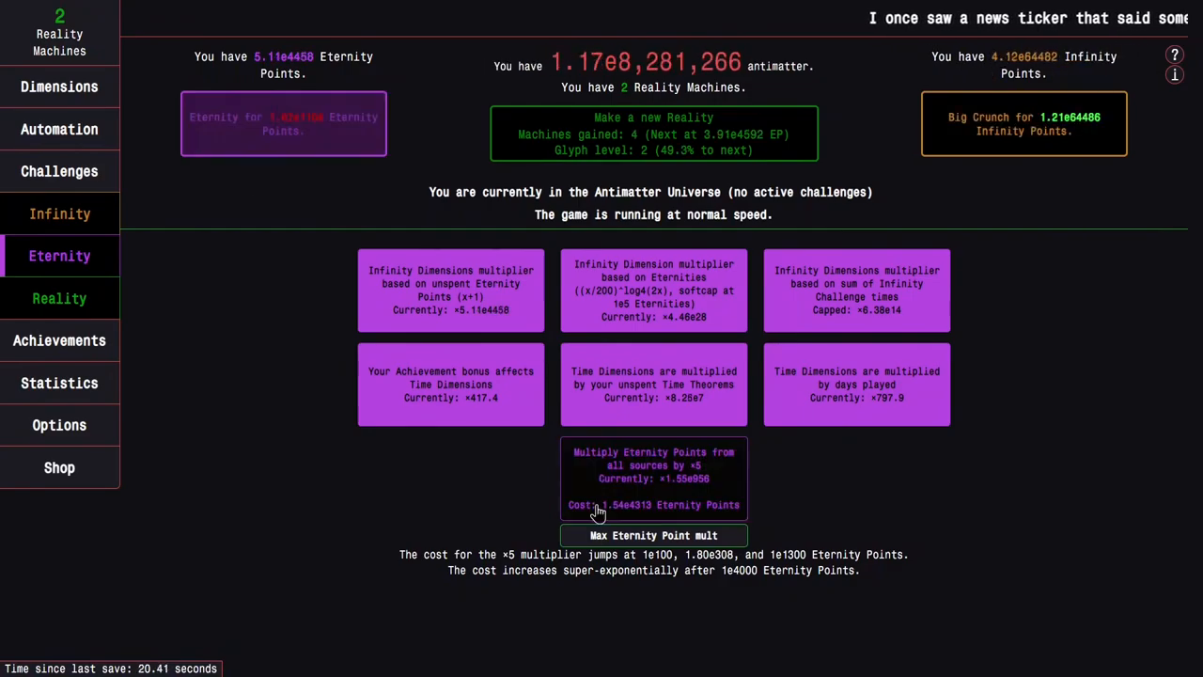
- Buy the ×5 Eternity Point multiplier, pushing Eternity Points past e4450
{"action": "left_click", "coordinate": [60, 87]}
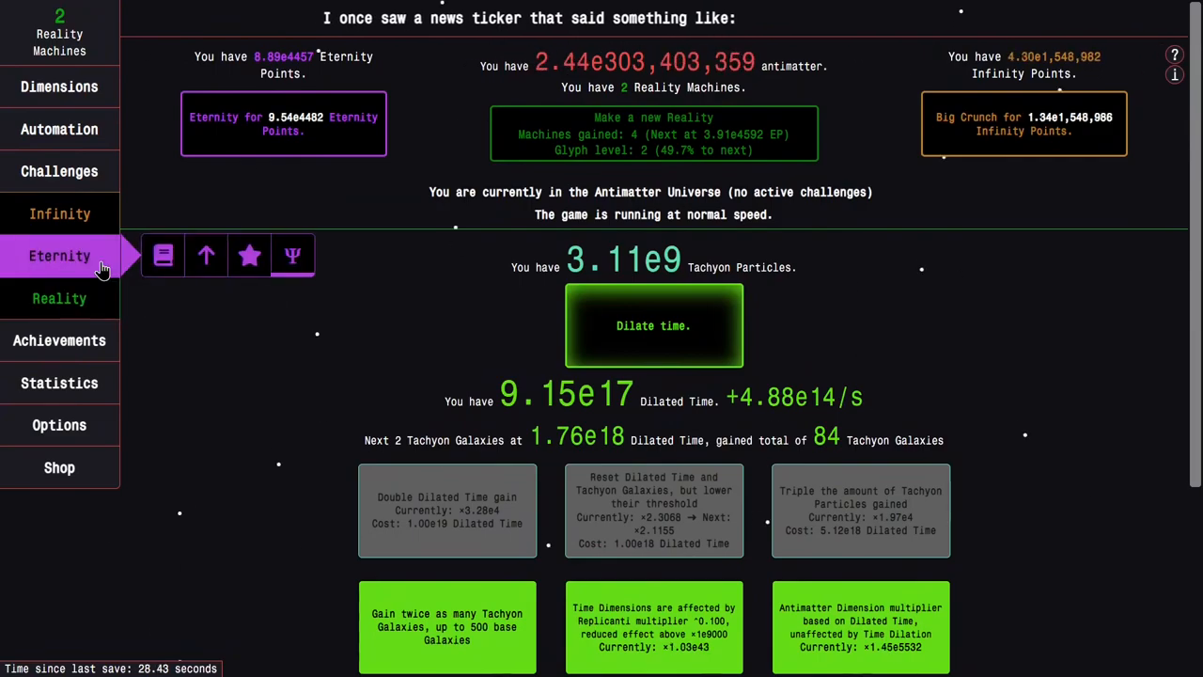
{"action": "left_click", "coordinate": [207, 256]}
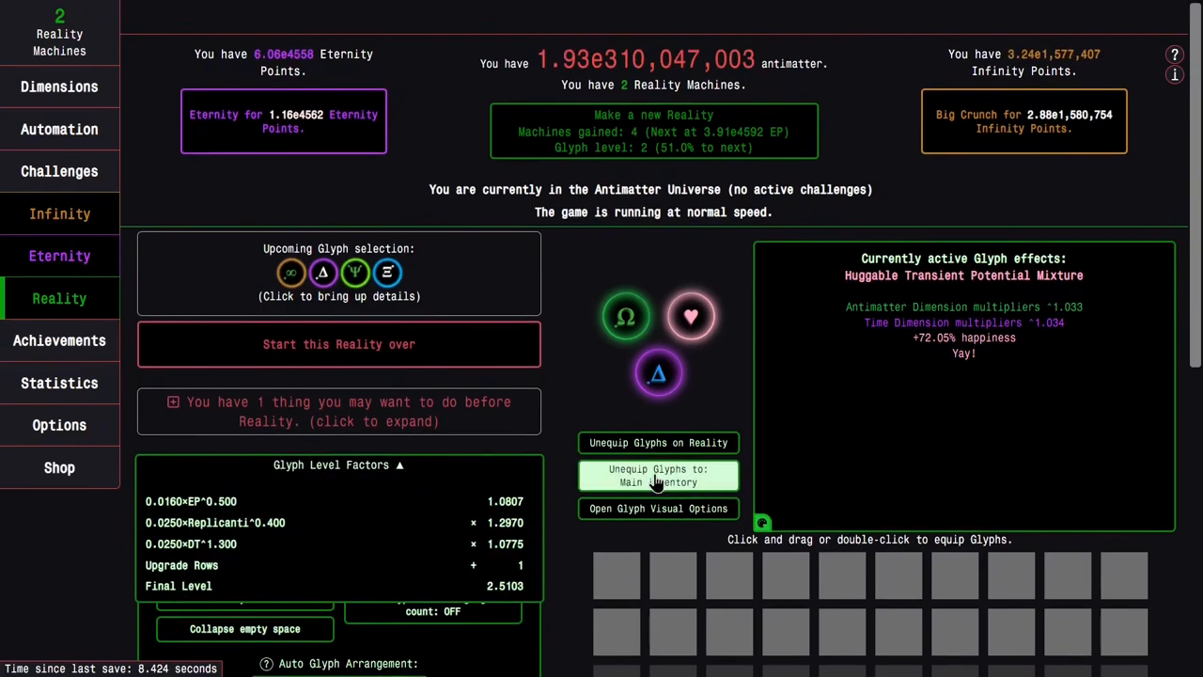
- Review the Glyph Level Factors and Eternity upgrades, then return to the Reality page
{"action": "scroll", "scroll_direction": "down", "scroll_amount": 3}
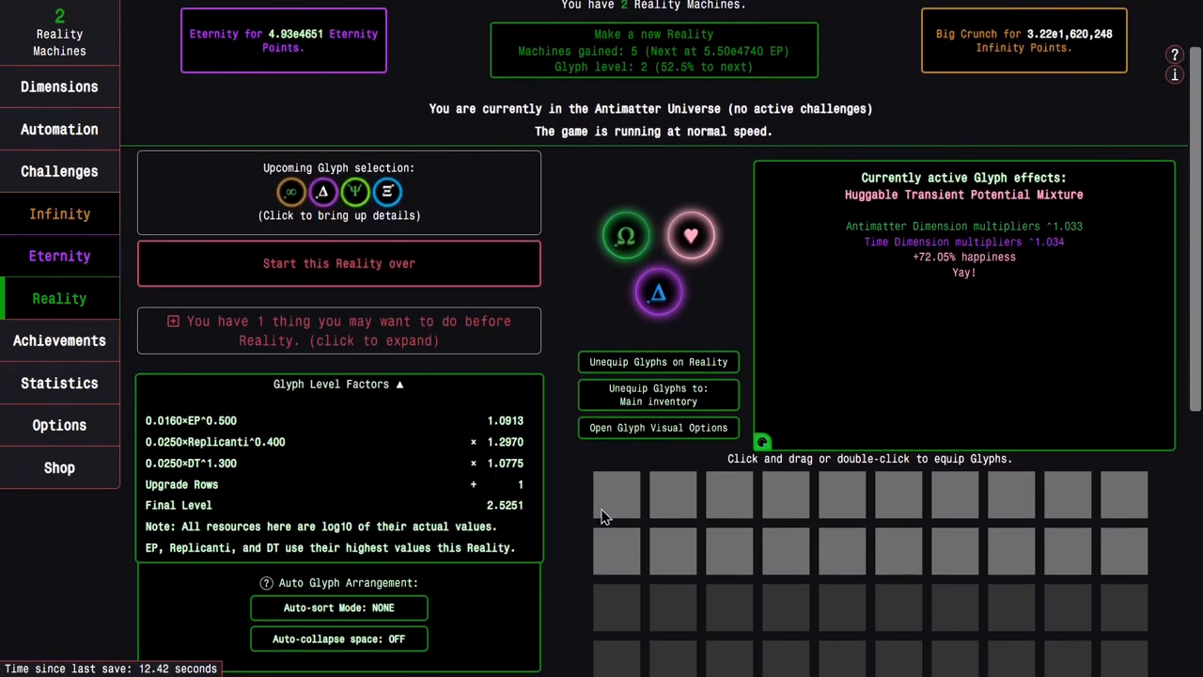
{"action": "mouse_move", "coordinate": [576, 534]}
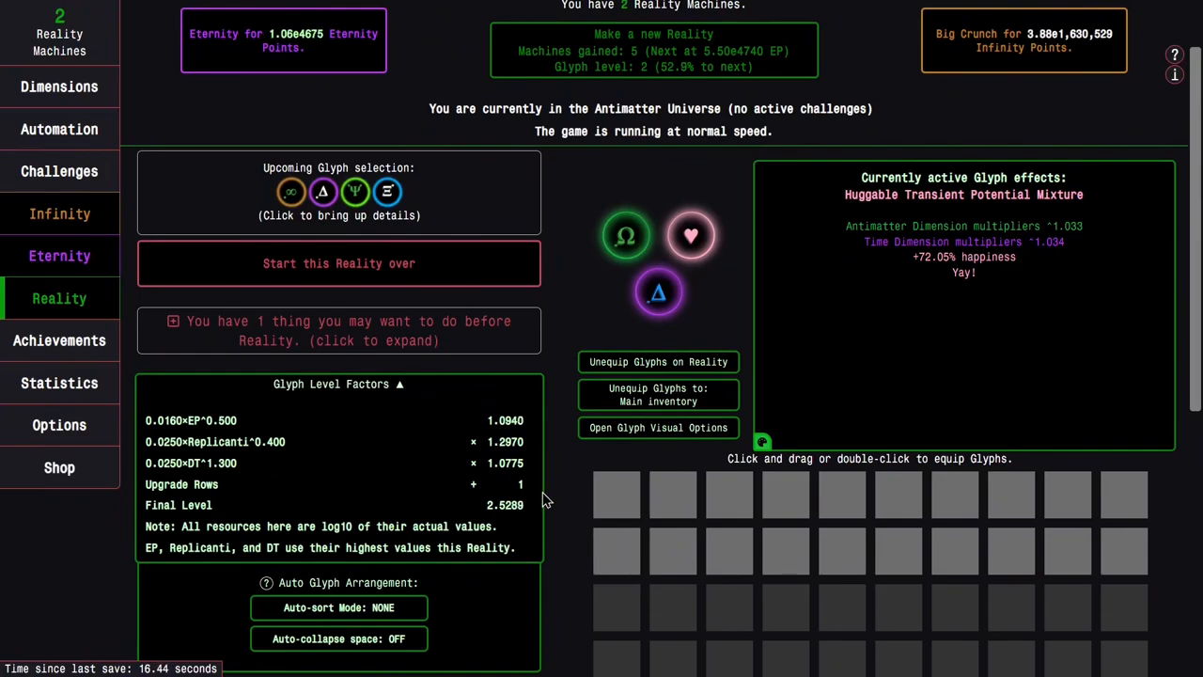
{"action": "left_click", "coordinate": [60, 256]}
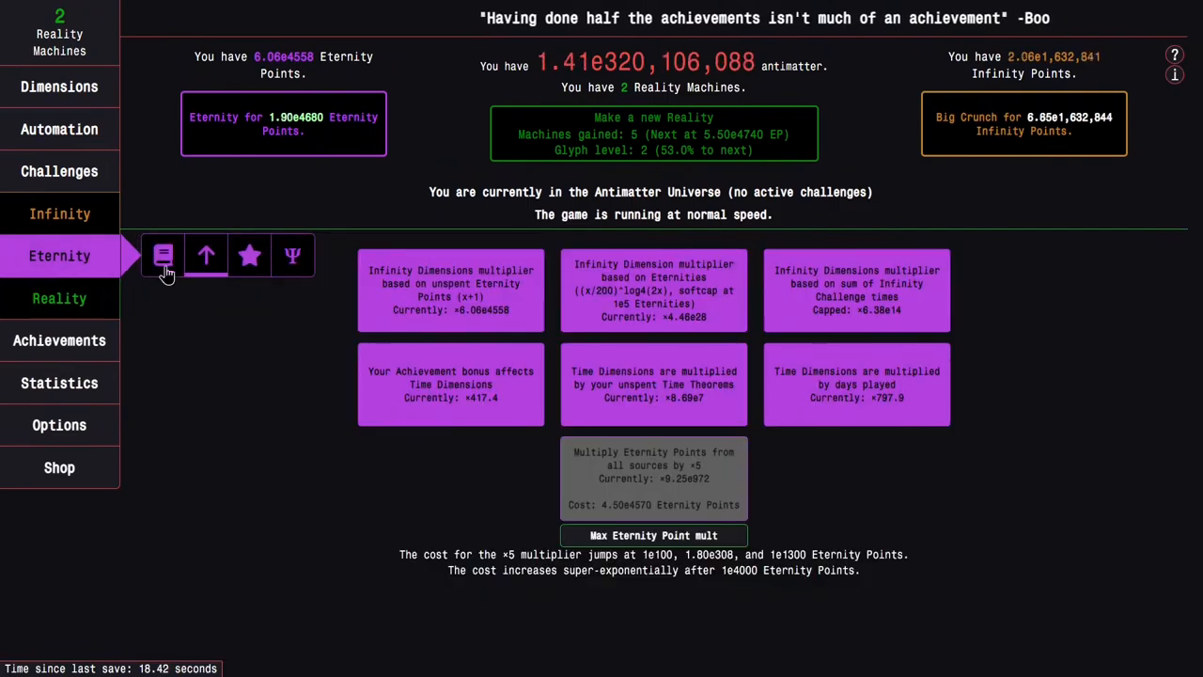
{"action": "right_click", "coordinate": [323, 263]}
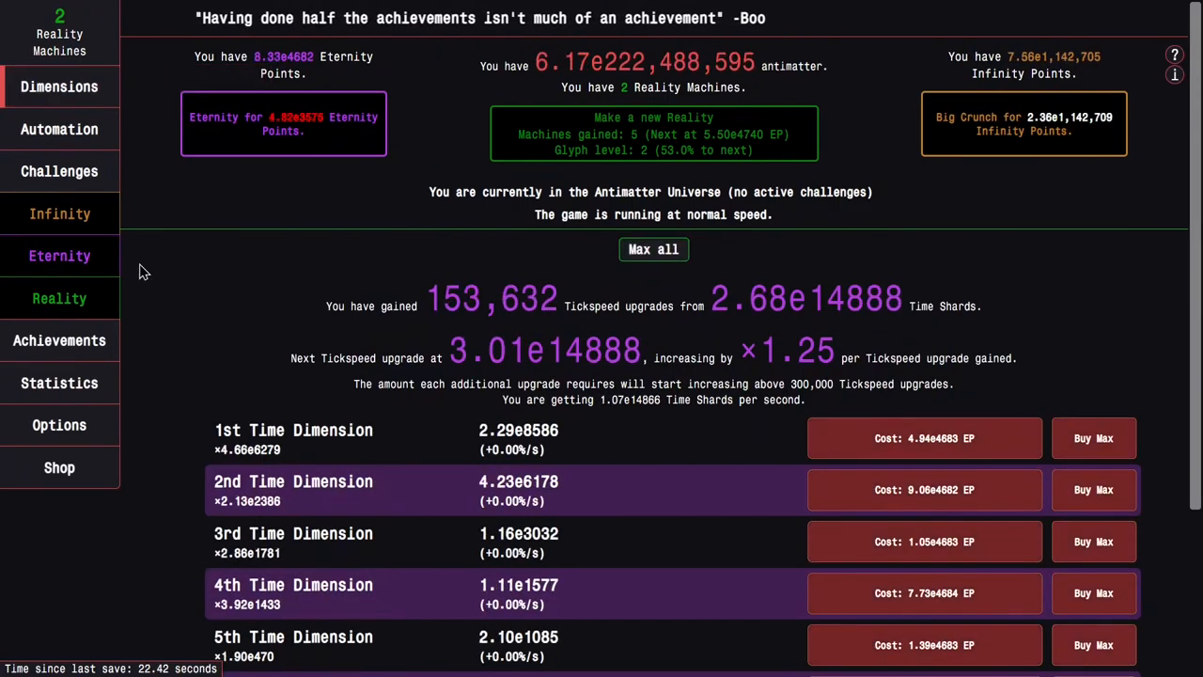
{"action": "left_click", "coordinate": [60, 297]}
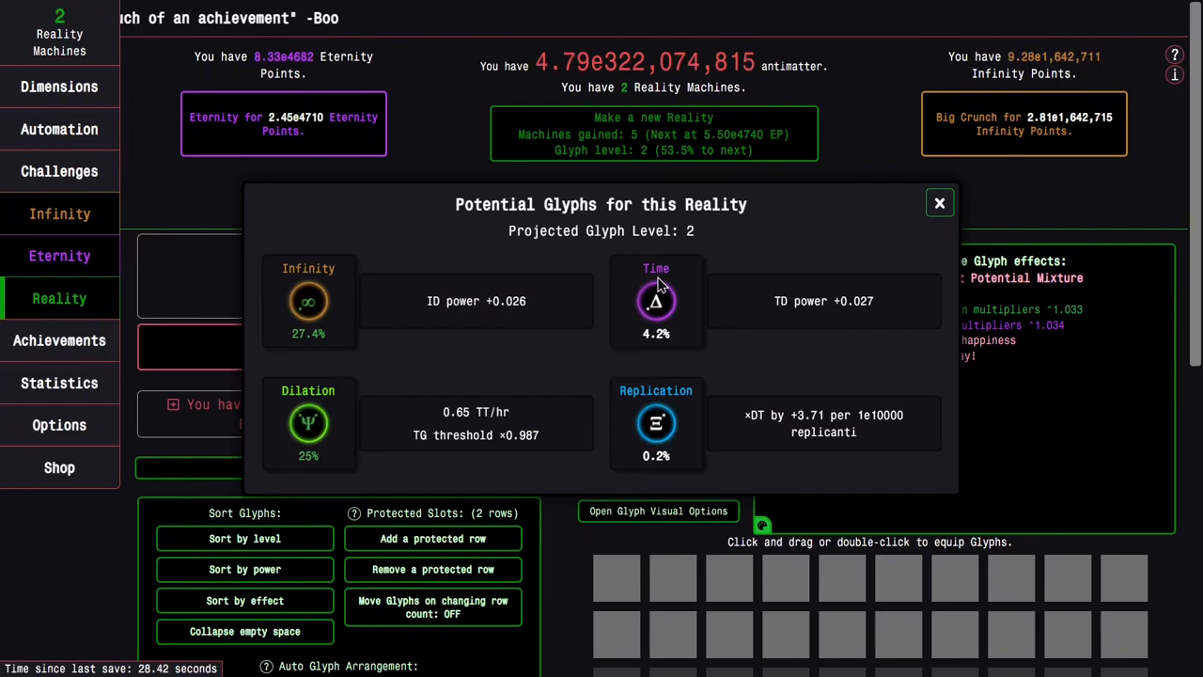
{"action": "mouse_move", "coordinate": [308, 301]}
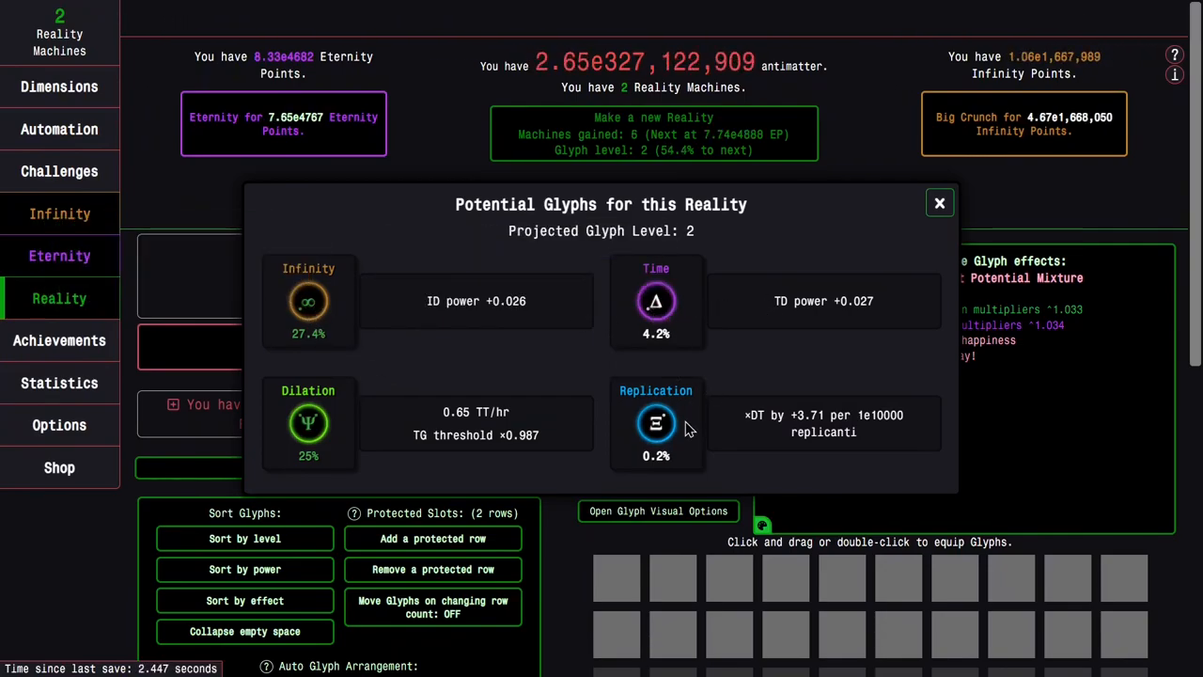
{"action": "mouse_move", "coordinate": [657, 423]}
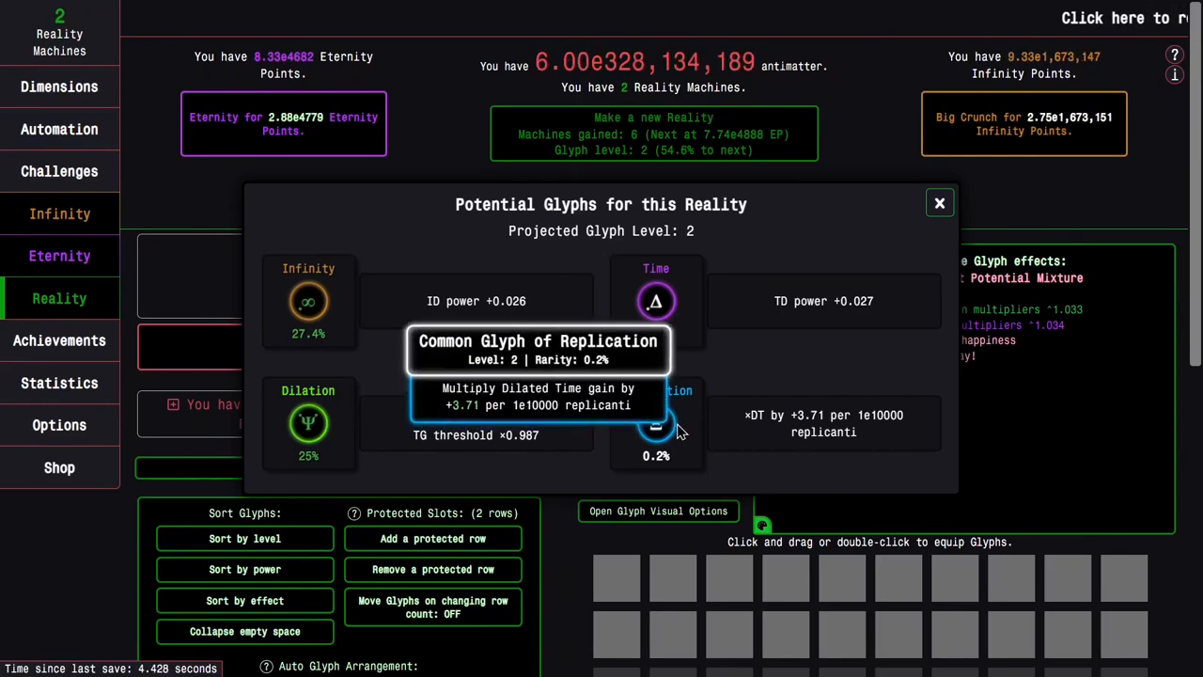
{"action": "mouse_move", "coordinate": [308, 423]}
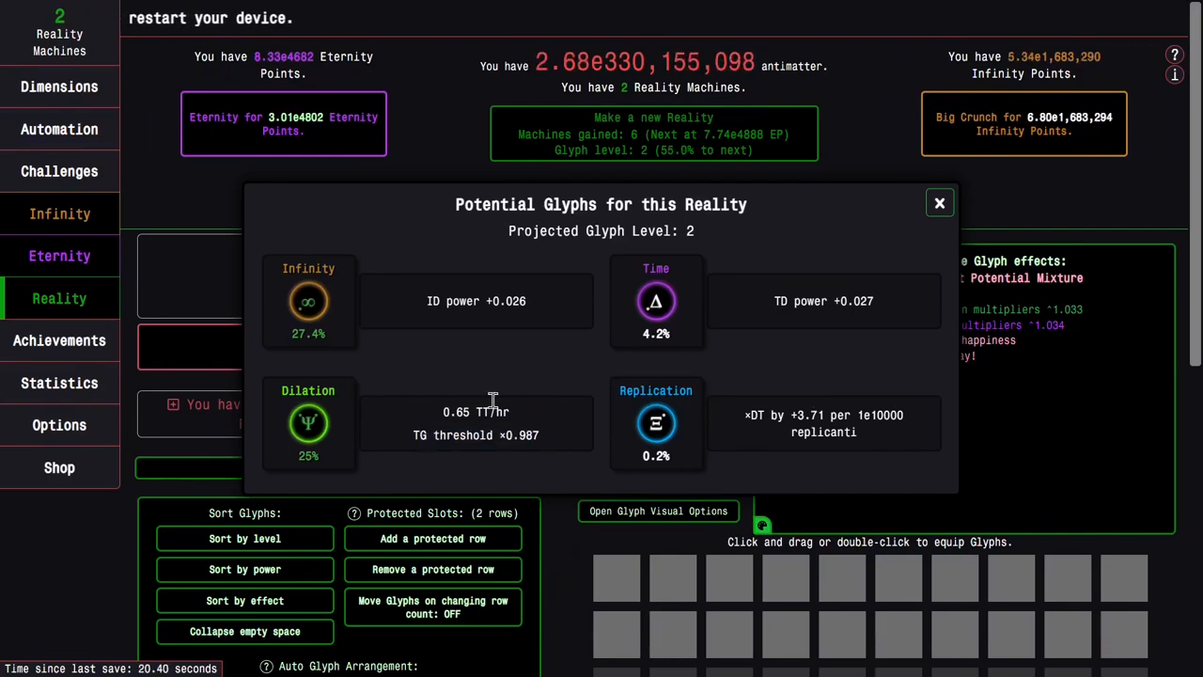
- Close the Potential Glyphs preview after inspecting the four glyphs
{"action": "left_click", "coordinate": [938, 203]}
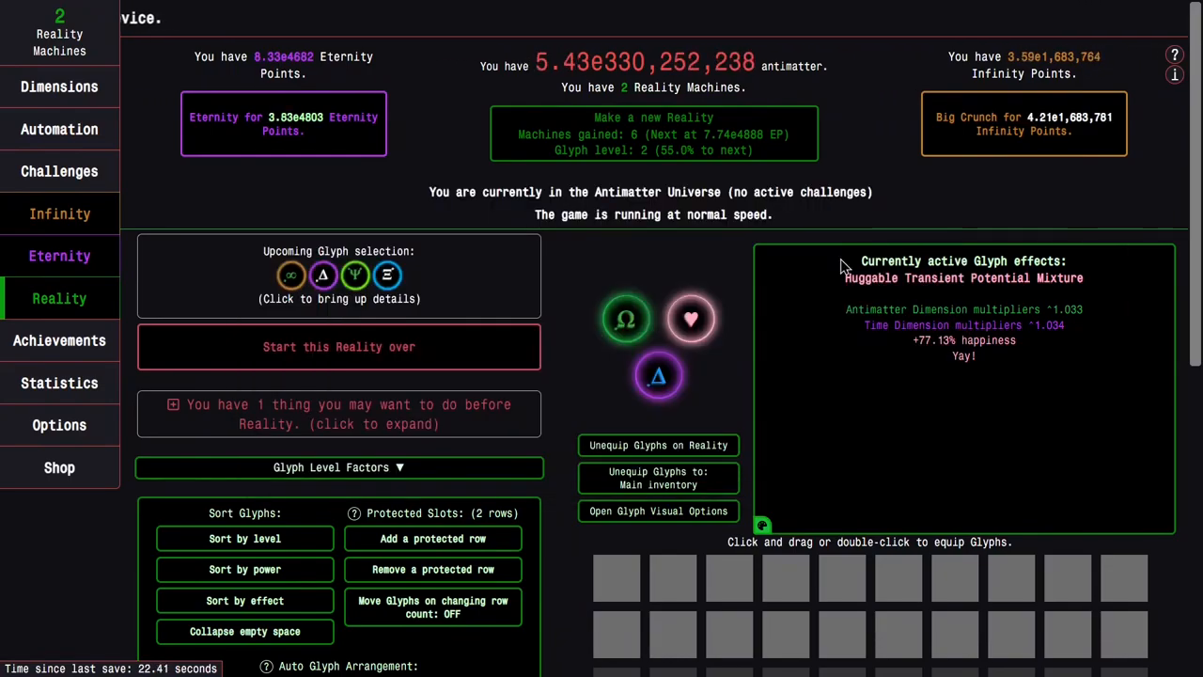
- Max all Time Dimensions and buy the ×5 Eternity Point multiplier, reaching 3.31e4946 EP
{"action": "left_click", "coordinate": [60, 255]}
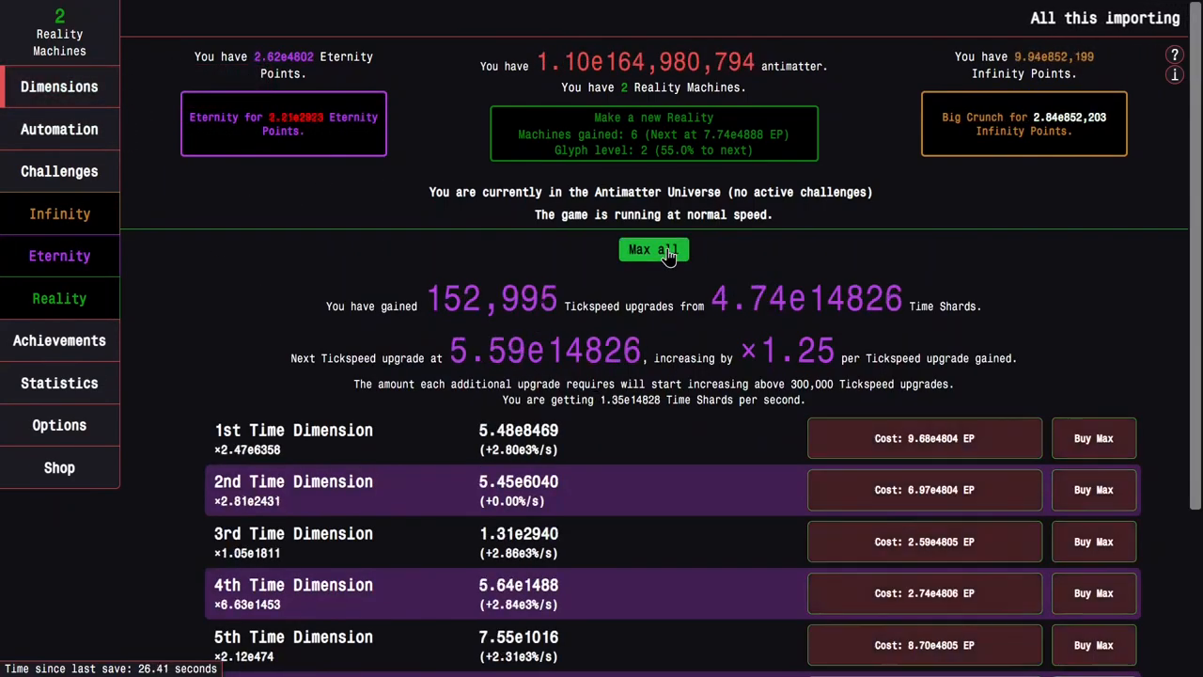
{"action": "left_click", "coordinate": [654, 248]}
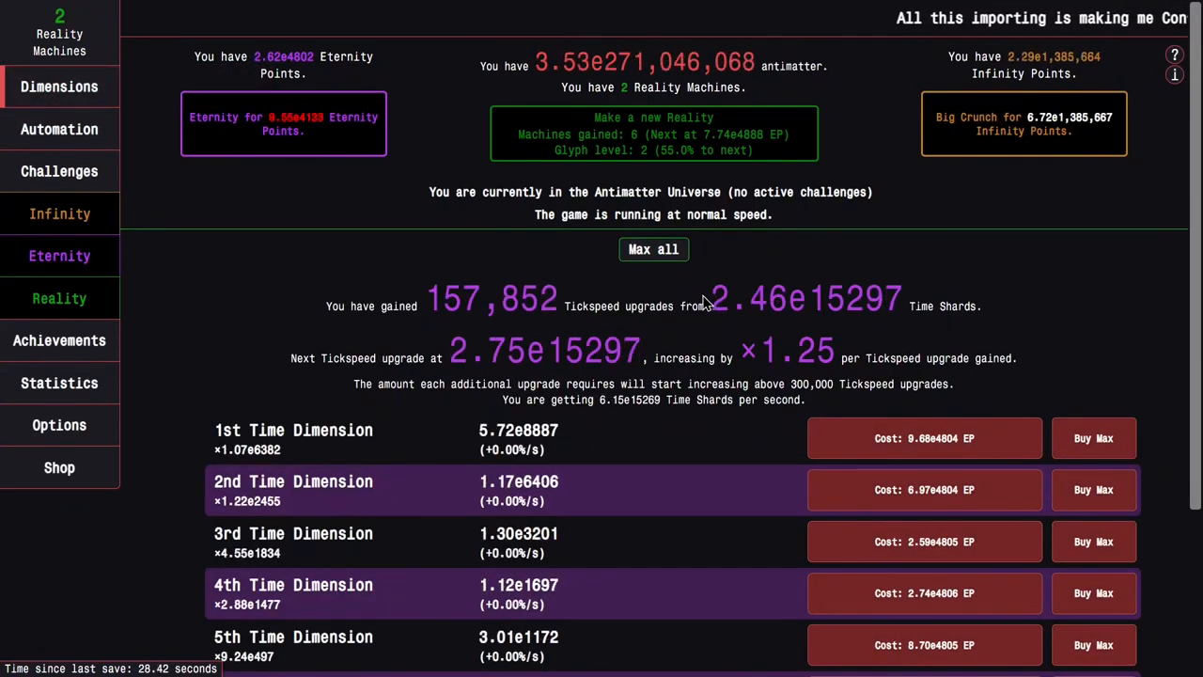
{"action": "left_click", "coordinate": [60, 256]}
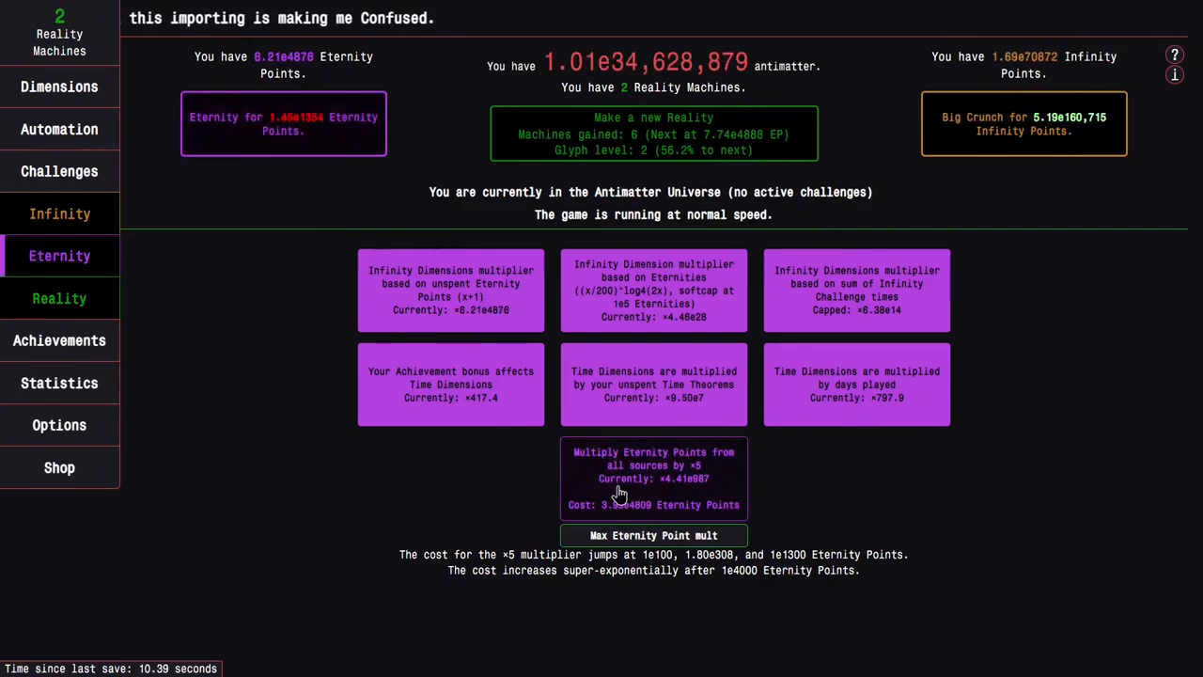
{"action": "left_click", "coordinate": [60, 86]}
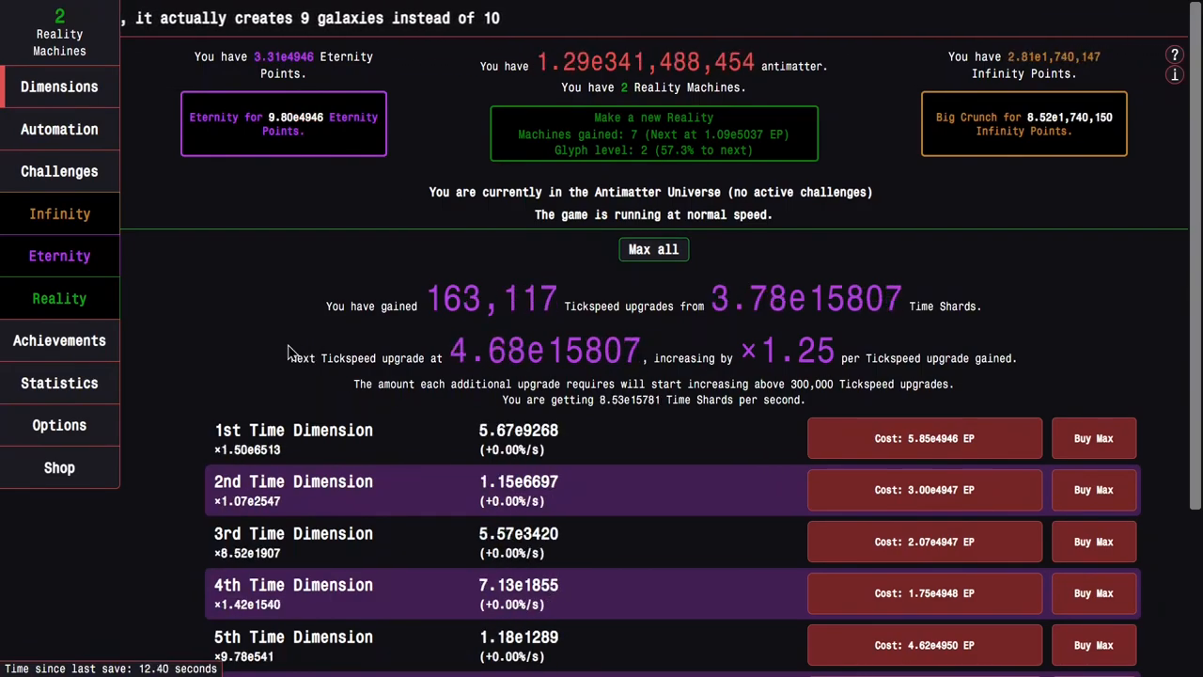
- Check milestones and Time Dilation, then max the Eternity Point multiplier
{"action": "left_click", "coordinate": [60, 255]}
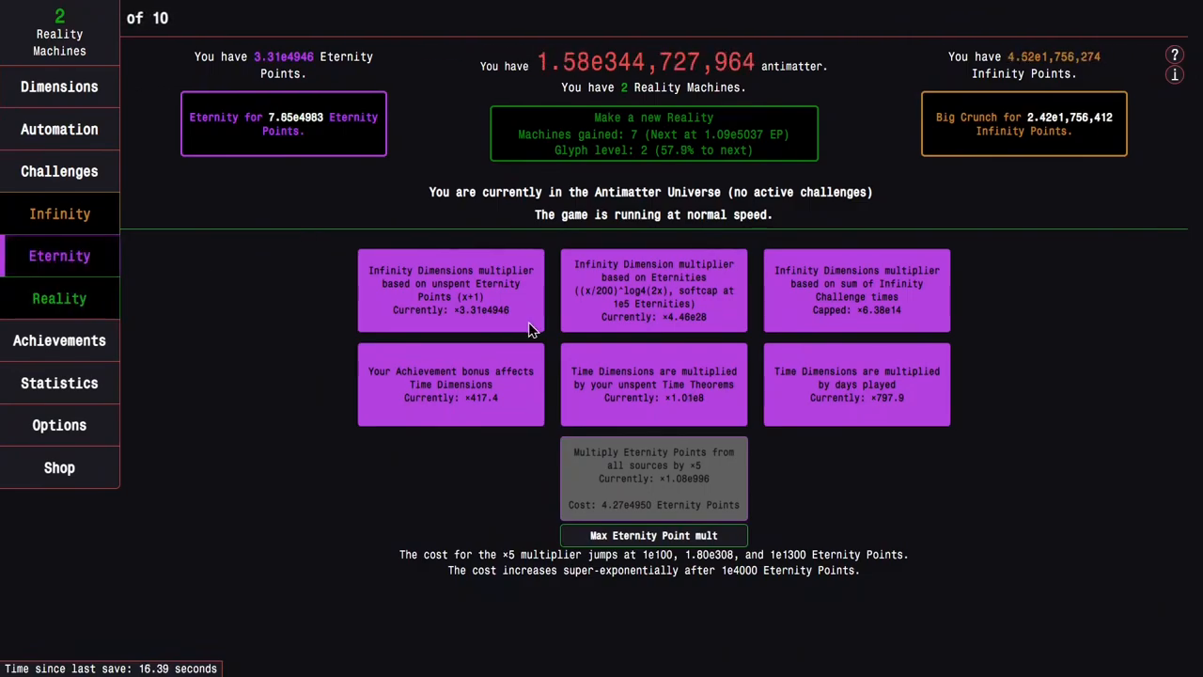
{"action": "left_click", "coordinate": [248, 256]}
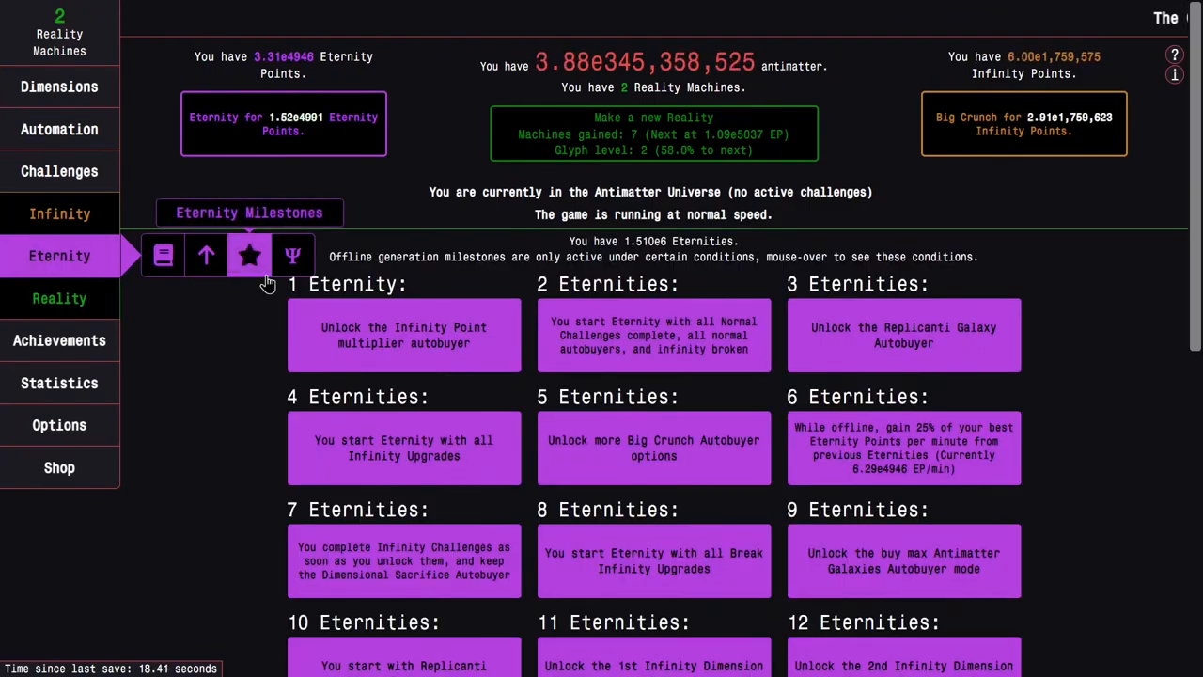
{"action": "left_click", "coordinate": [294, 255]}
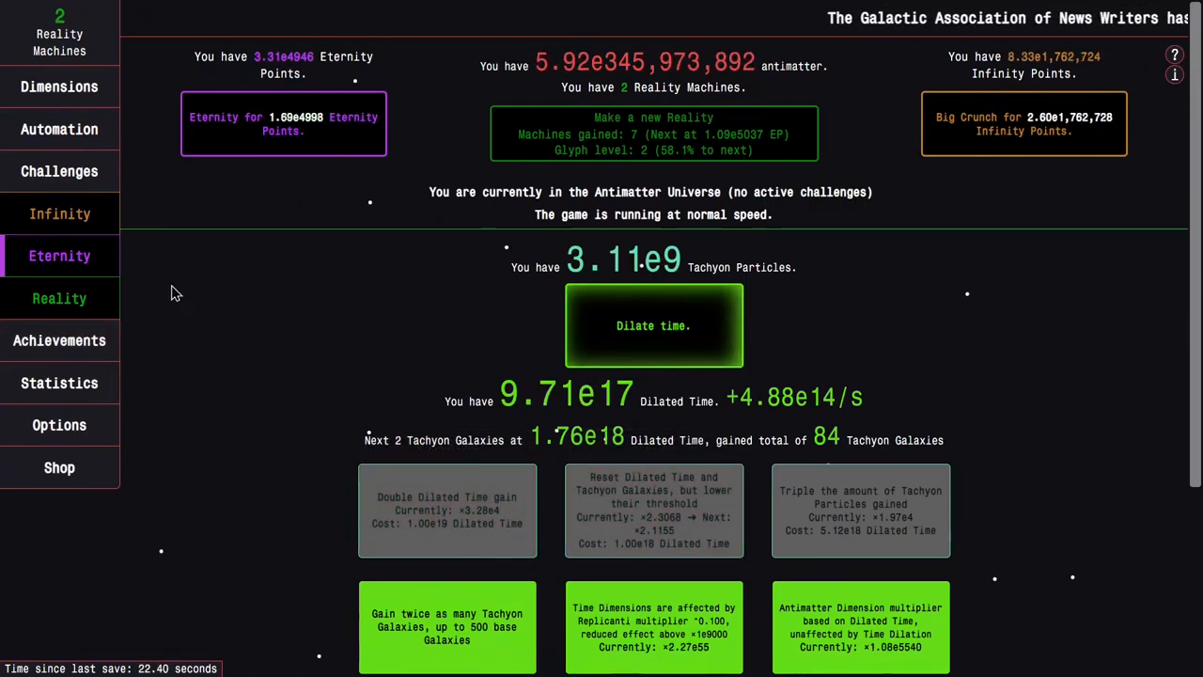
{"action": "left_click", "coordinate": [206, 255]}
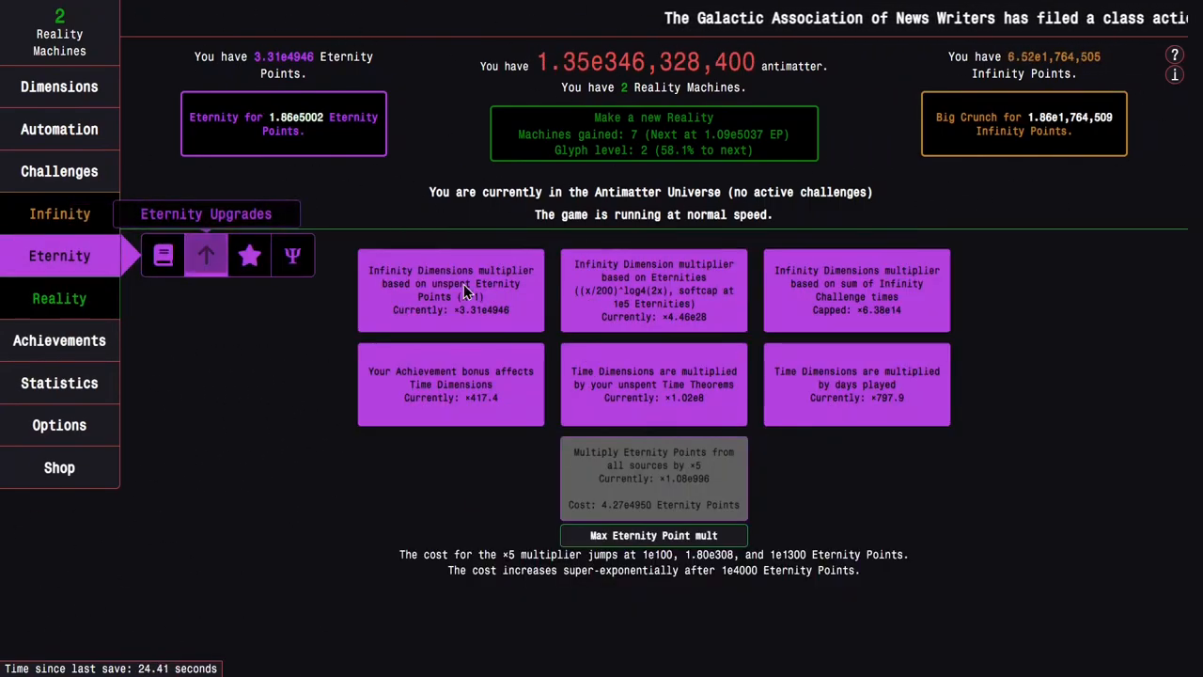
{"action": "left_click", "coordinate": [654, 534]}
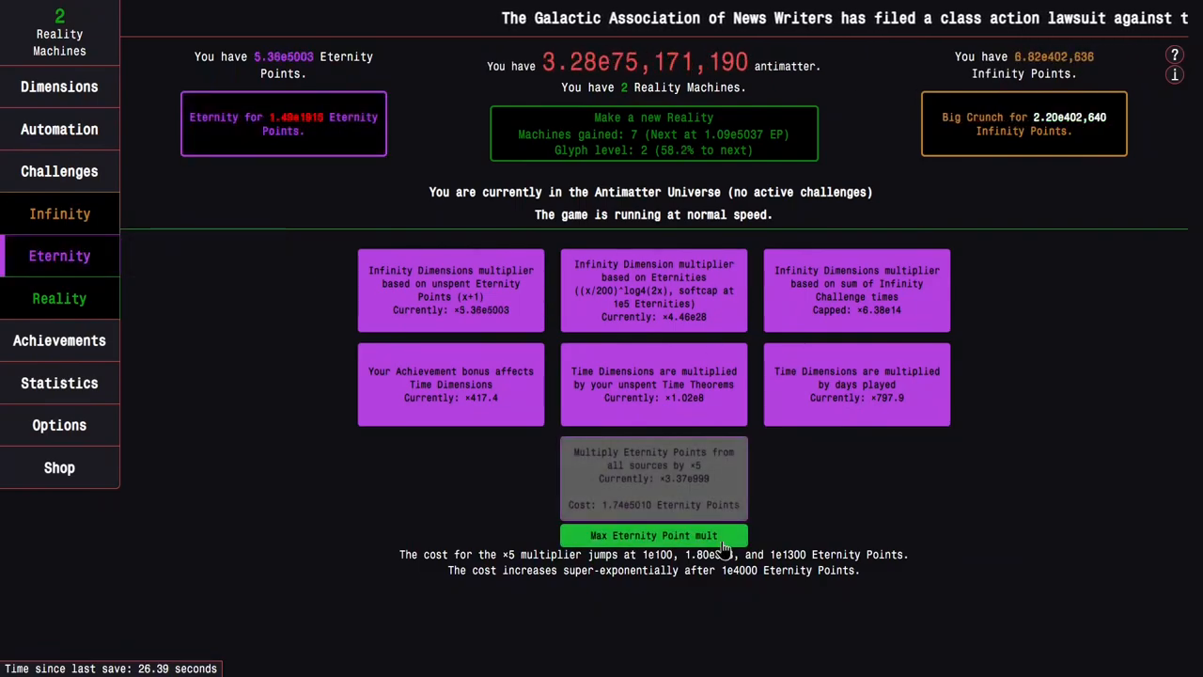
{"action": "left_click", "coordinate": [60, 87]}
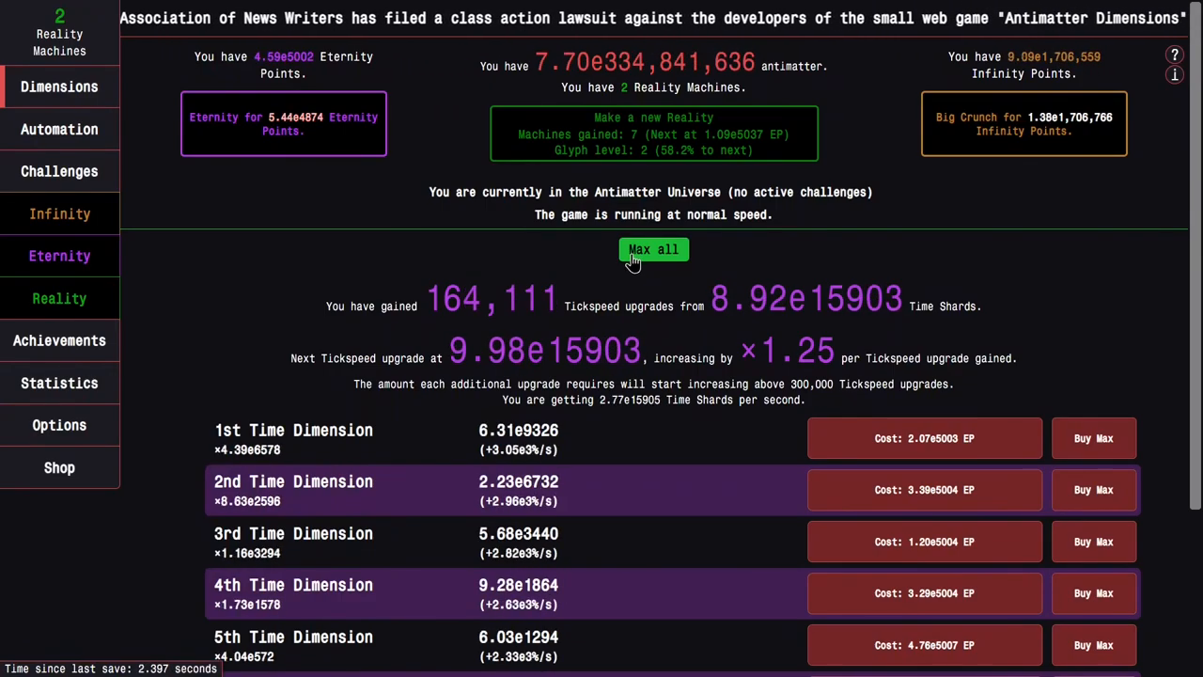
- Max Time Dimensions and buy more EP multiplier, raising its cost to 2.32e5167
{"action": "left_click", "coordinate": [60, 256]}
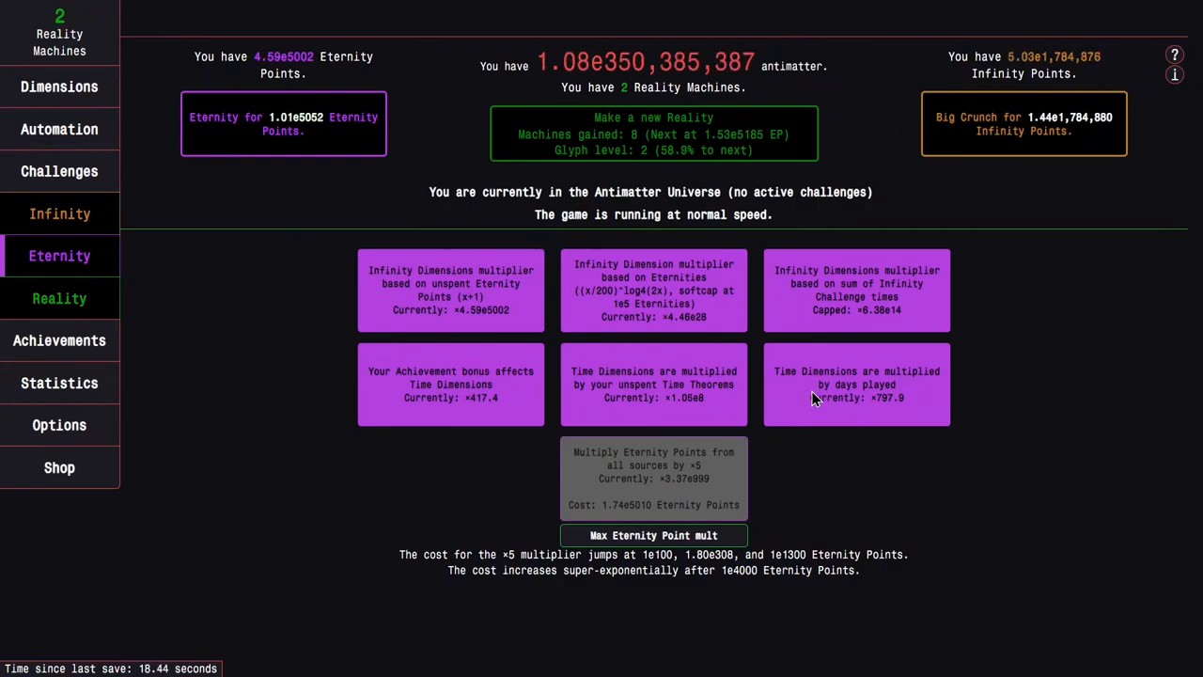
{"action": "left_click", "coordinate": [248, 256]}
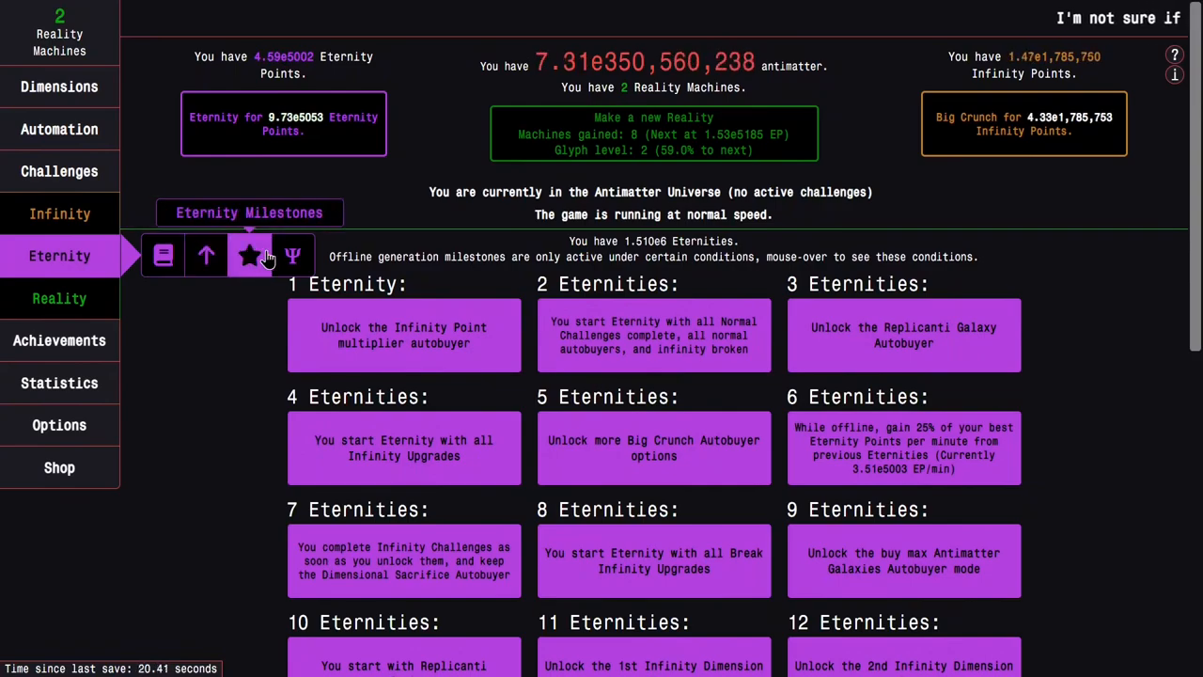
{"action": "left_click", "coordinate": [206, 255]}
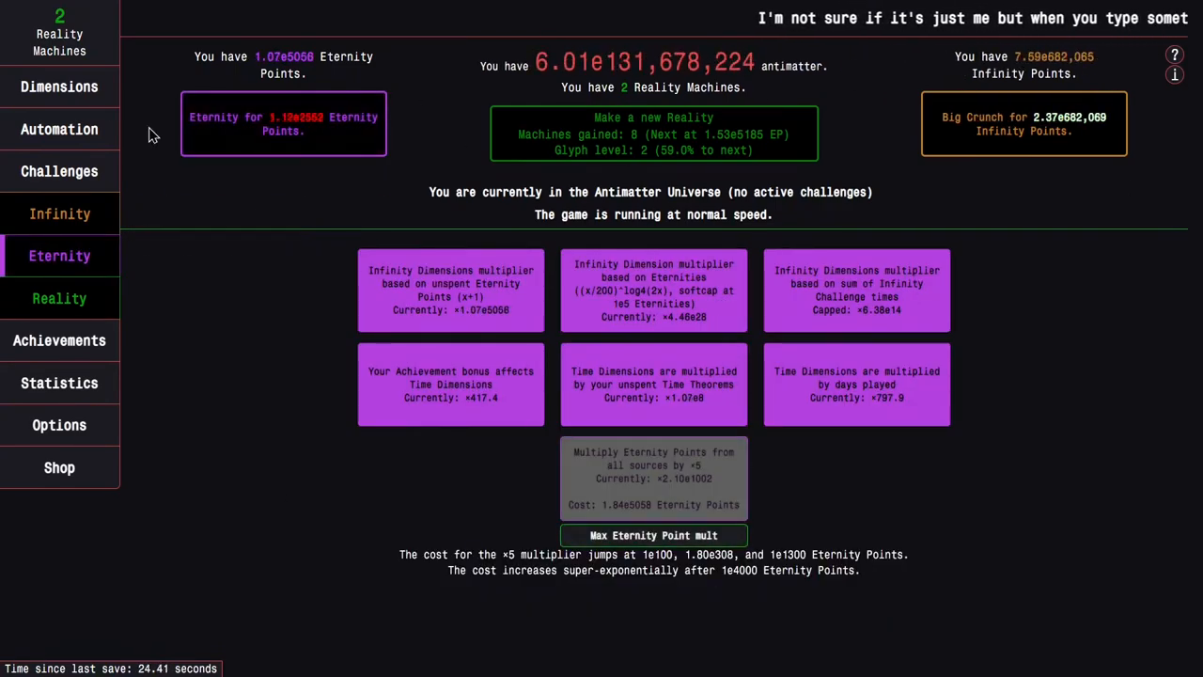
{"action": "left_click", "coordinate": [60, 87]}
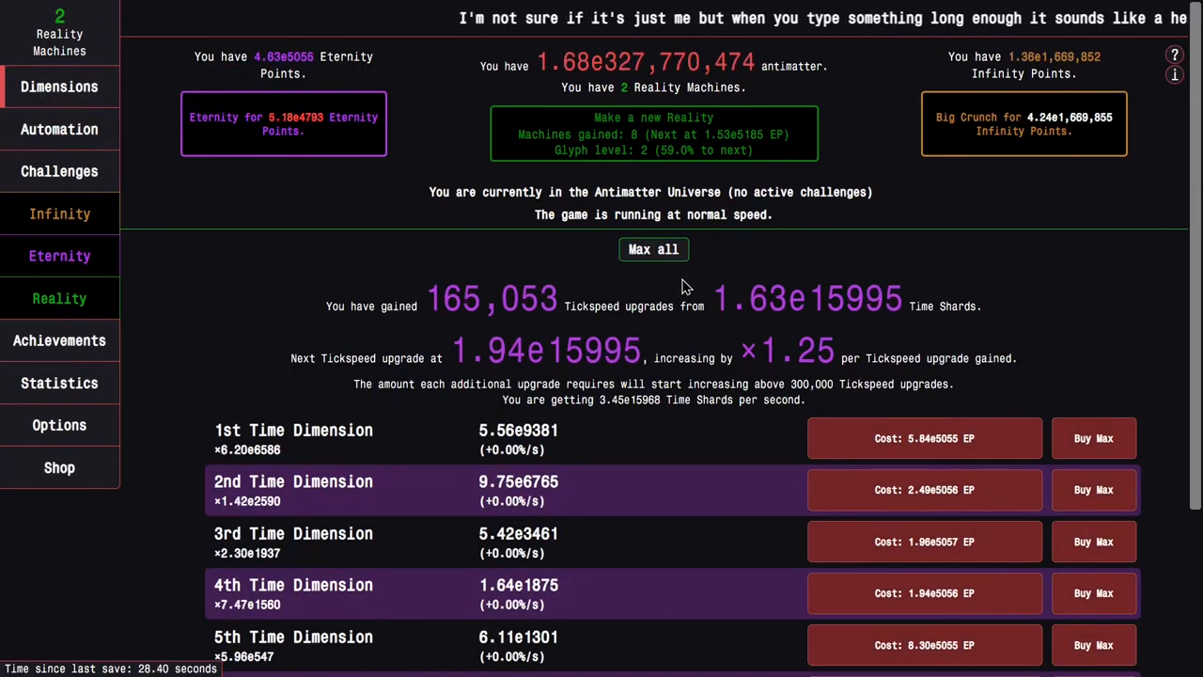
{"action": "mouse_move", "coordinate": [128, 248]}
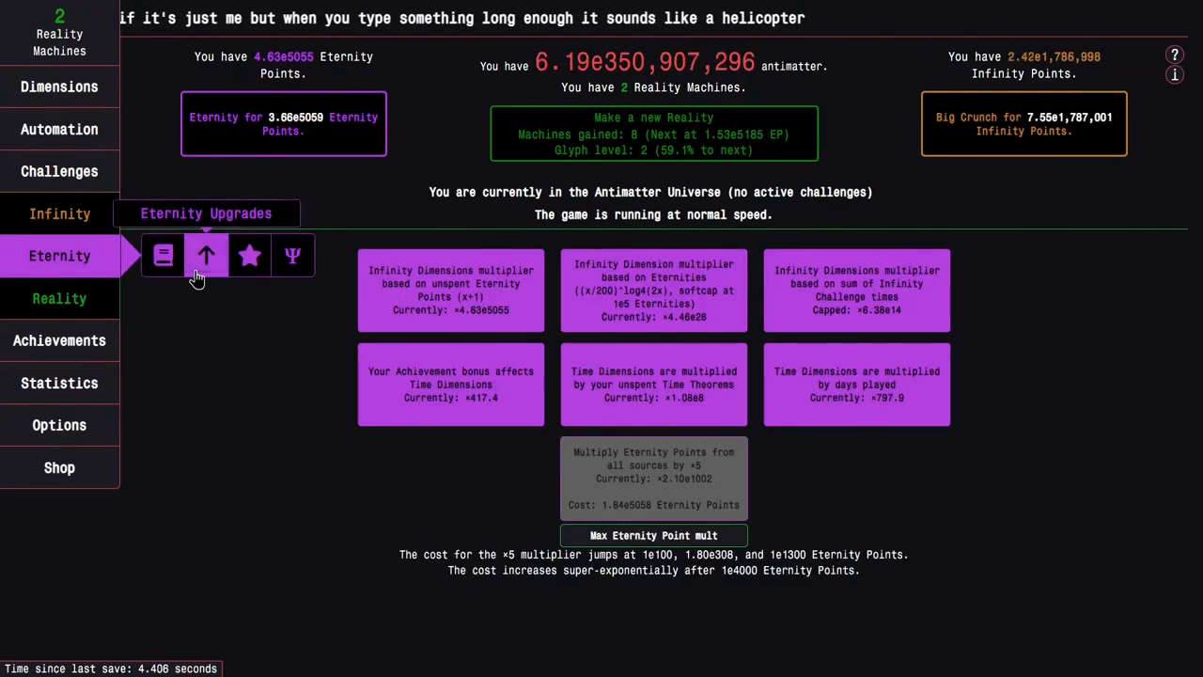
{"action": "left_click", "coordinate": [206, 256]}
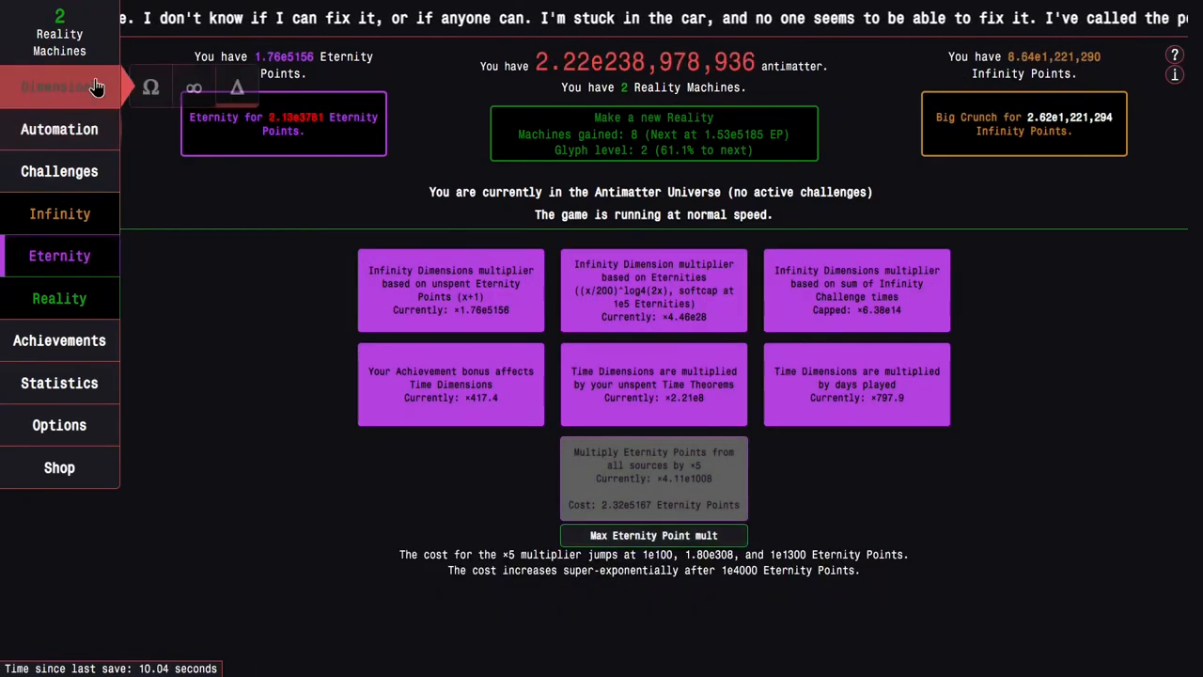
- Scroll through the Time Study tree, then max the Eternity Point multiplier toward 4.92e5993 EP
{"action": "left_click", "coordinate": [60, 255]}
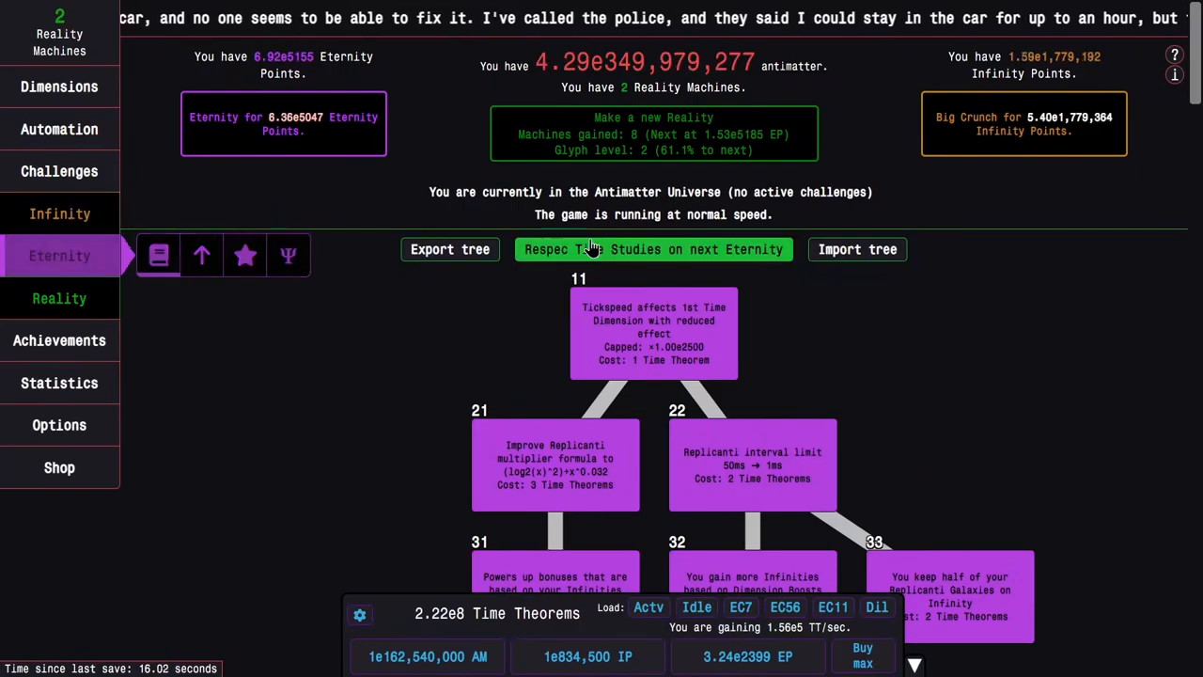
{"action": "scroll", "scroll_direction": "down", "scroll_amount": 3}
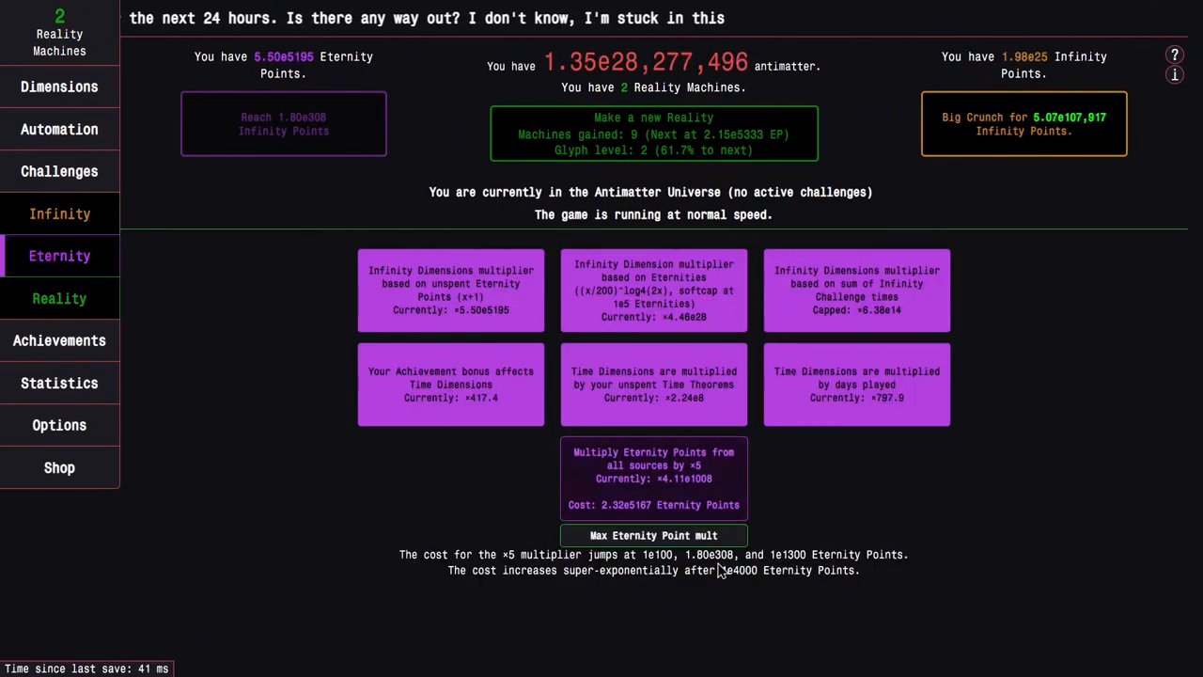
{"action": "left_click", "coordinate": [60, 87]}
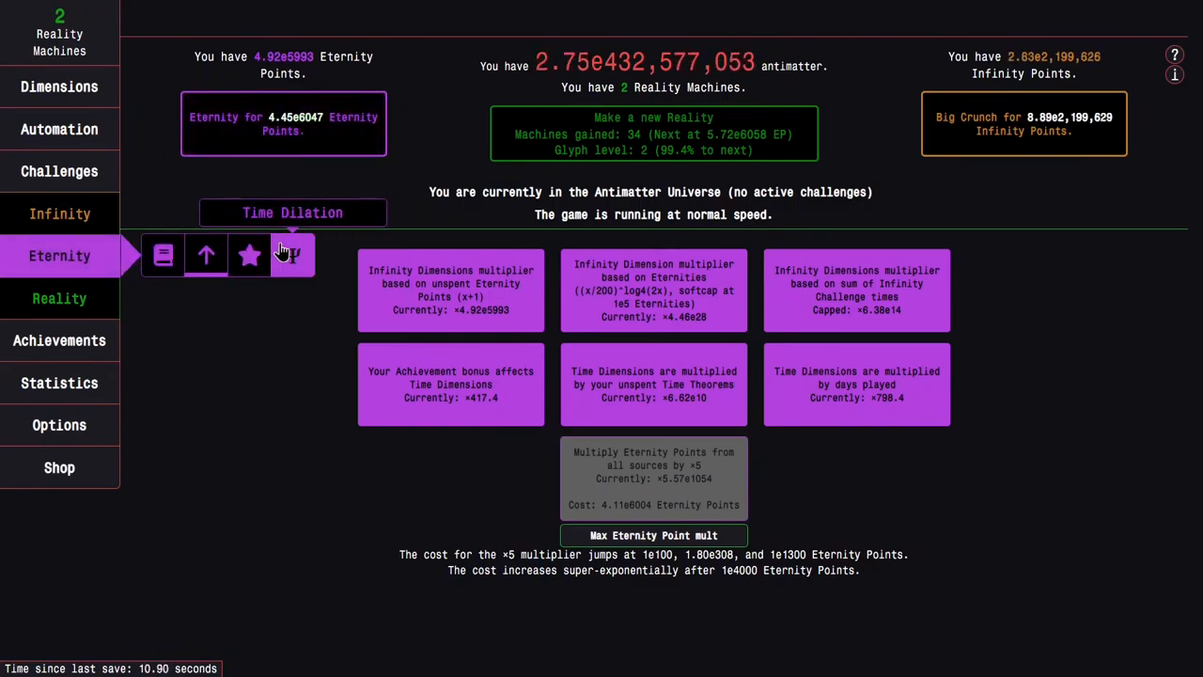
- Review dilated time and tachyon particles on Time Dilation, then switch to the achievements list
{"action": "left_click", "coordinate": [292, 256]}
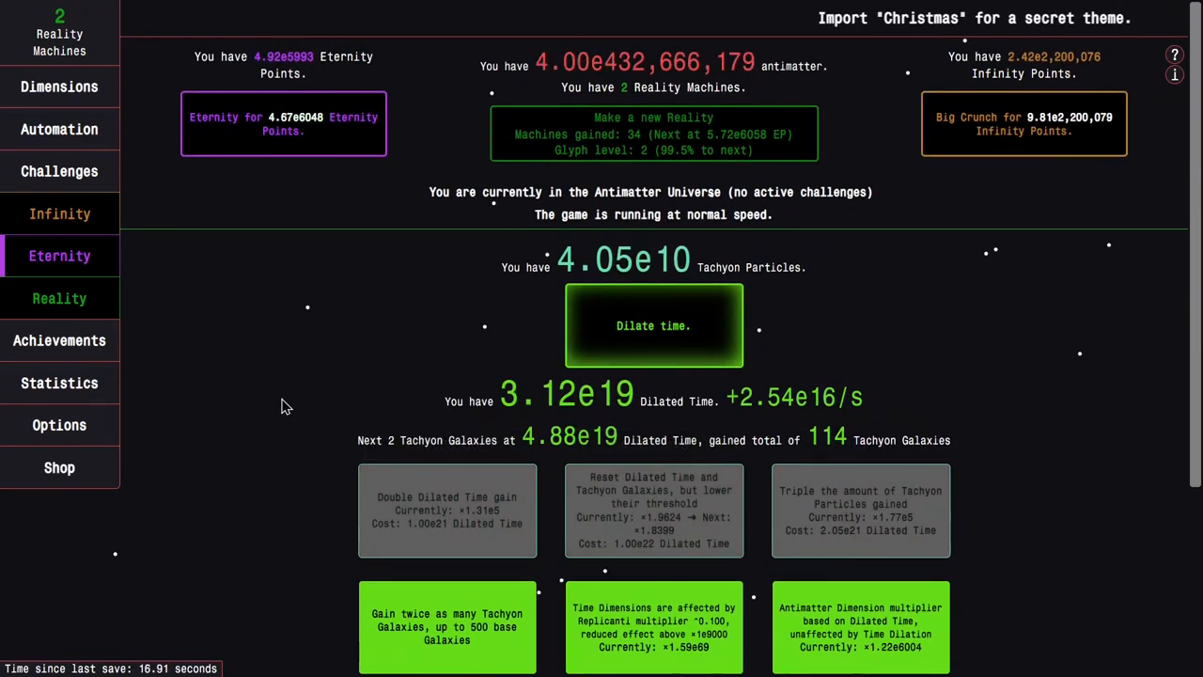
{"action": "scroll", "scroll_direction": "down", "scroll_amount": 3}
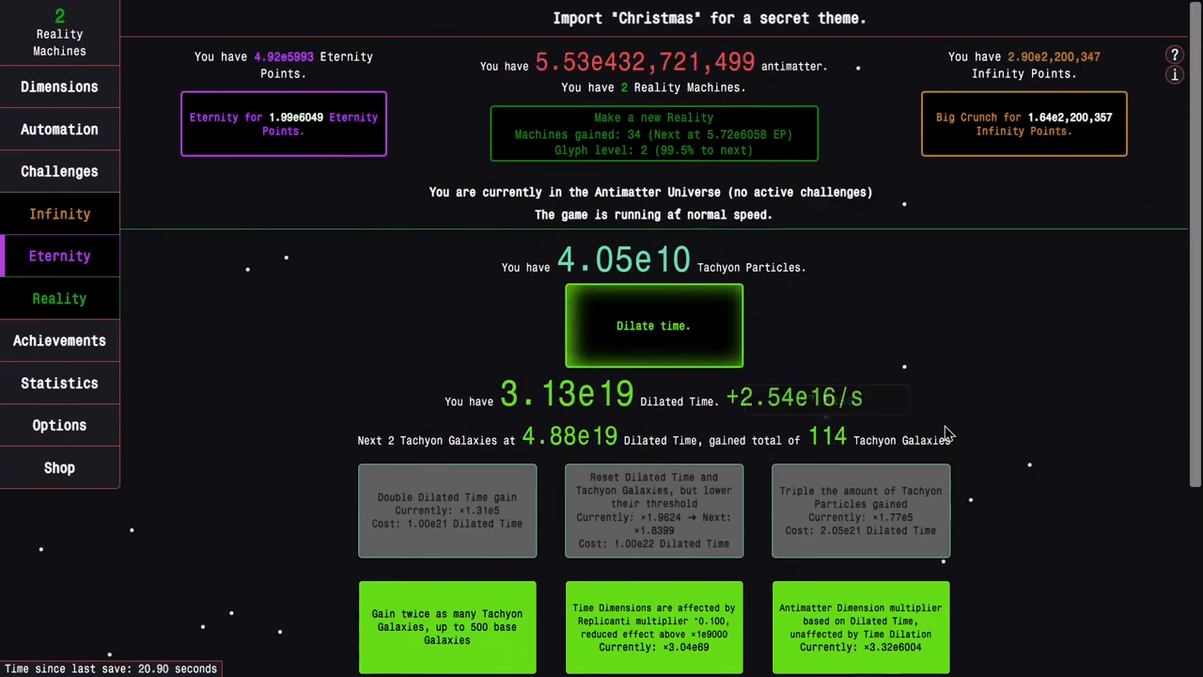
{"action": "mouse_move", "coordinate": [160, 301]}
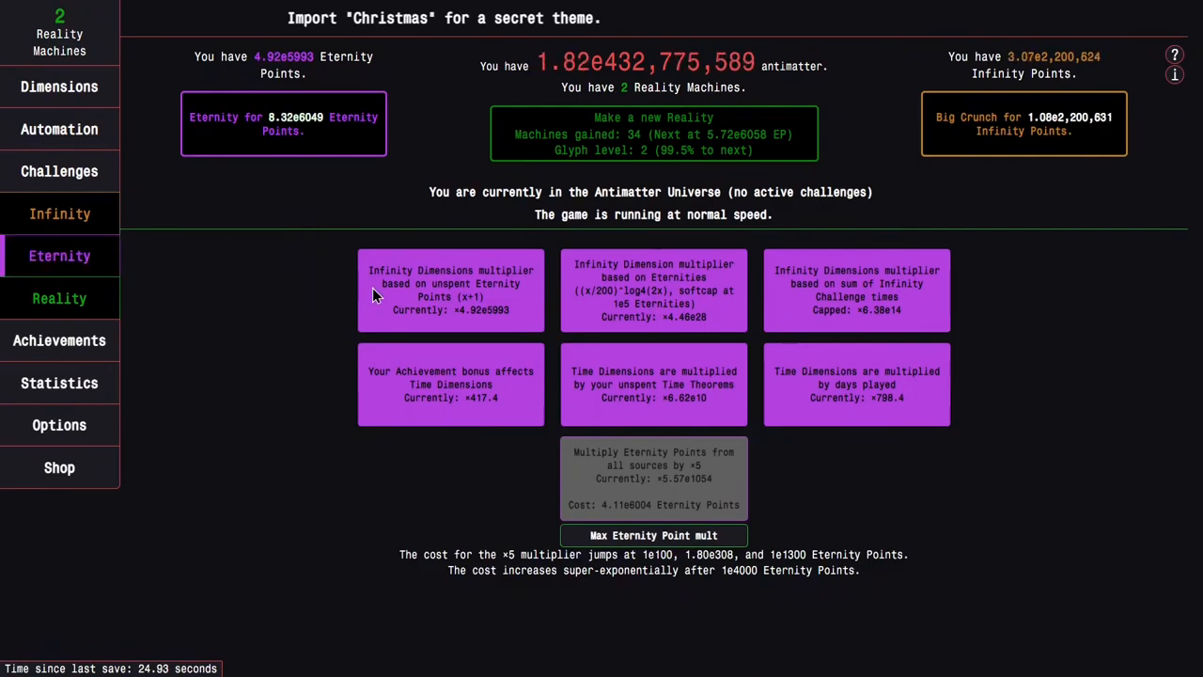
{"action": "left_click", "coordinate": [60, 340]}
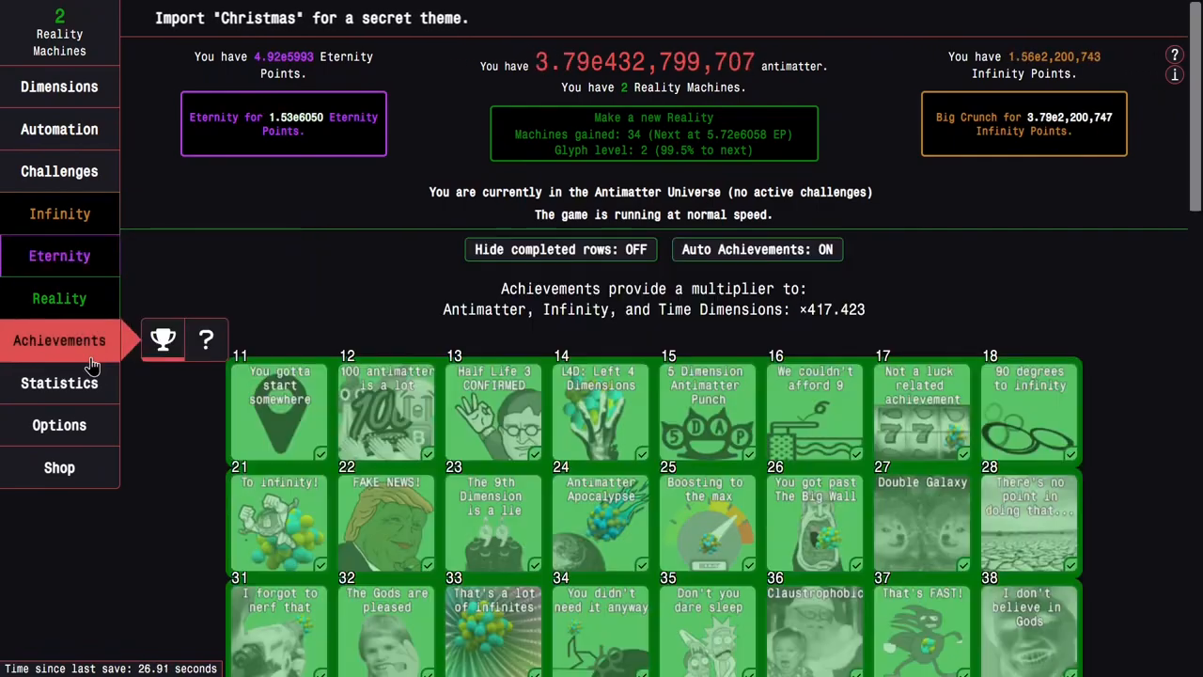
- View the Multiplier Breakdown for antimatter production with the Tickspeed upgrades contribution expanded
{"action": "left_click", "coordinate": [60, 383]}
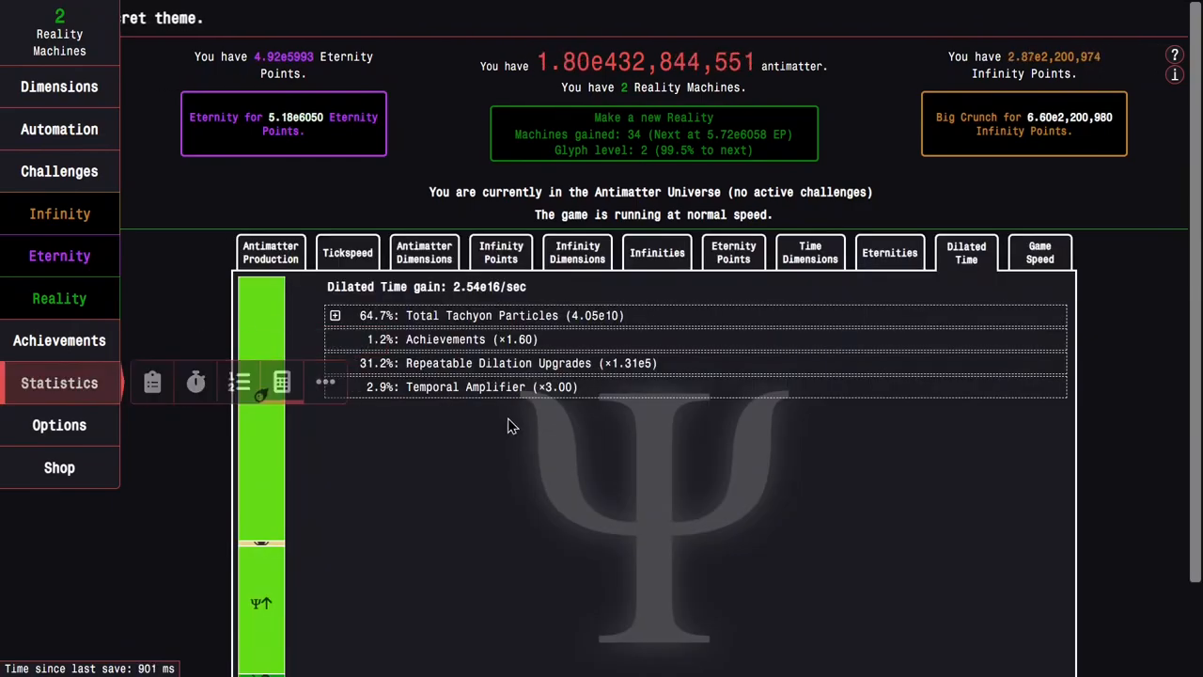
{"action": "left_click", "coordinate": [271, 252]}
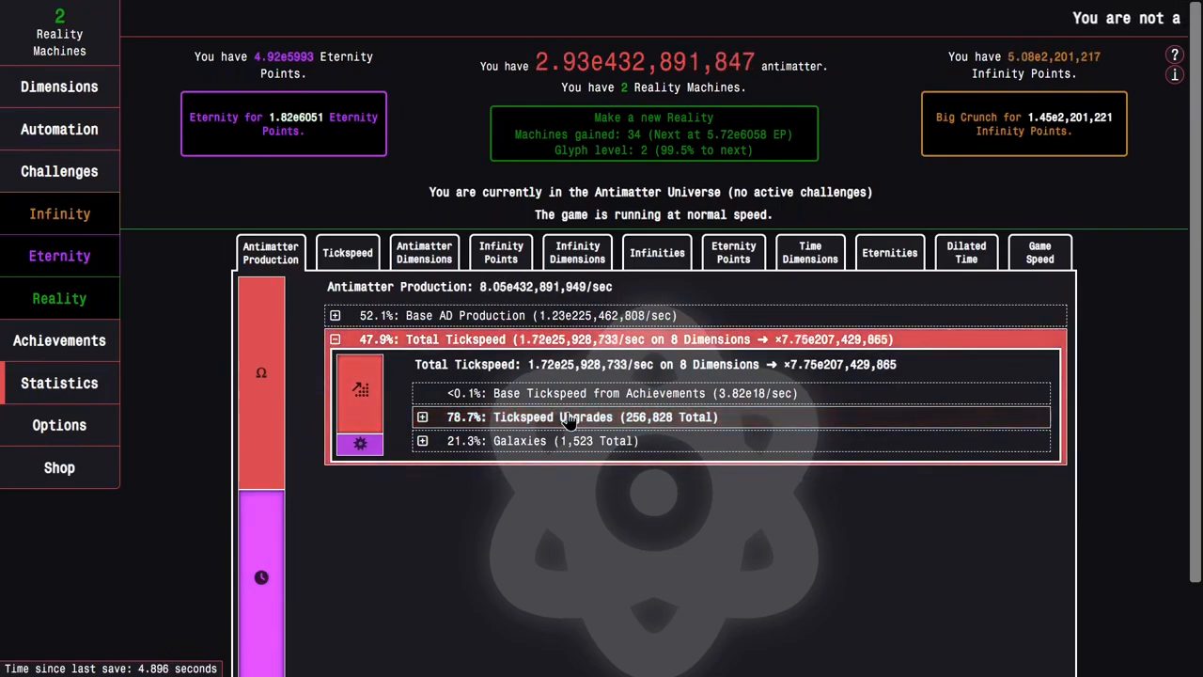
{"action": "left_click", "coordinate": [421, 417]}
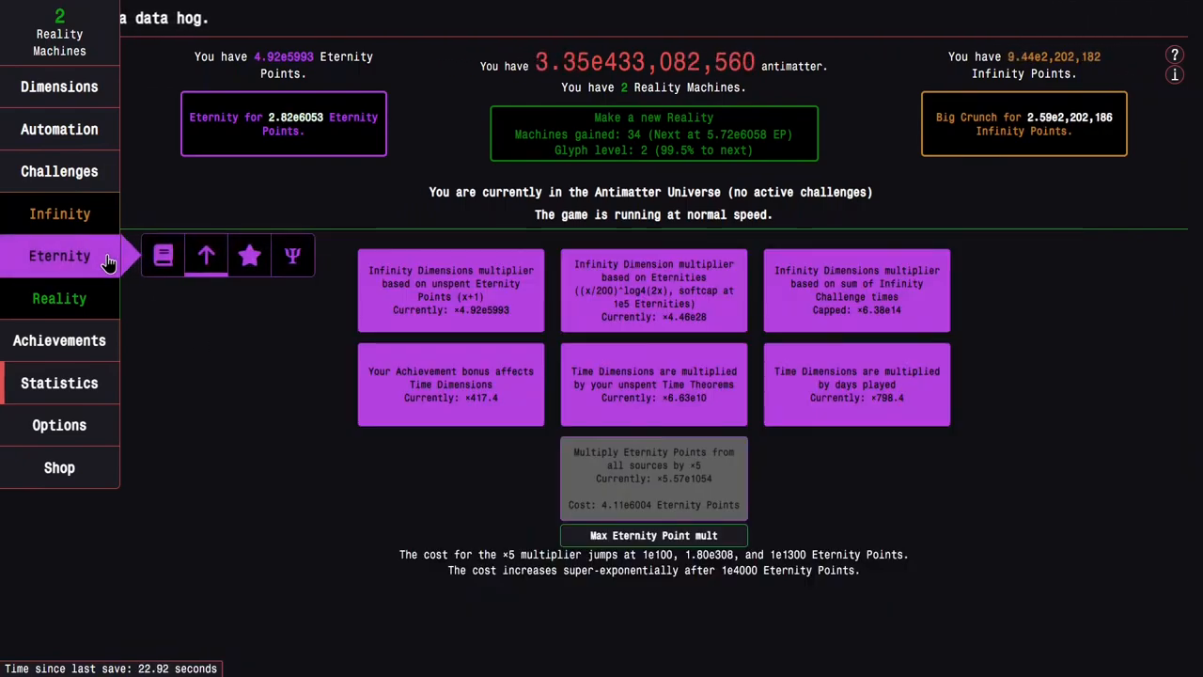
- Close the glyph preview, max the Eternity Point mult, and show Glyph Level Factors at 2.9998
{"action": "left_click", "coordinate": [60, 297]}
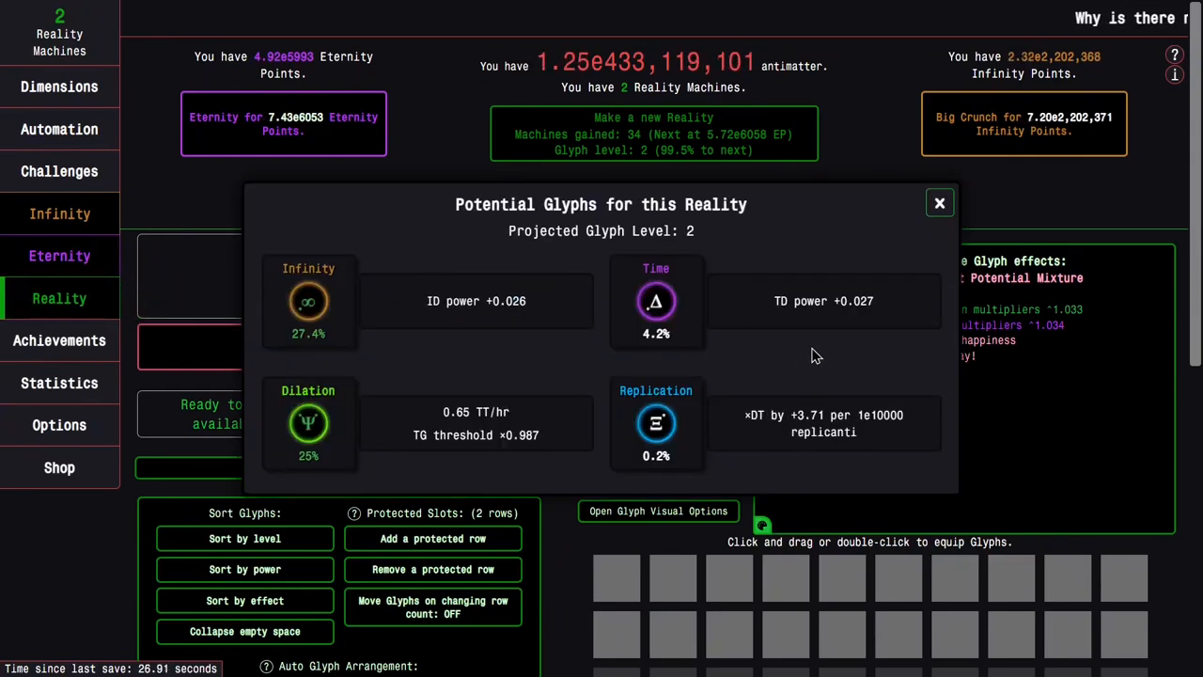
{"action": "left_click", "coordinate": [938, 203]}
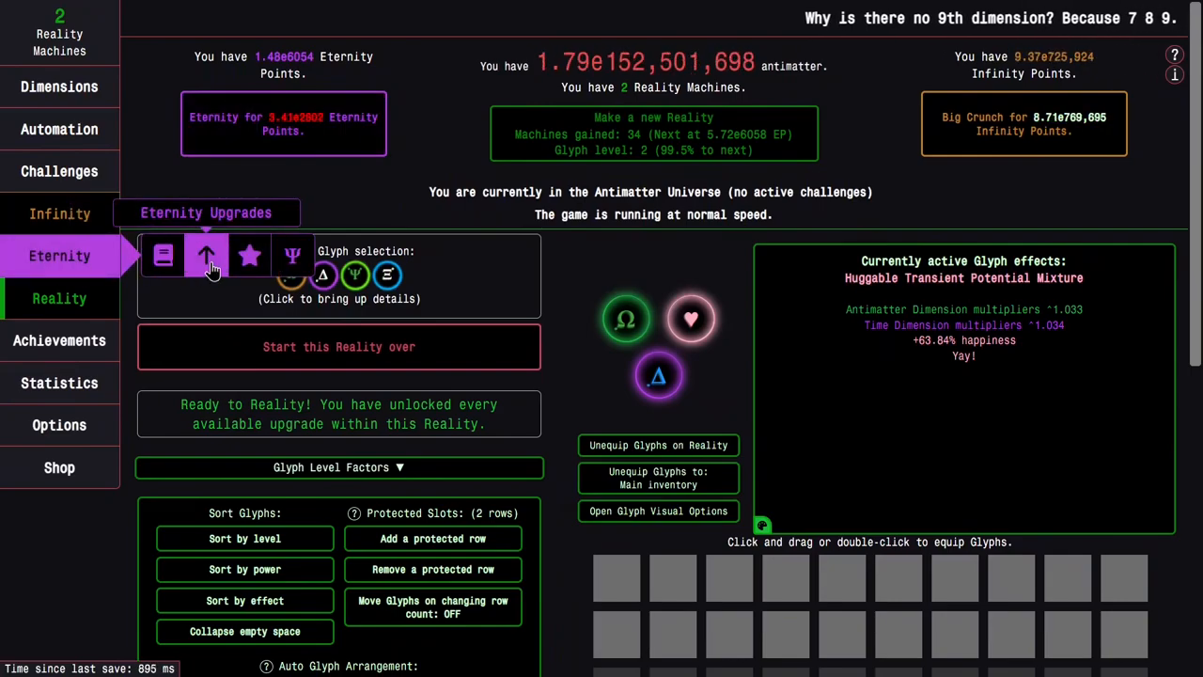
{"action": "left_click", "coordinate": [61, 86]}
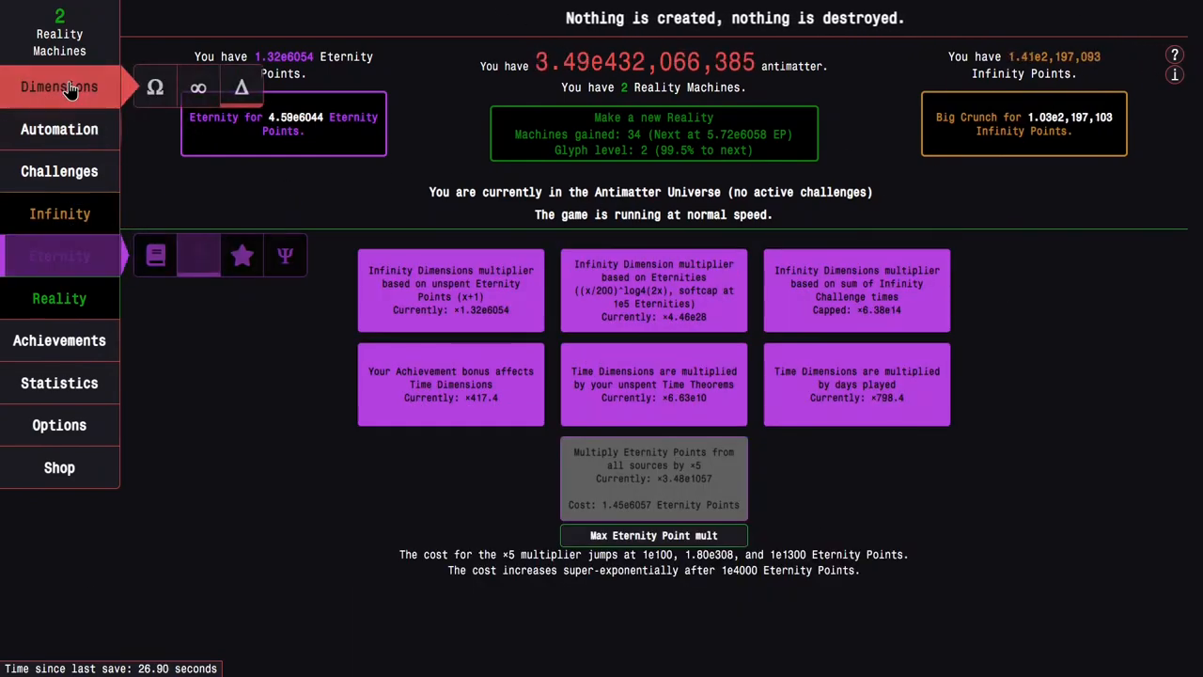
{"action": "left_click", "coordinate": [60, 297]}
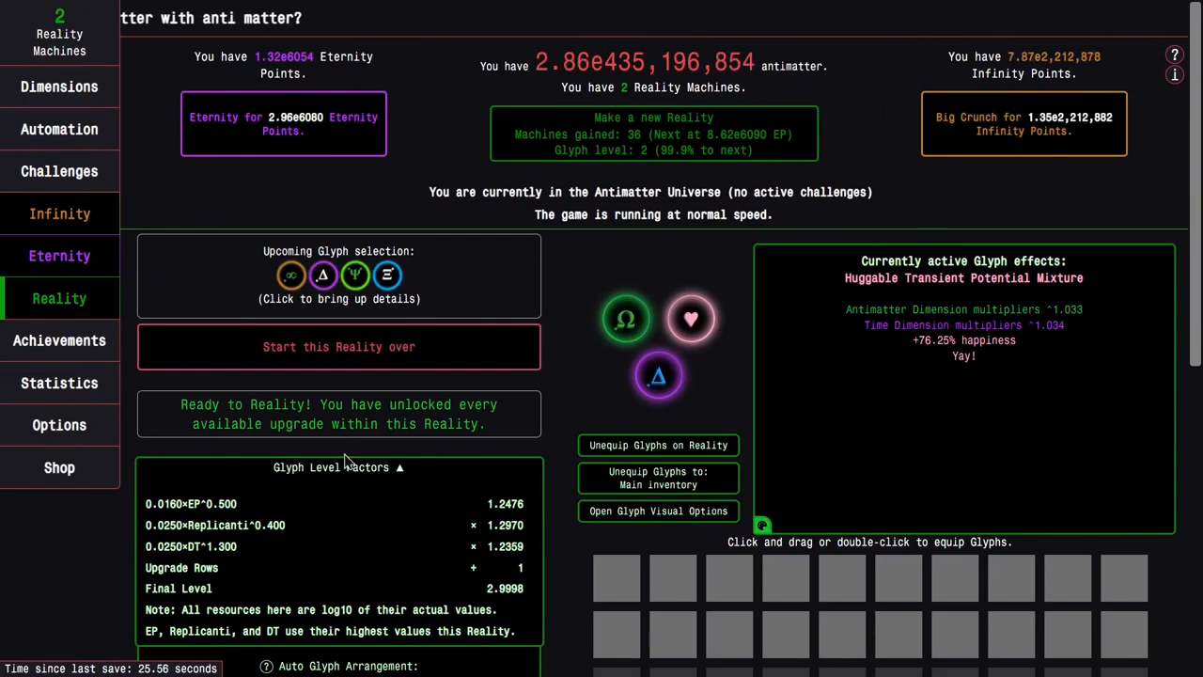
- Show the Potential Glyphs preview listing four level-2 options as the level nears 3
{"action": "left_click", "coordinate": [338, 275]}
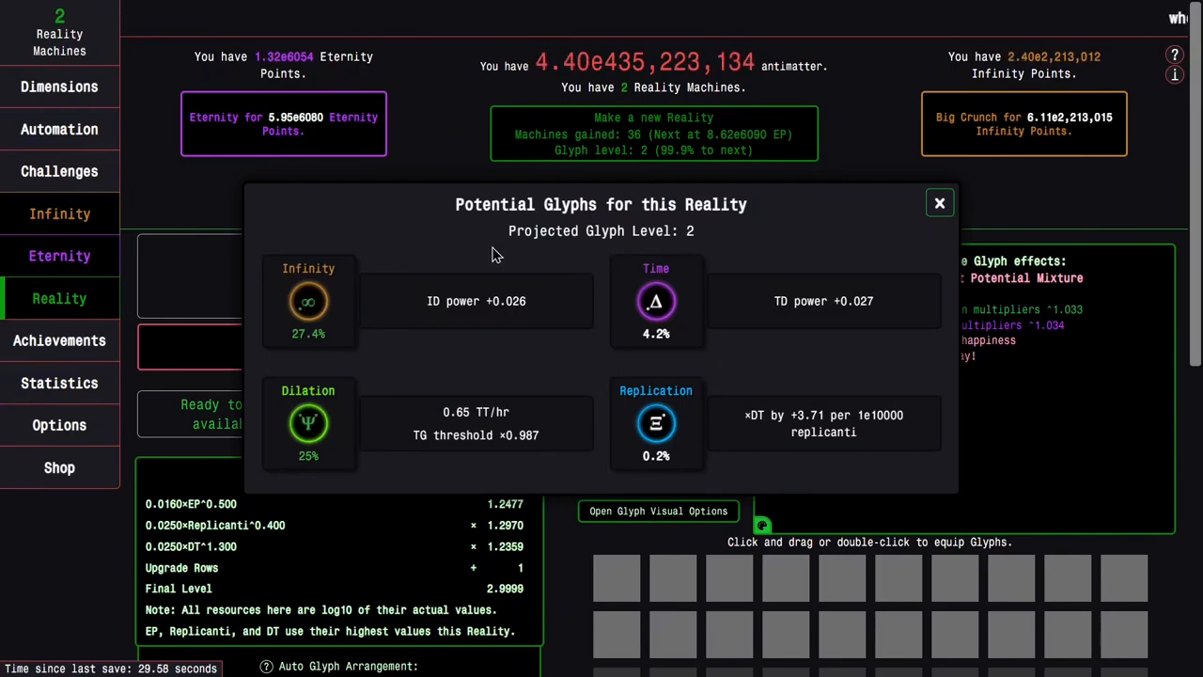
{"action": "mouse_move", "coordinate": [760, 260]}
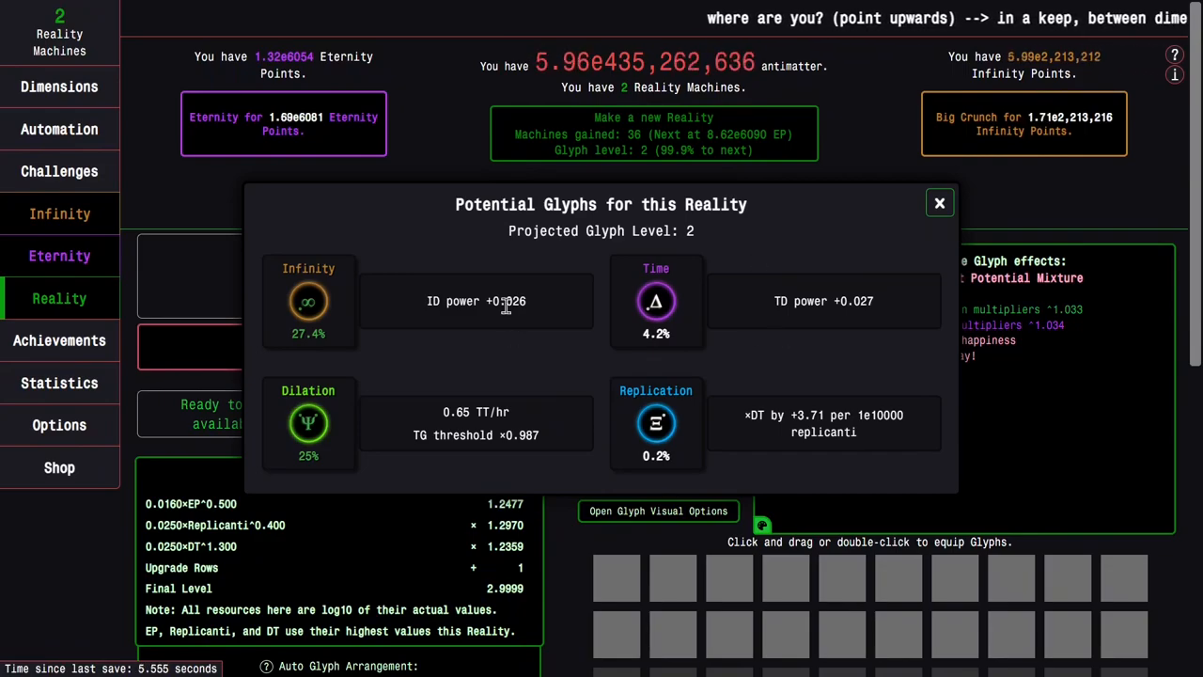
{"action": "mouse_move", "coordinate": [541, 391]}
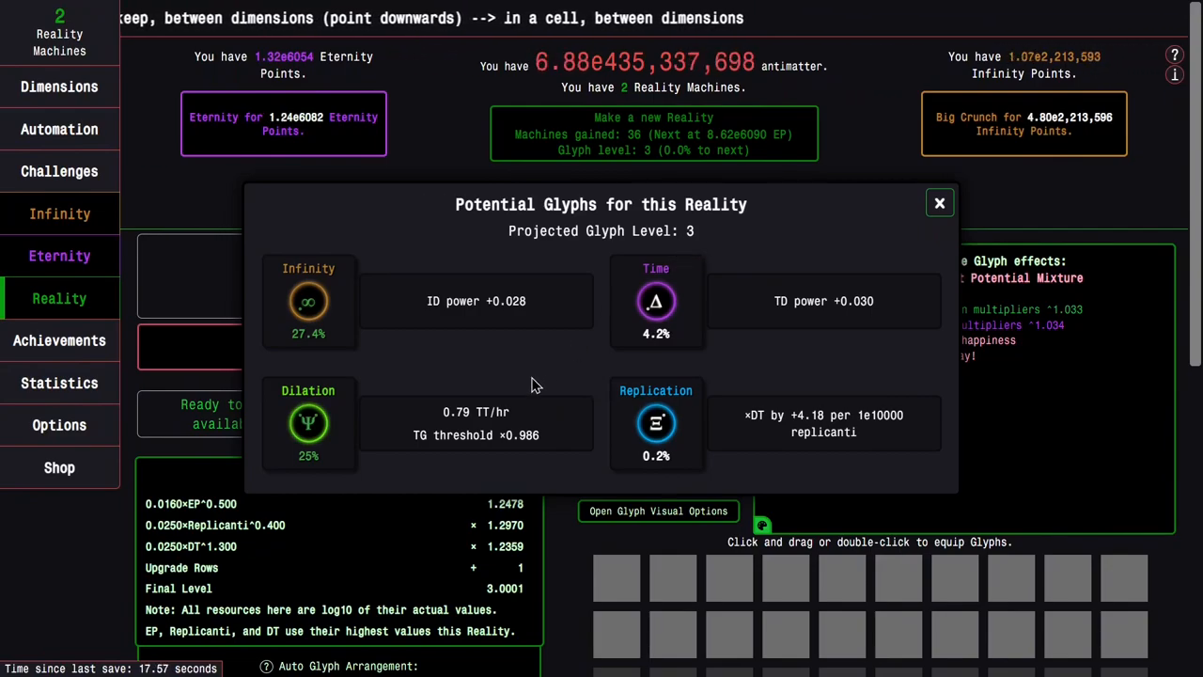
{"action": "mouse_move", "coordinate": [523, 389]}
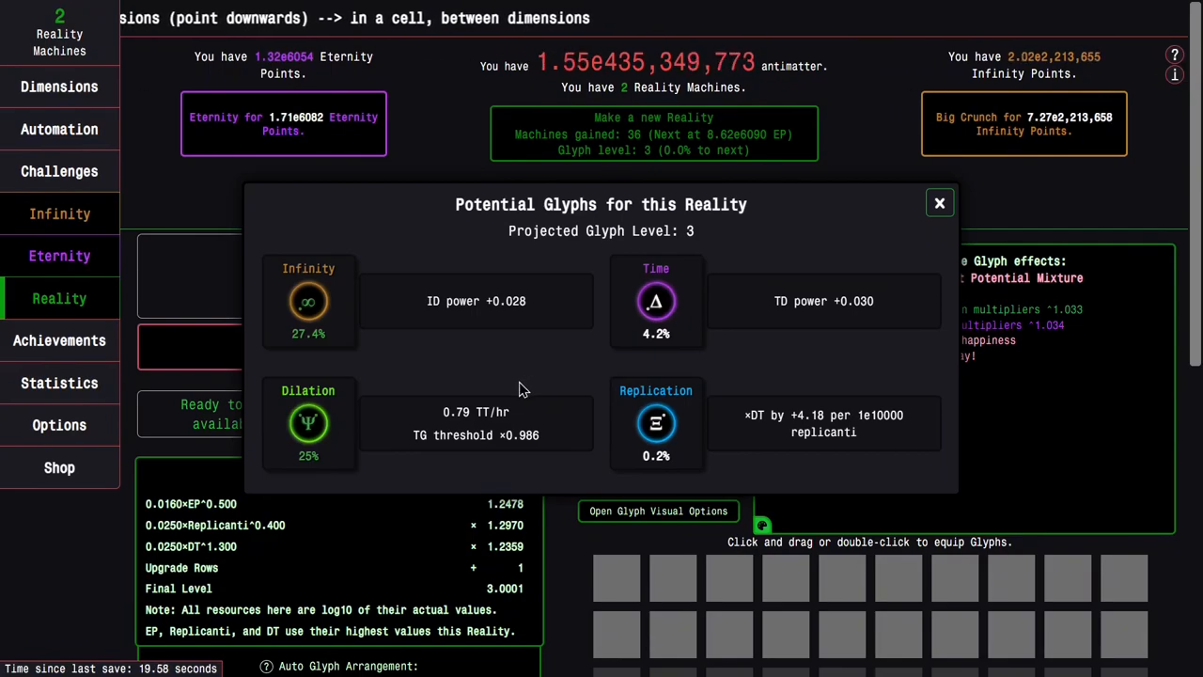
{"action": "mouse_move", "coordinate": [790, 304]}
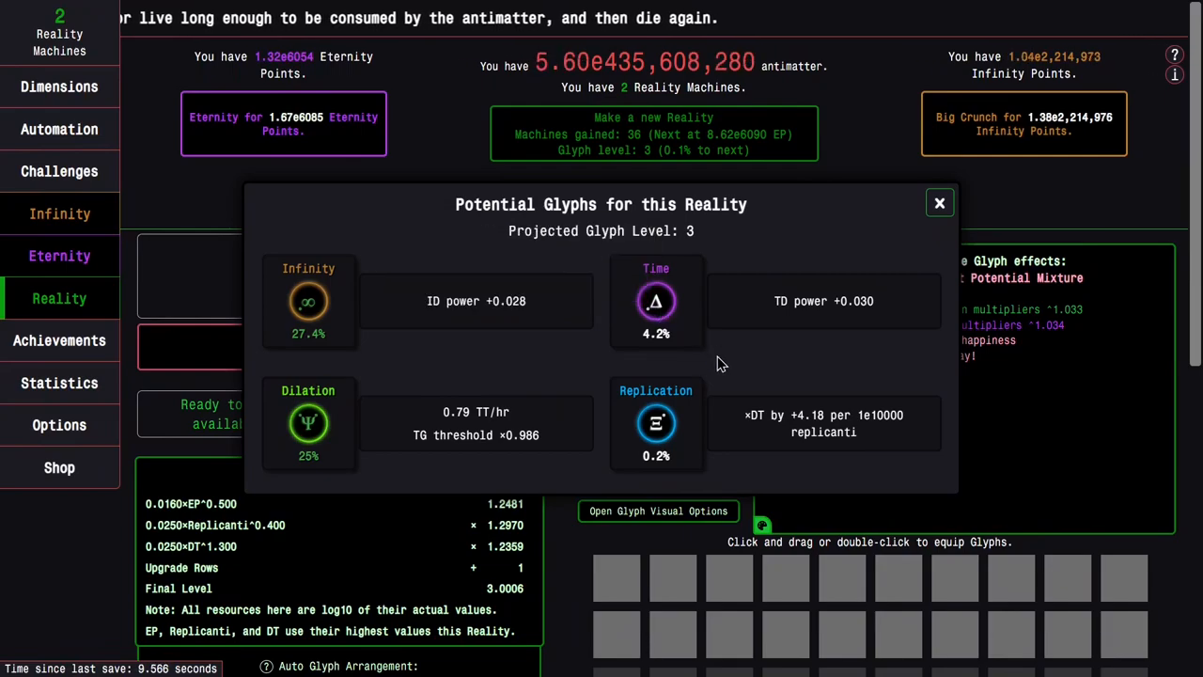
{"action": "mouse_move", "coordinate": [534, 370]}
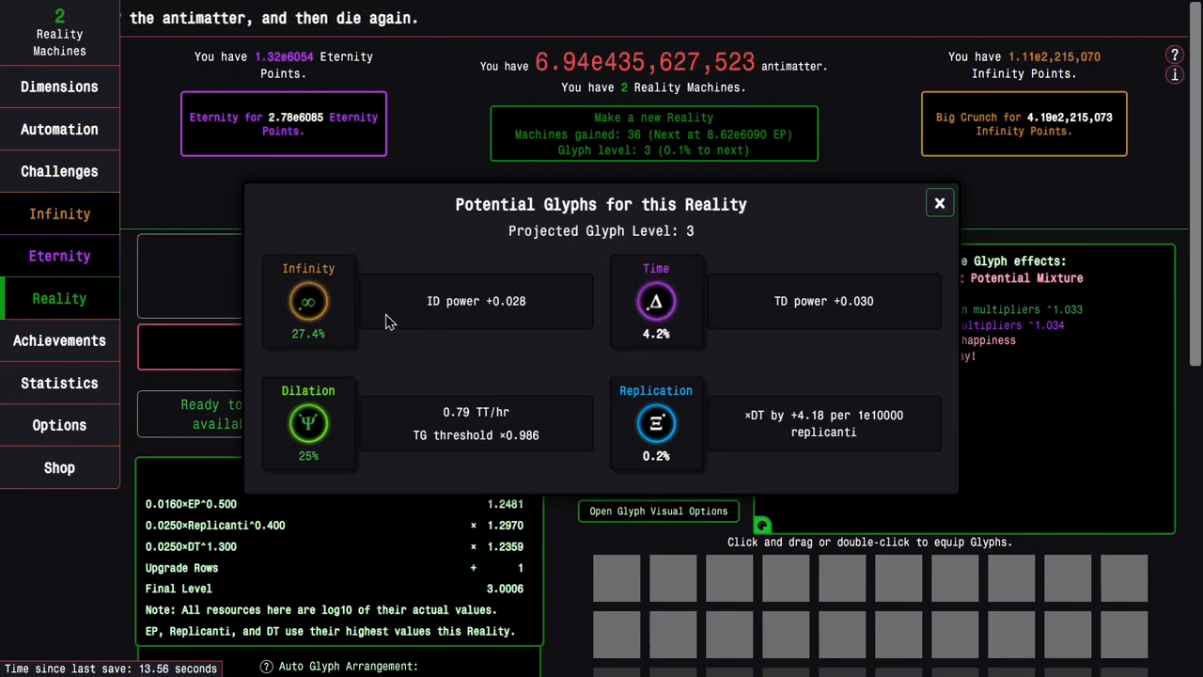
{"action": "mouse_move", "coordinate": [308, 301]}
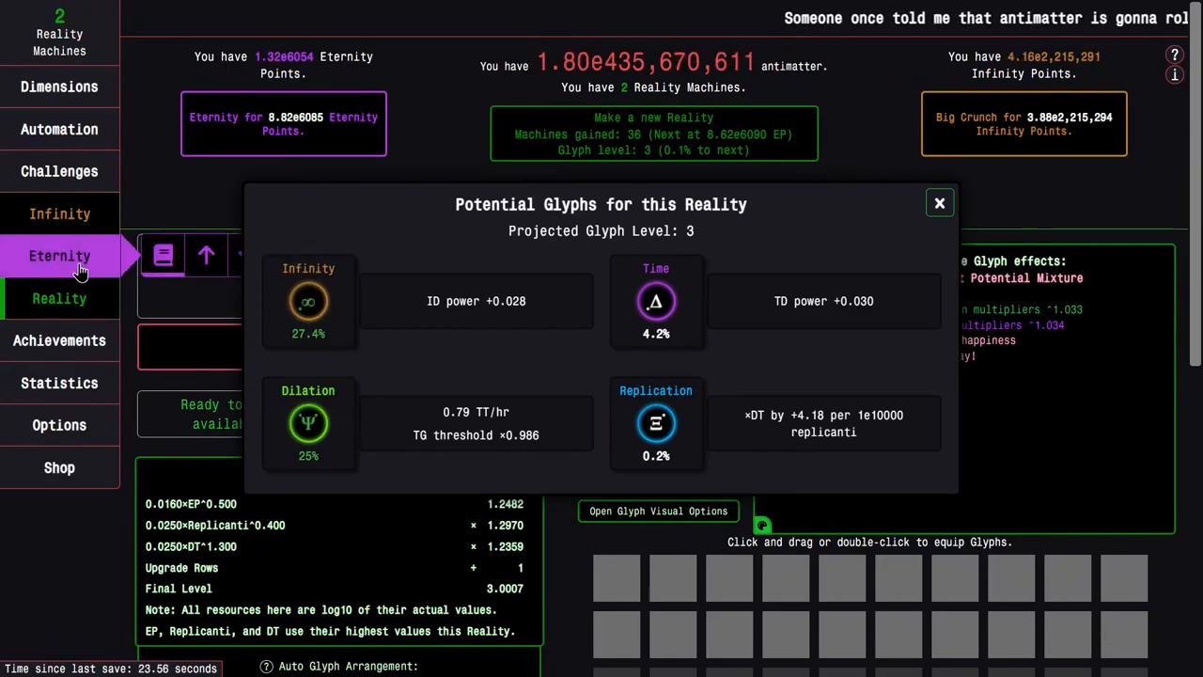
- Toggle the glyph preview, review the Reality upgrades, and move to the Time Dilation screen
{"action": "left_click", "coordinate": [938, 204]}
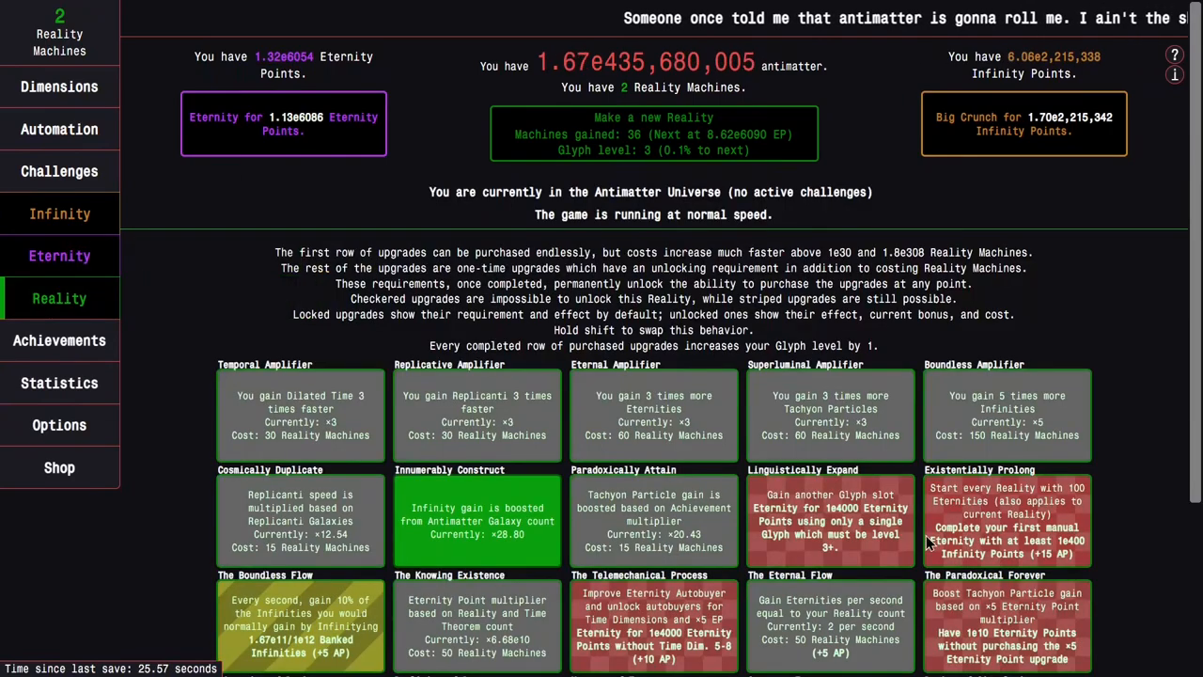
{"action": "mouse_move", "coordinate": [1069, 519]}
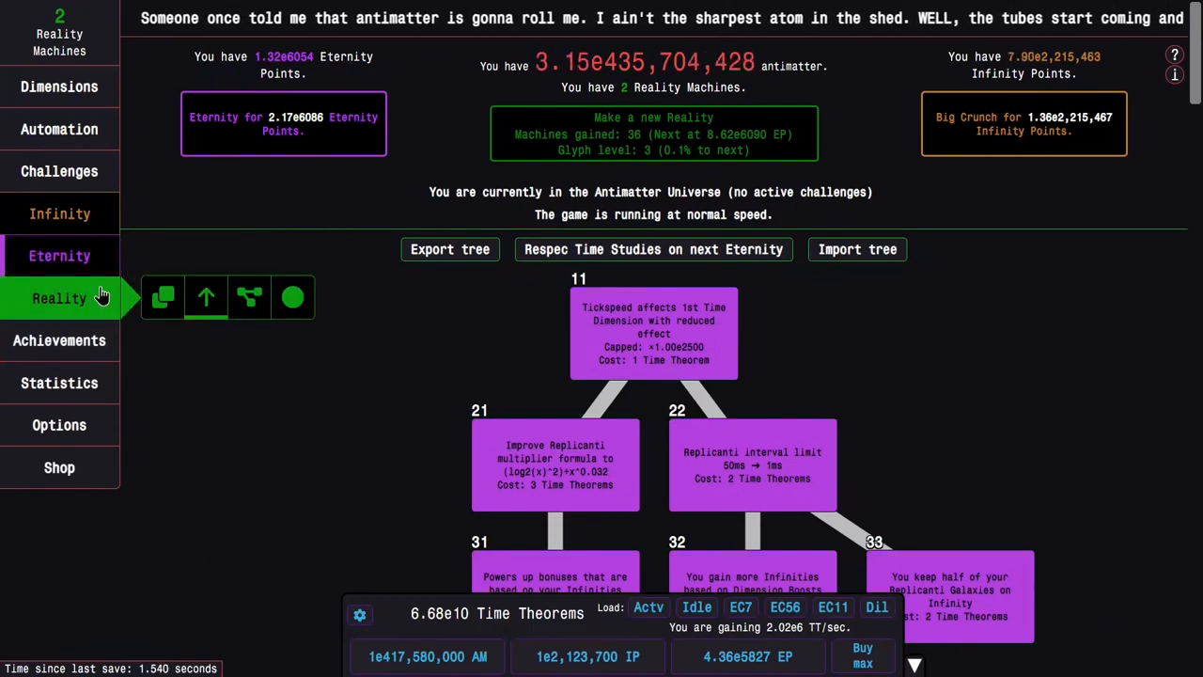
{"action": "left_click", "coordinate": [161, 297]}
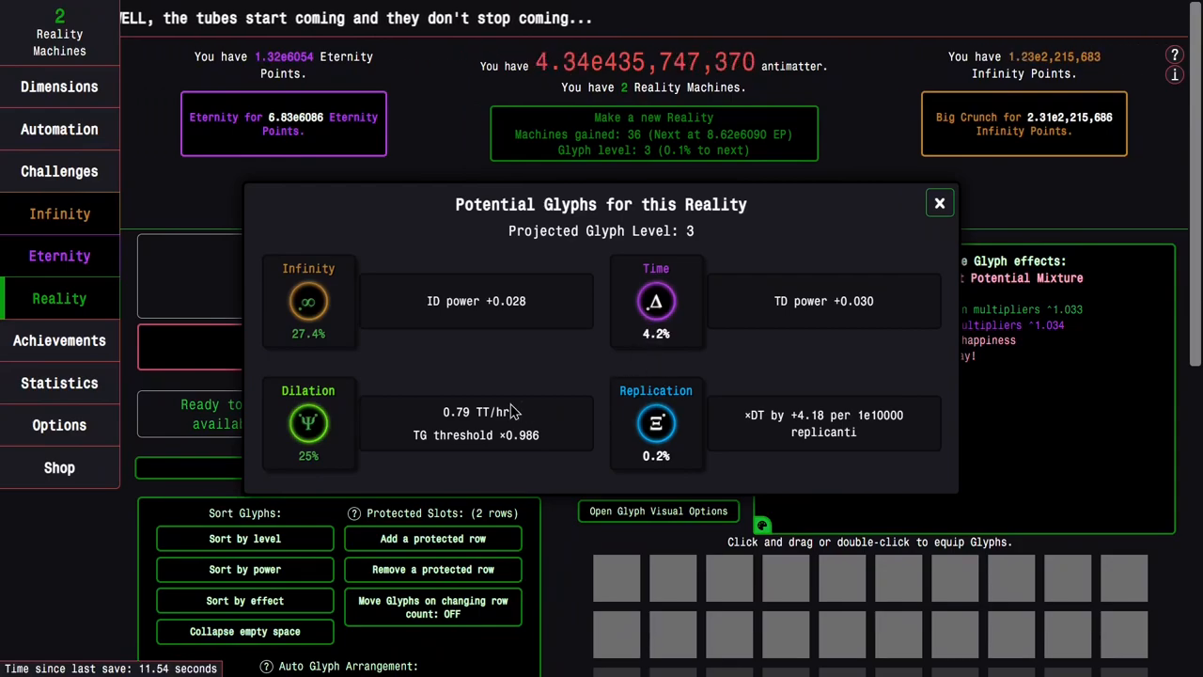
{"action": "mouse_move", "coordinate": [308, 422]}
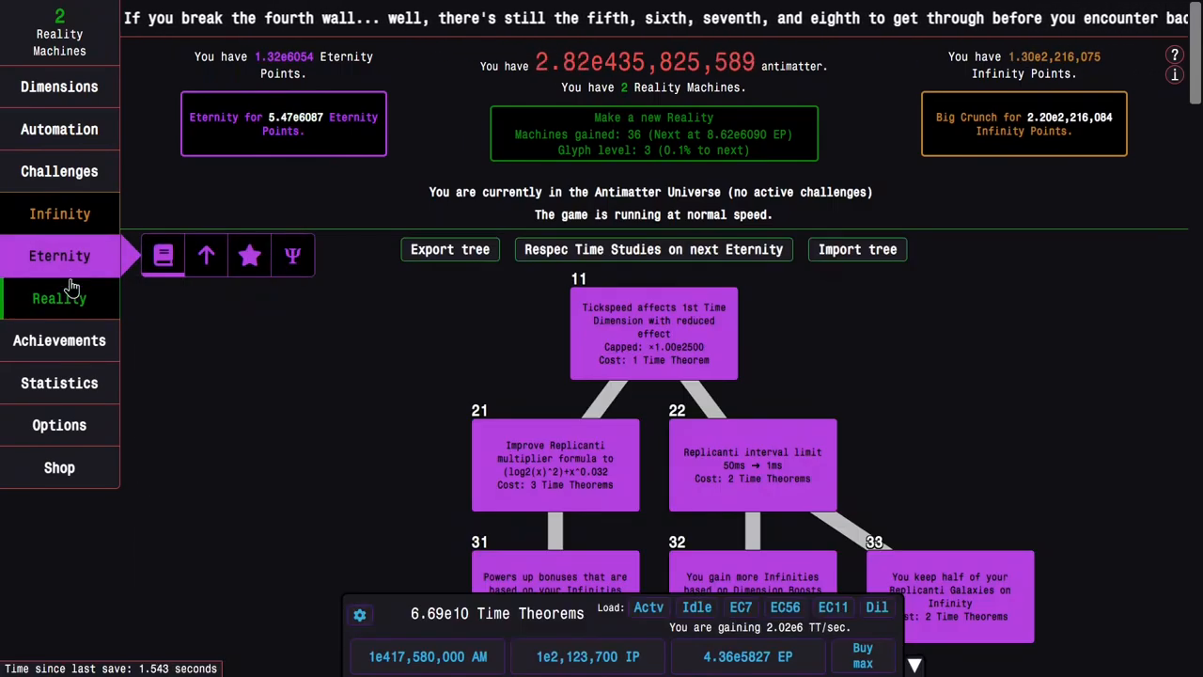
{"action": "left_click", "coordinate": [60, 297]}
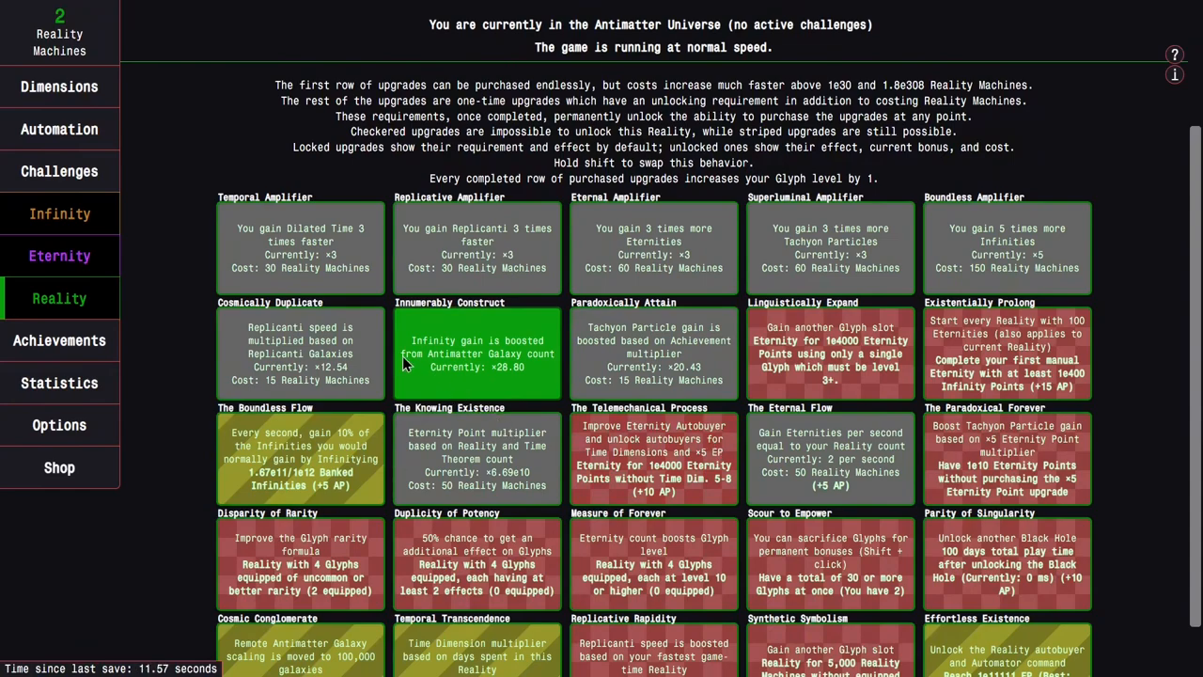
{"action": "left_click", "coordinate": [60, 256]}
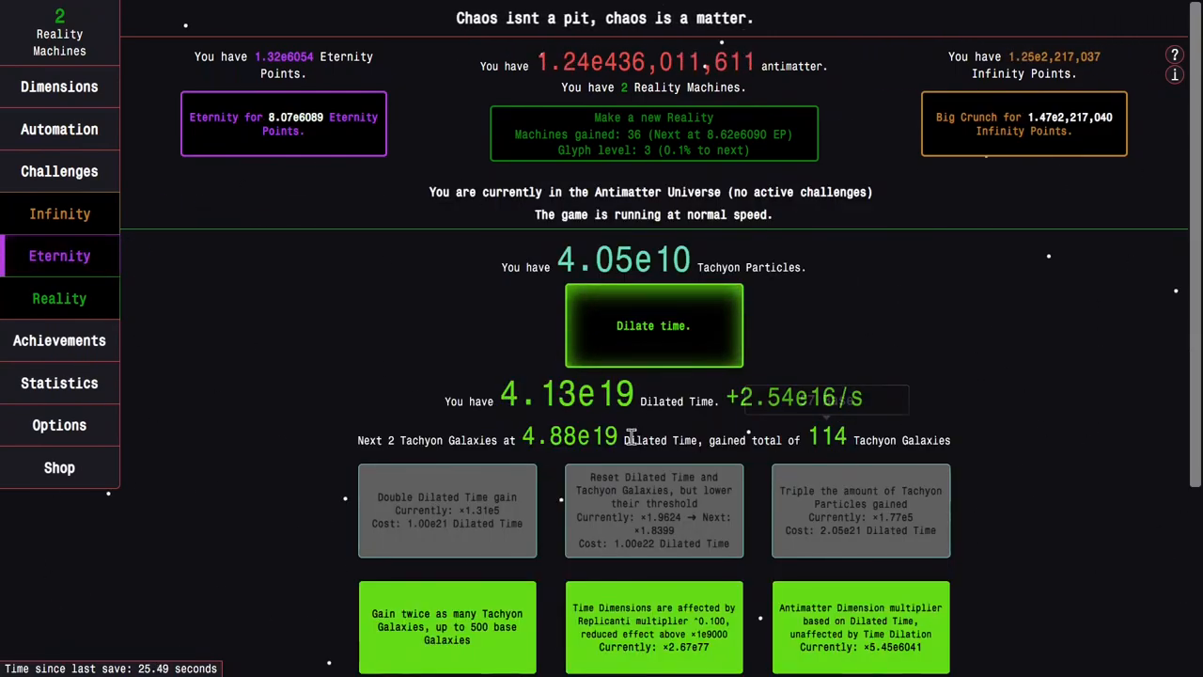
- Reopen the projected level-3 glyph preview for this Reality, now worth 37 Reality Machines
{"action": "left_click", "coordinate": [60, 297]}
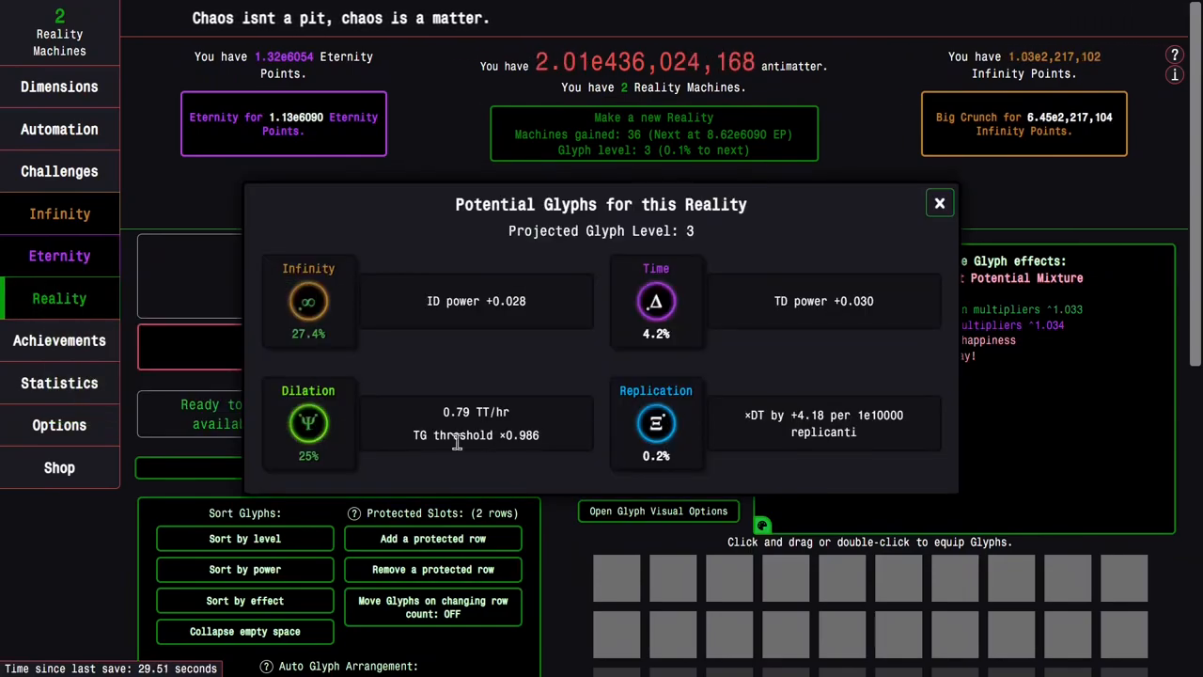
{"action": "mouse_move", "coordinate": [308, 423]}
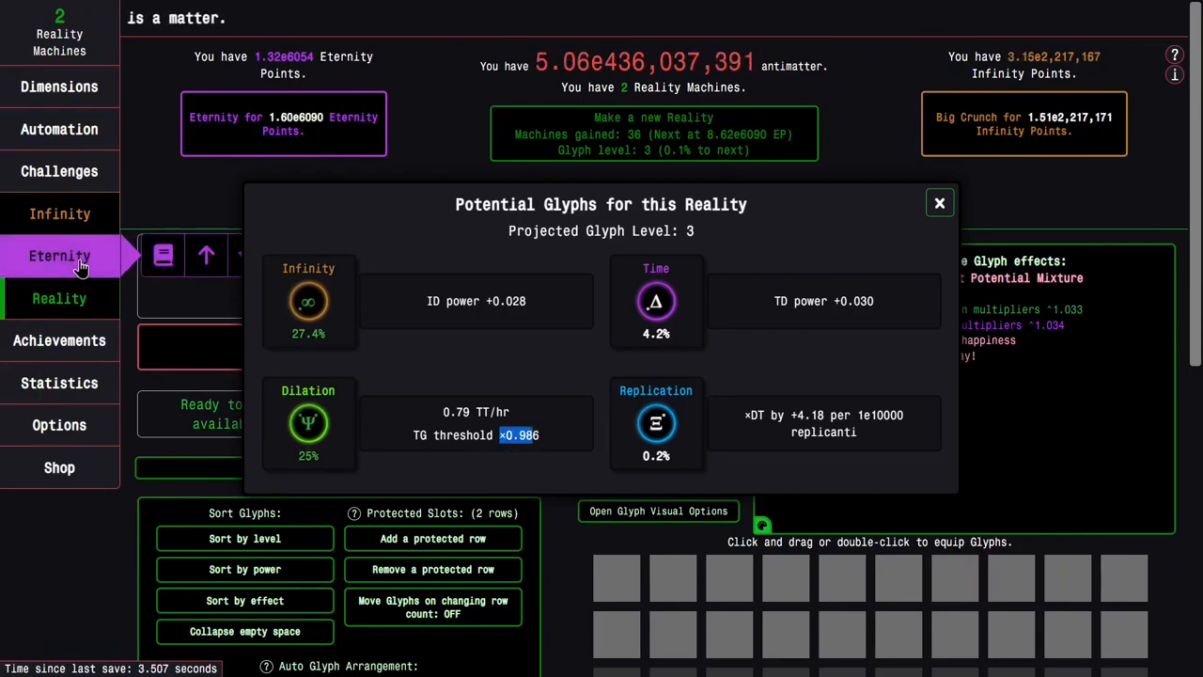
{"action": "left_click", "coordinate": [938, 203]}
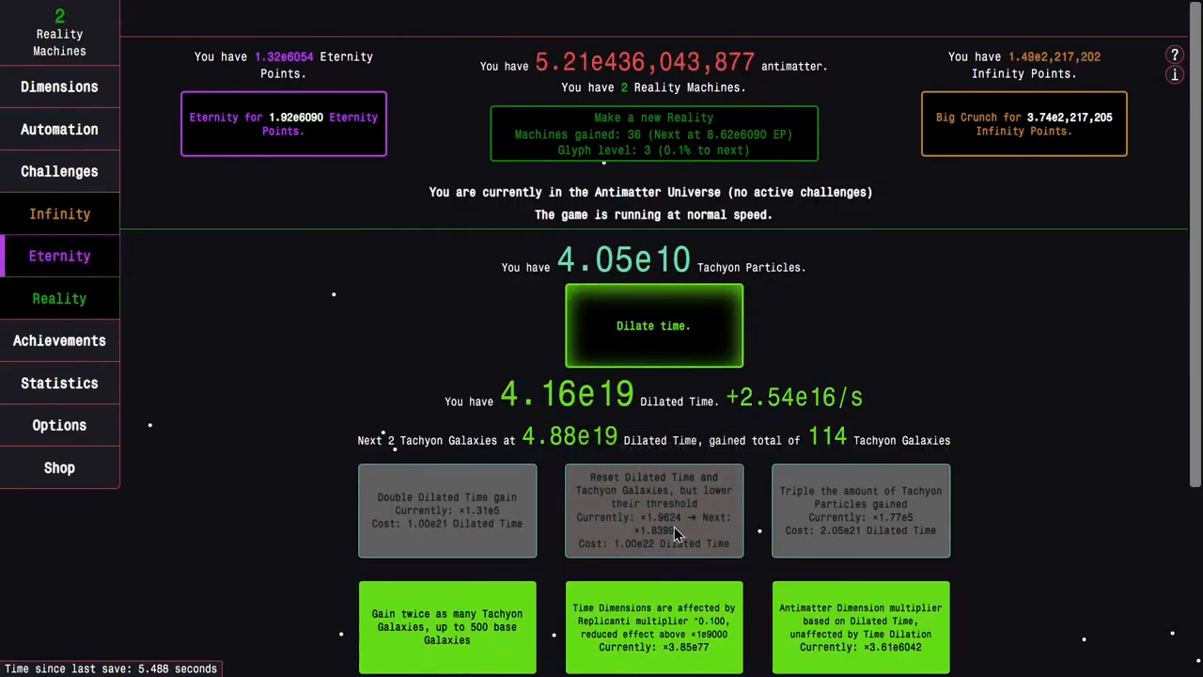
{"action": "left_click", "coordinate": [60, 297]}
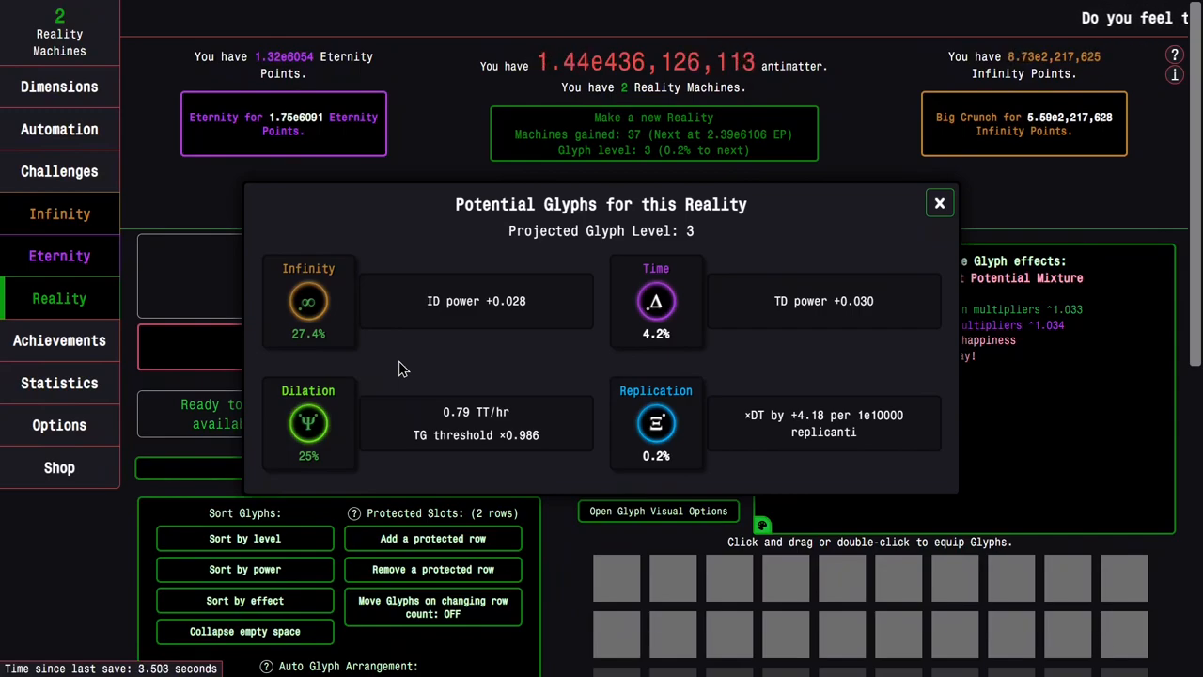
{"action": "mouse_move", "coordinate": [742, 419]}
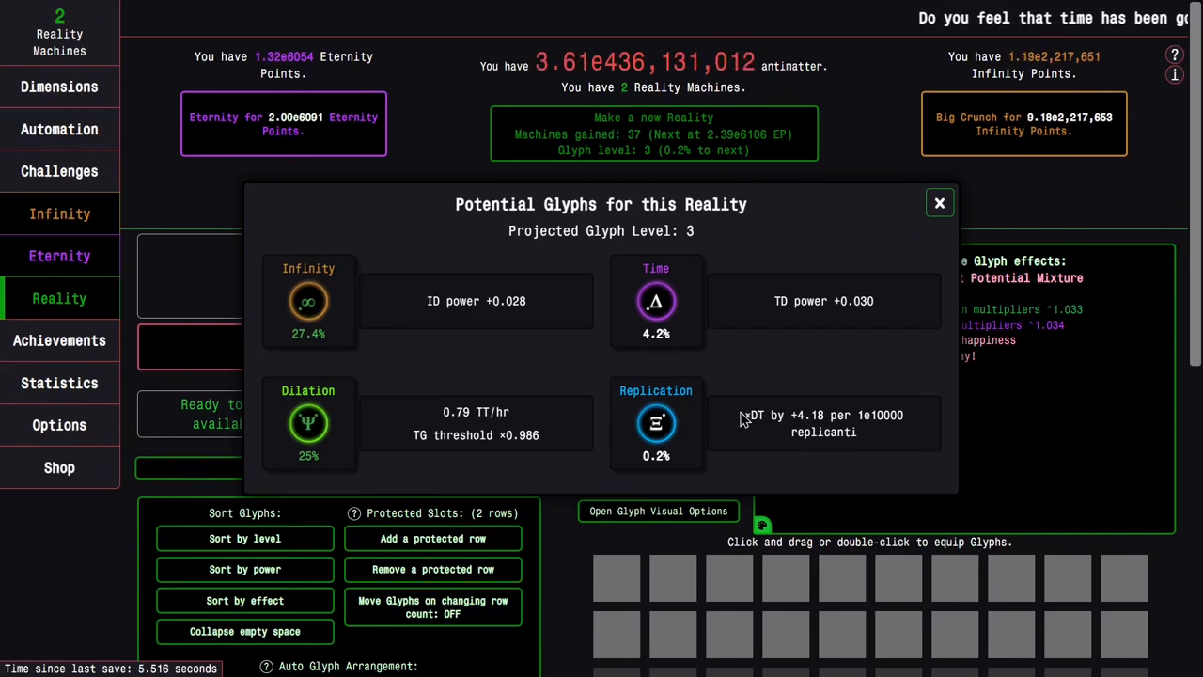
{"action": "mouse_move", "coordinate": [656, 423]}
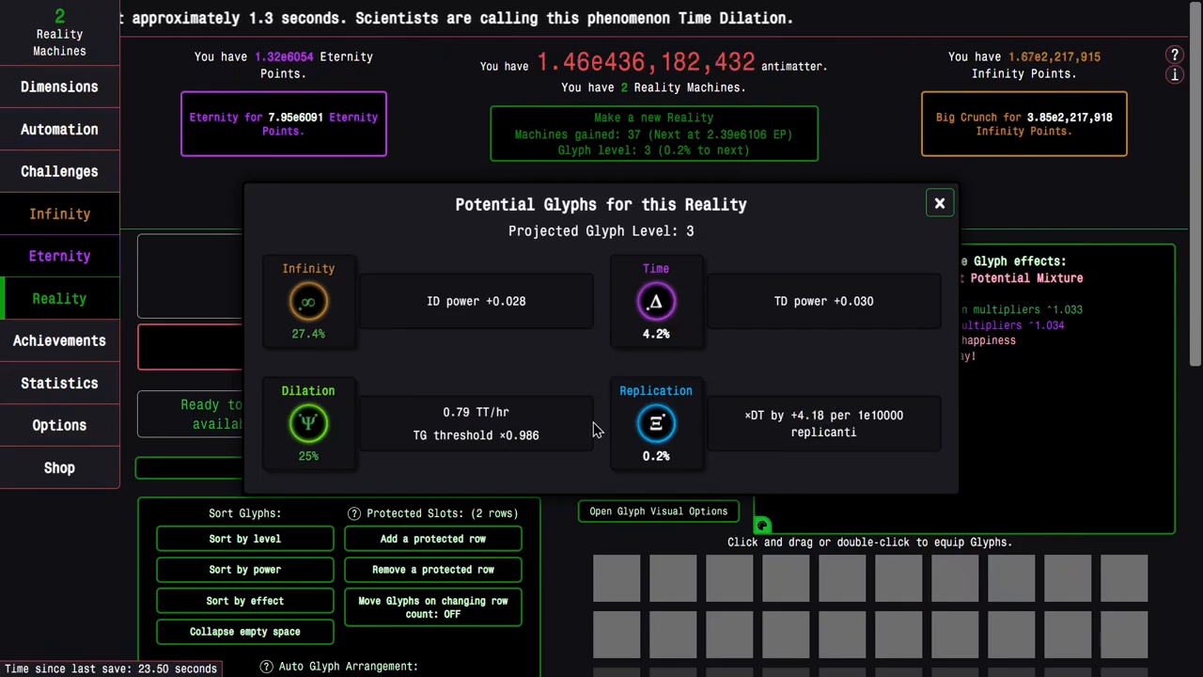
{"action": "mouse_move", "coordinate": [656, 423]}
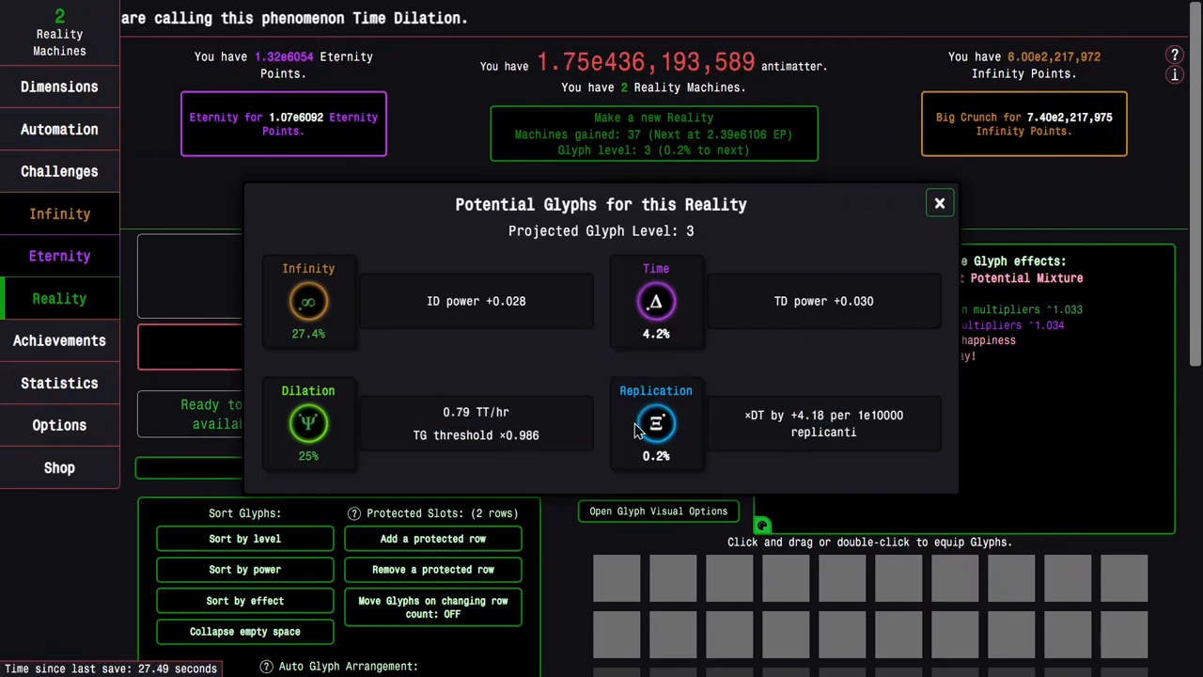
{"action": "mouse_move", "coordinate": [656, 423]}
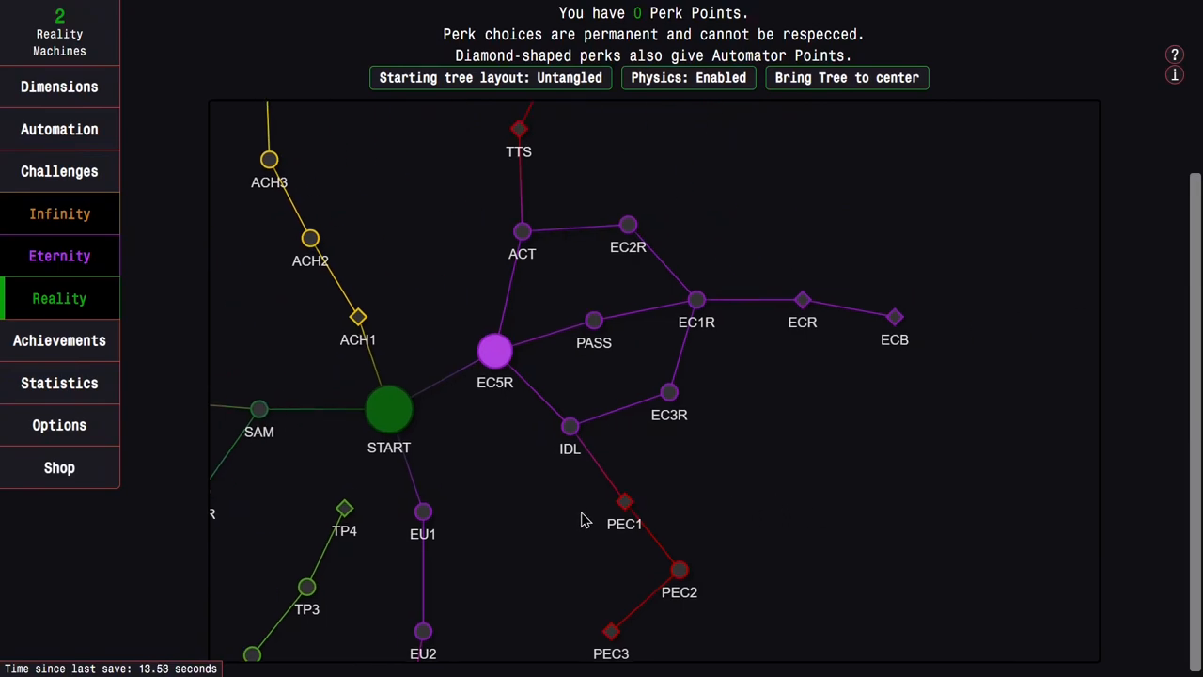
{"action": "mouse_move", "coordinate": [624, 500]}
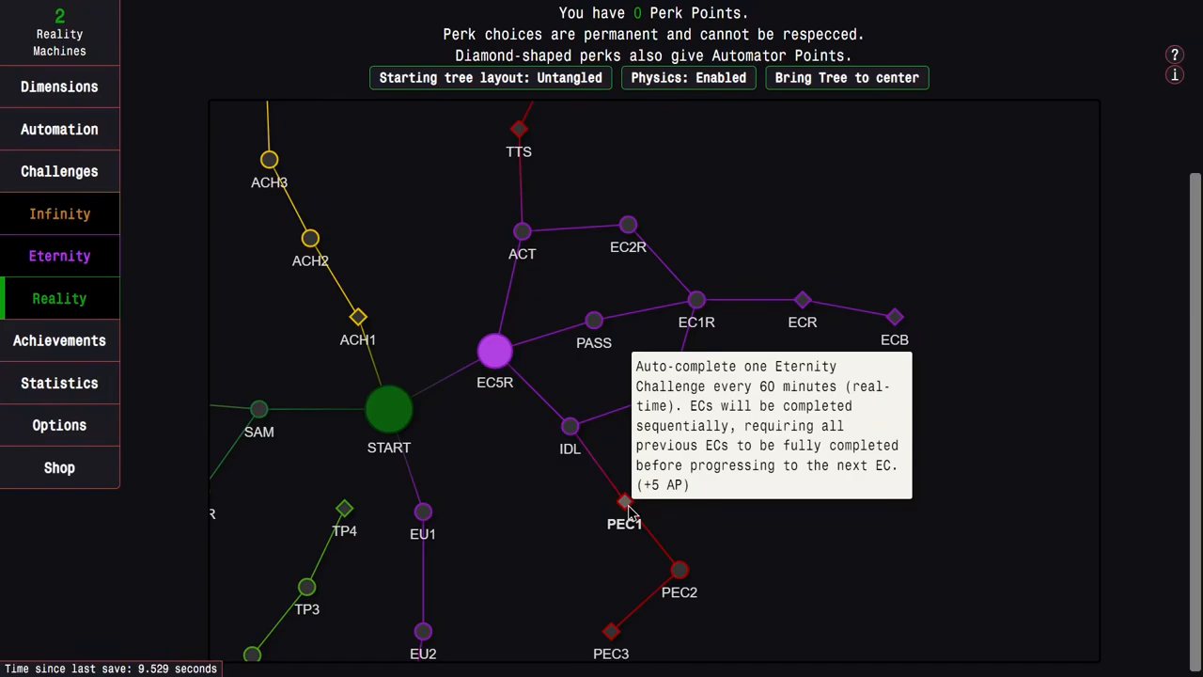
- Show the Replicanti overview with 2.15e11988 Replicanti and 555 Replicanti Galaxies
{"action": "left_click", "coordinate": [60, 256]}
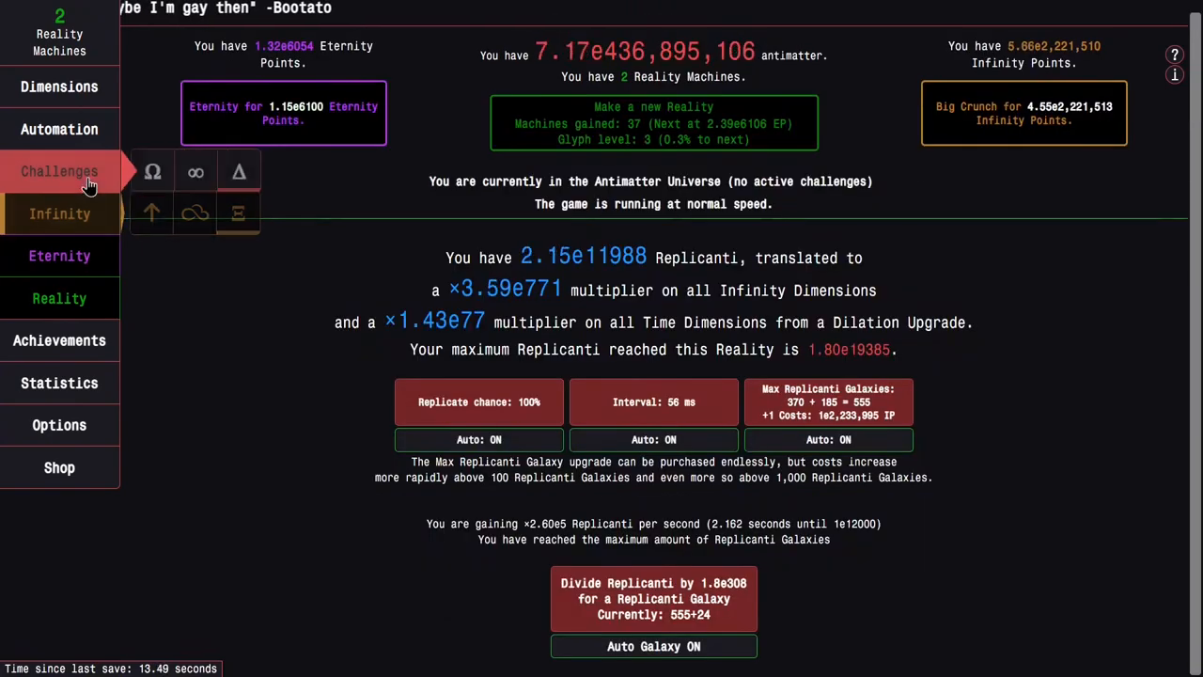
- Look over achievements and the Reality upgrades, visit Eternity upgrades, then preview the projected glyphs
{"action": "left_click", "coordinate": [60, 341]}
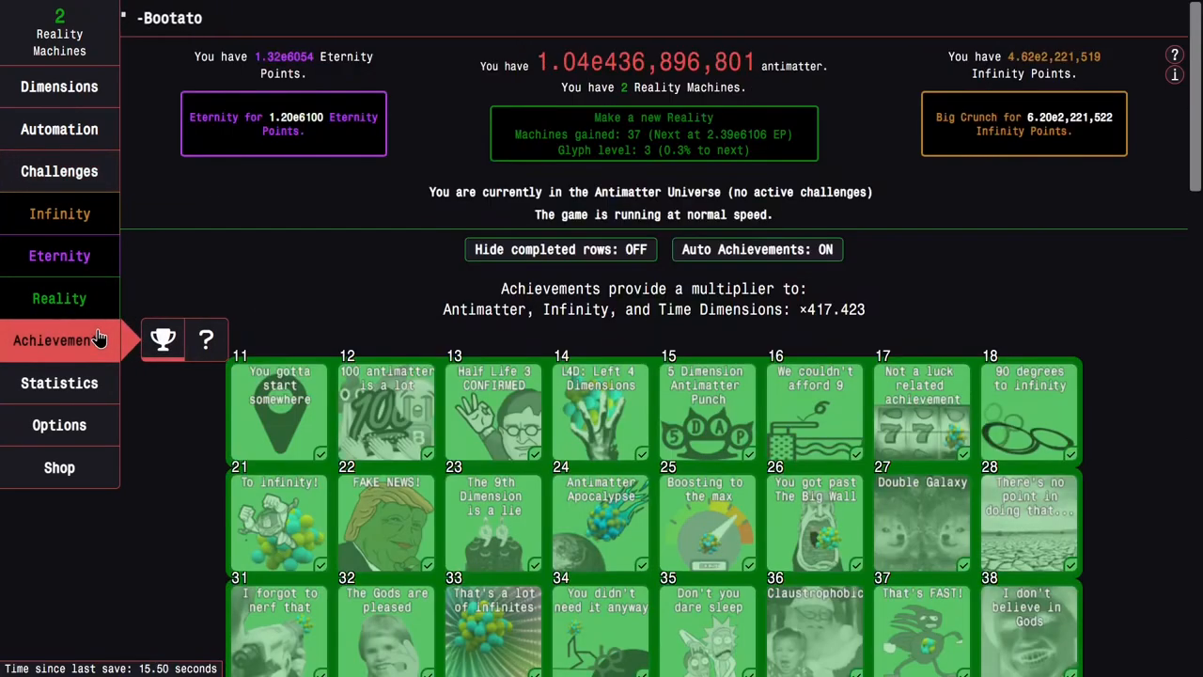
{"action": "left_click", "coordinate": [60, 298]}
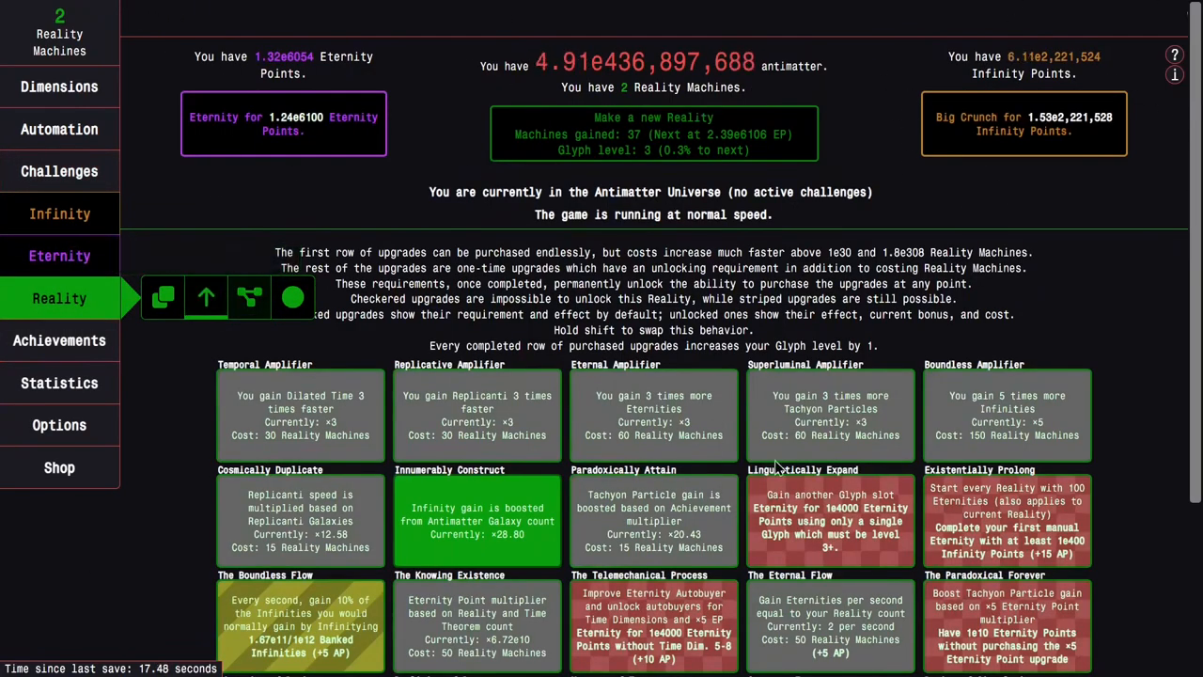
{"action": "scroll", "scroll_direction": "down", "scroll_amount": 3}
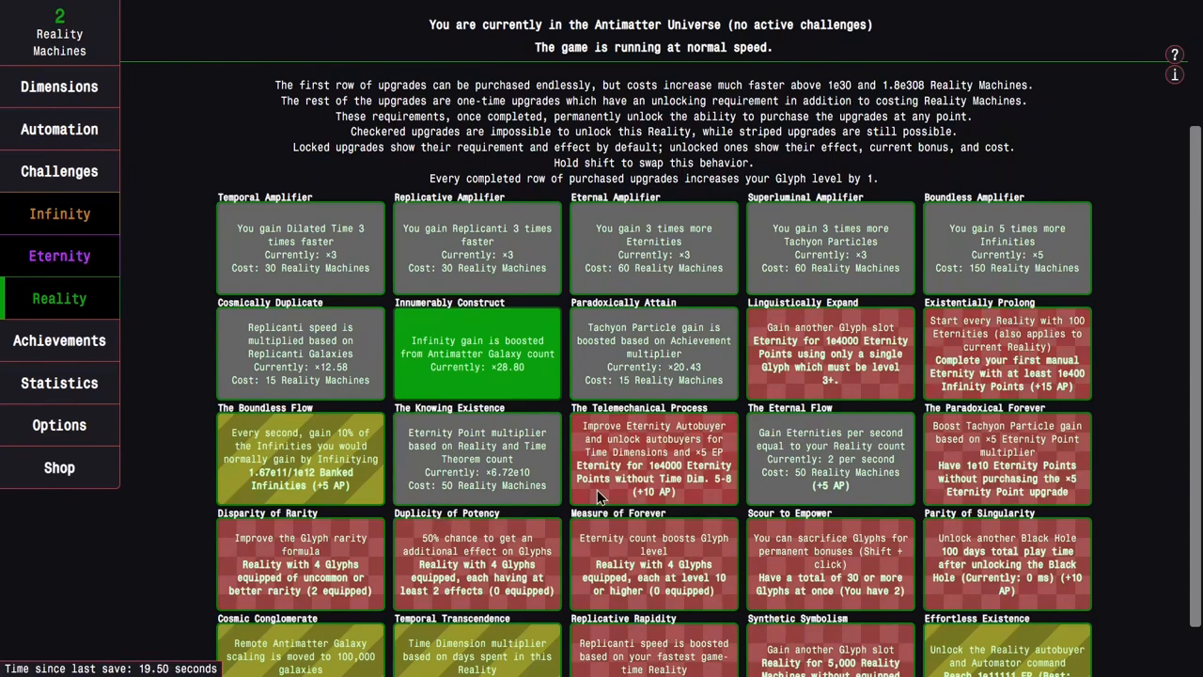
{"action": "mouse_move", "coordinate": [763, 489]}
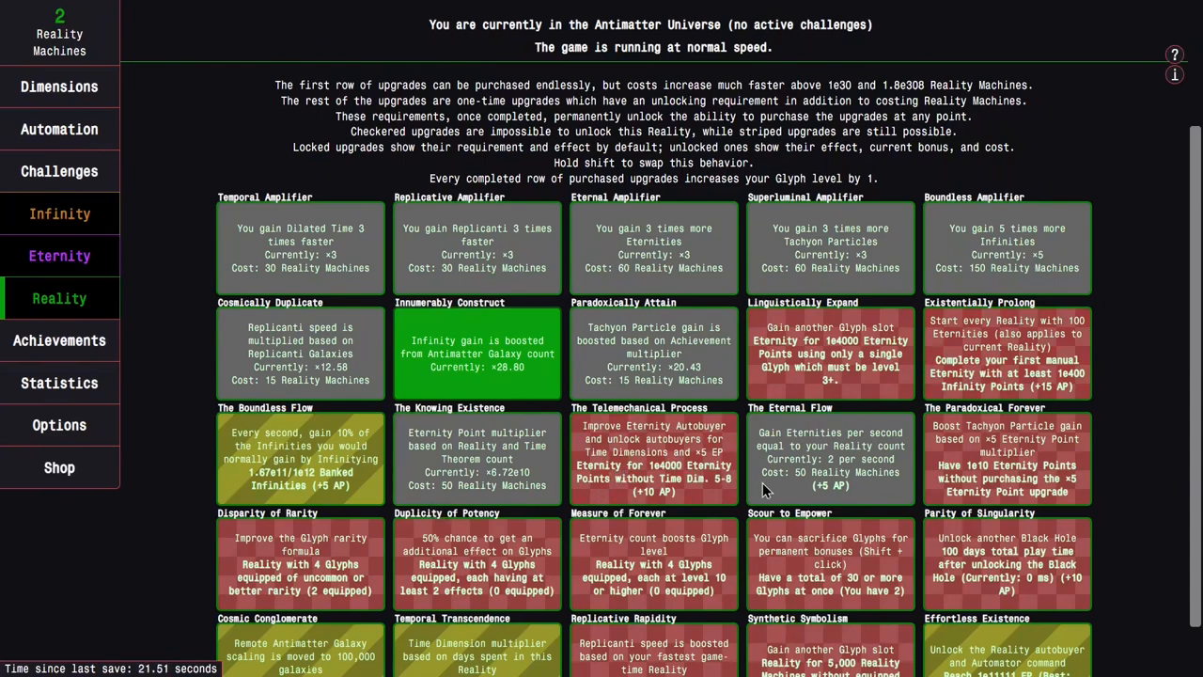
{"action": "mouse_move", "coordinate": [842, 485]}
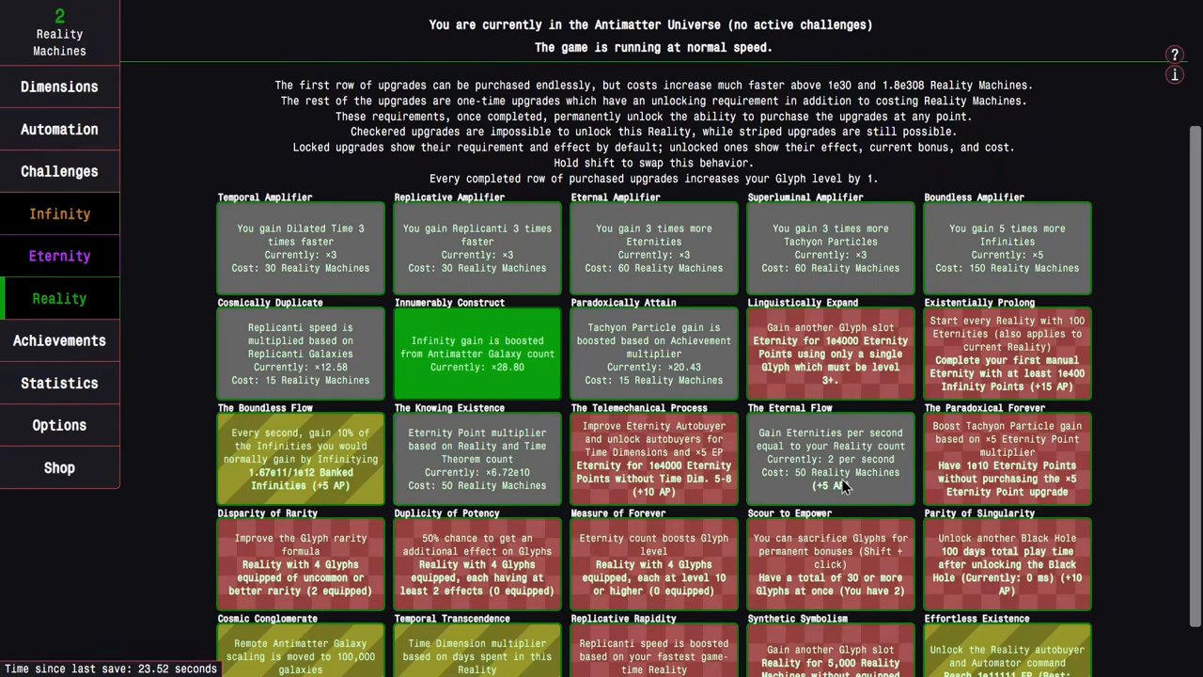
{"action": "mouse_move", "coordinate": [684, 449]}
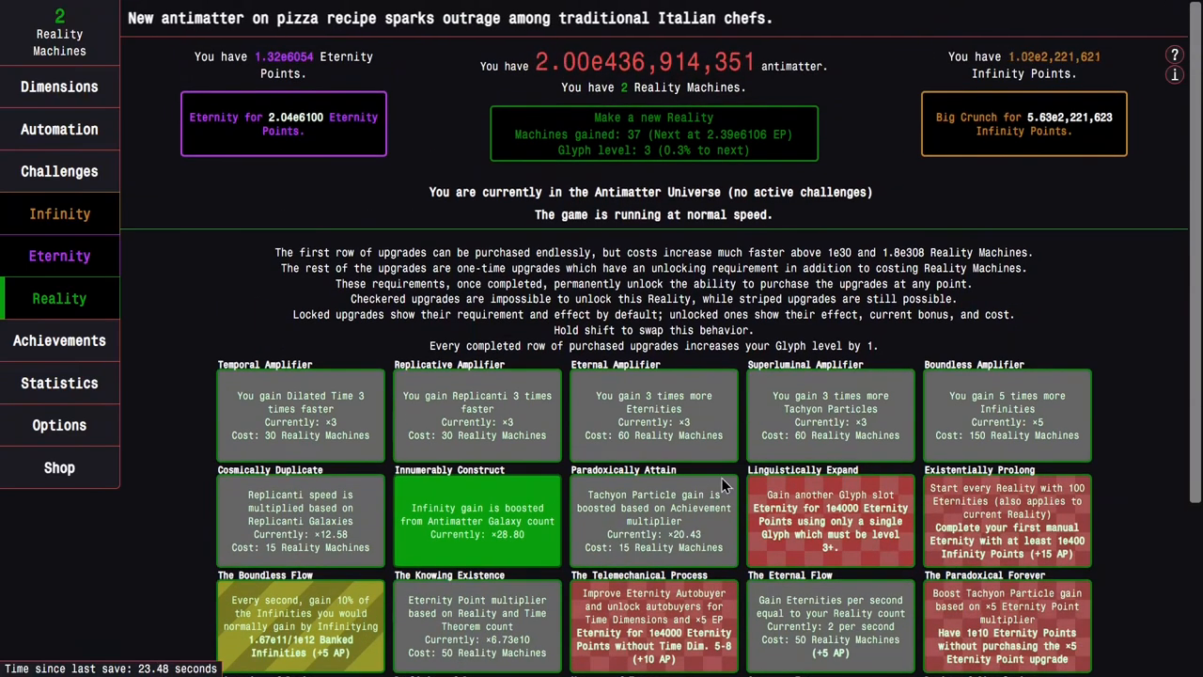
{"action": "left_click", "coordinate": [60, 256]}
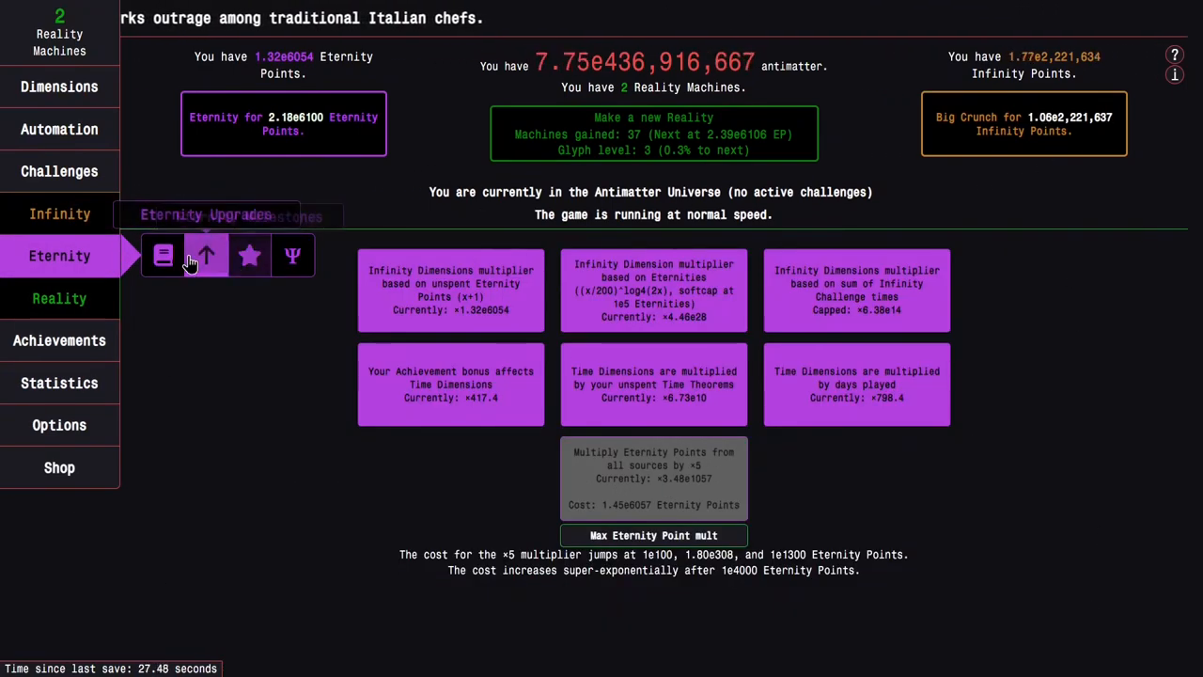
{"action": "left_click", "coordinate": [60, 297]}
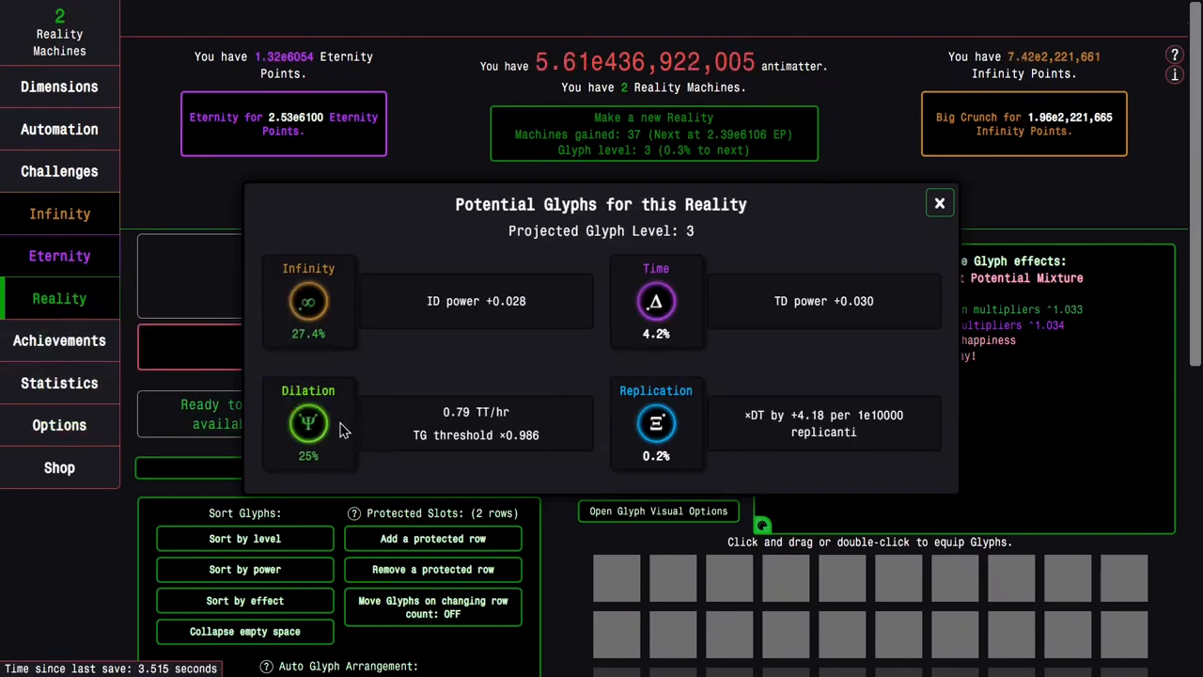
- Check the projected level-3 glyphs once more and close the preview to the Reality glyph screen
{"action": "left_click", "coordinate": [938, 203]}
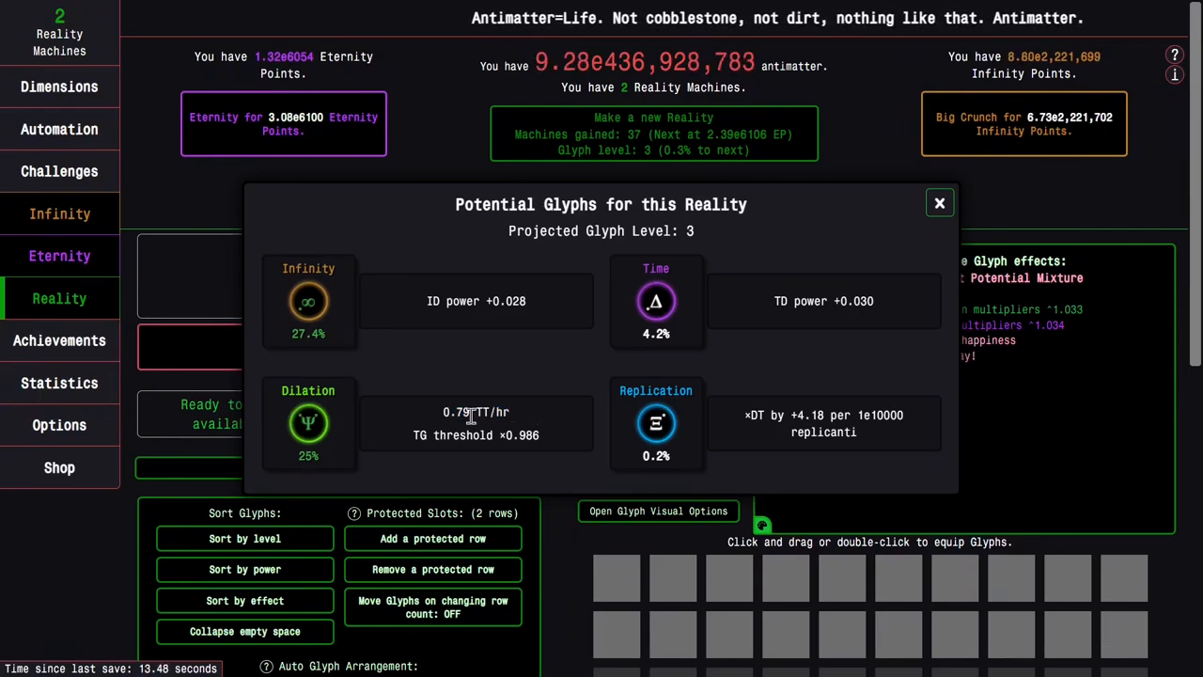
{"action": "mouse_move", "coordinate": [443, 399]}
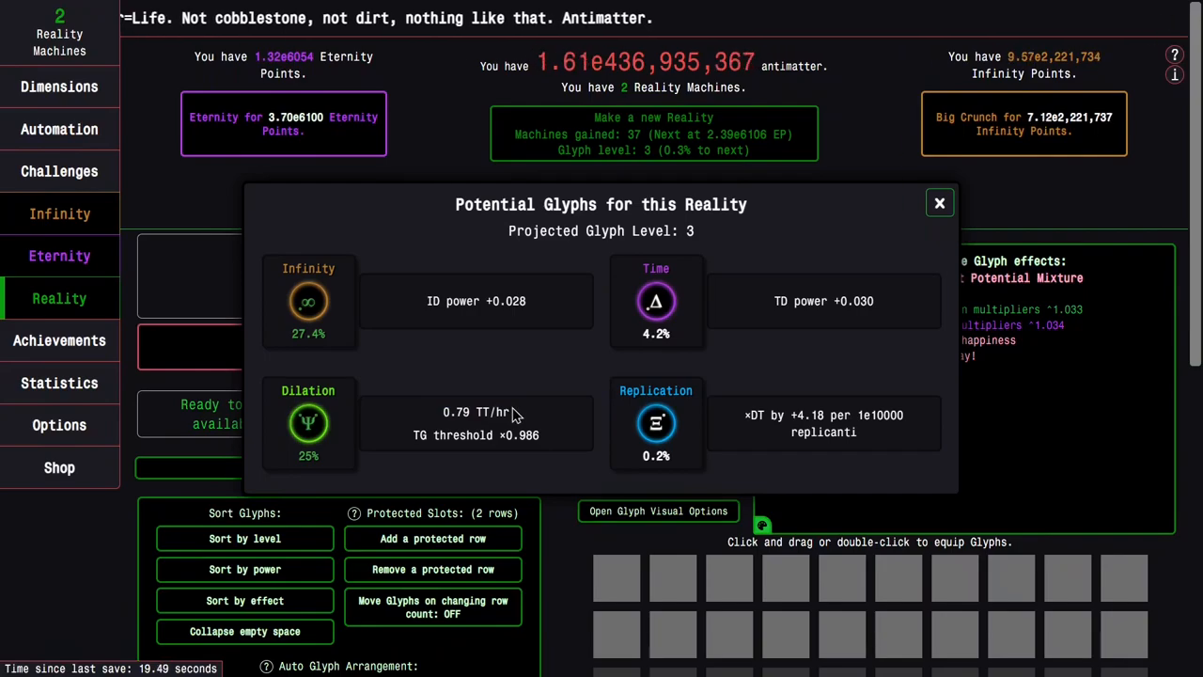
{"action": "mouse_move", "coordinate": [515, 413]}
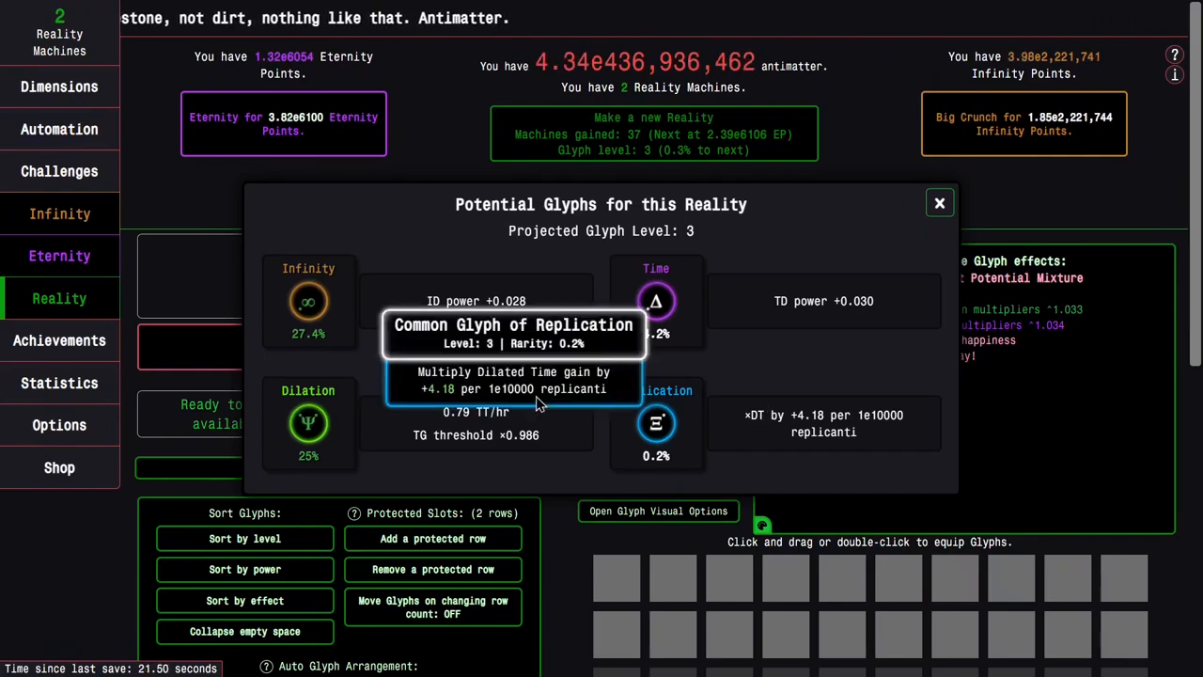
{"action": "mouse_move", "coordinate": [308, 421]}
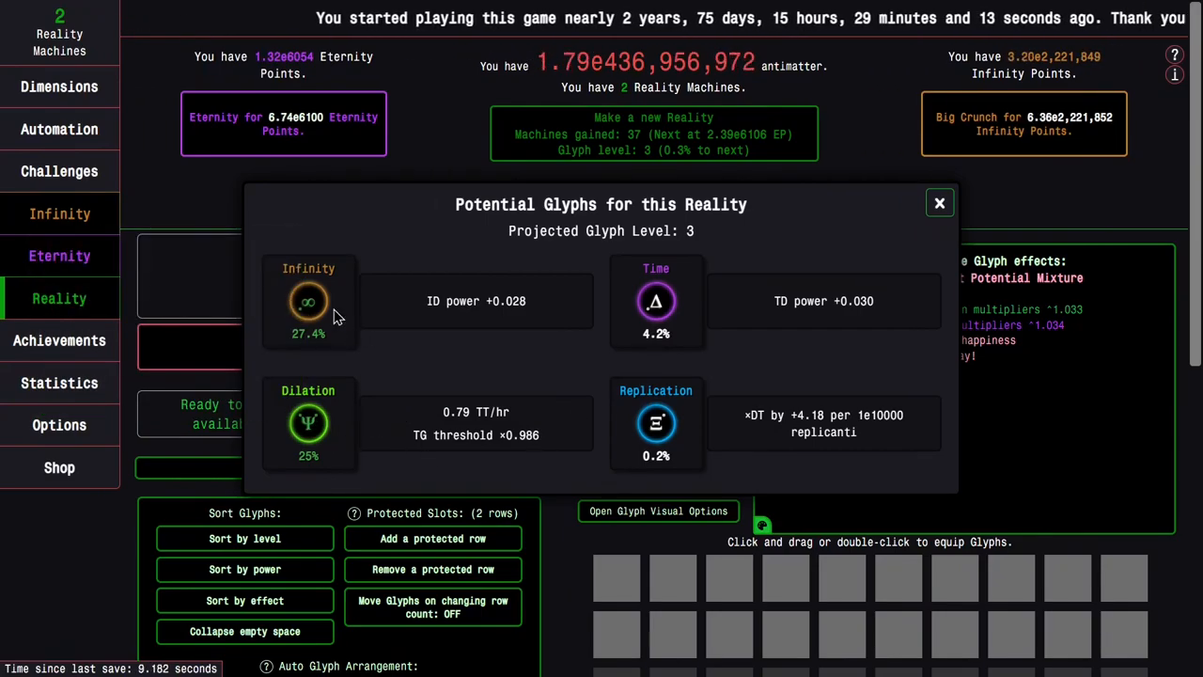
{"action": "mouse_move", "coordinate": [656, 423]}
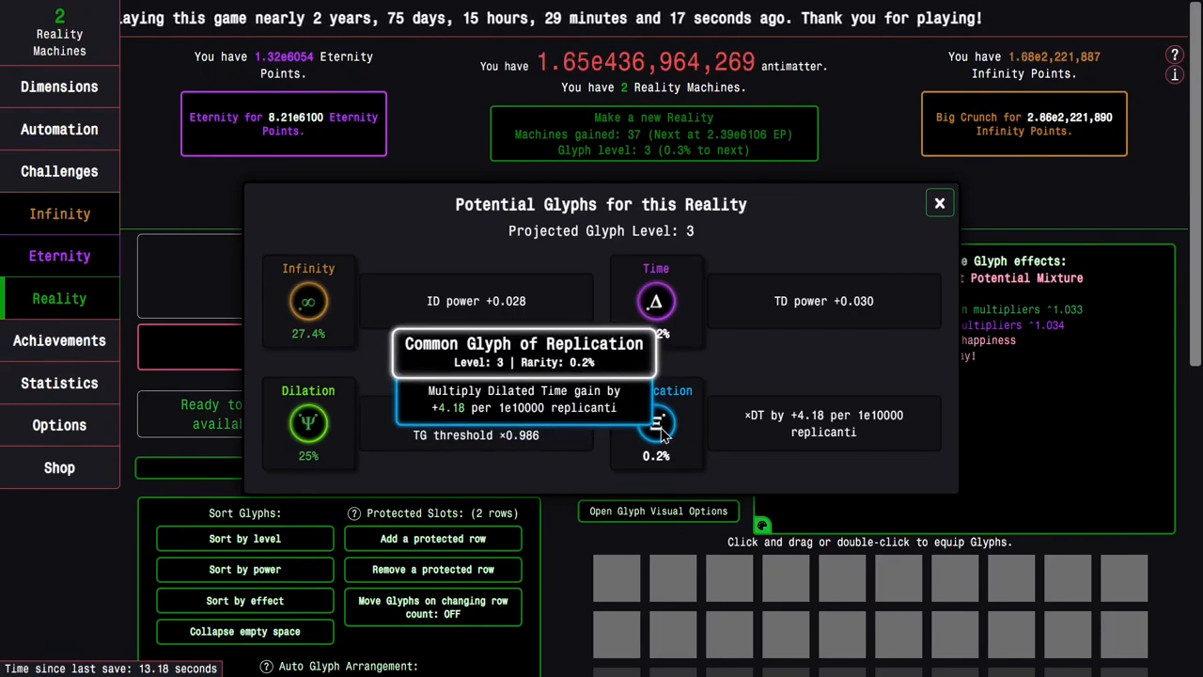
{"action": "mouse_move", "coordinate": [699, 432]}
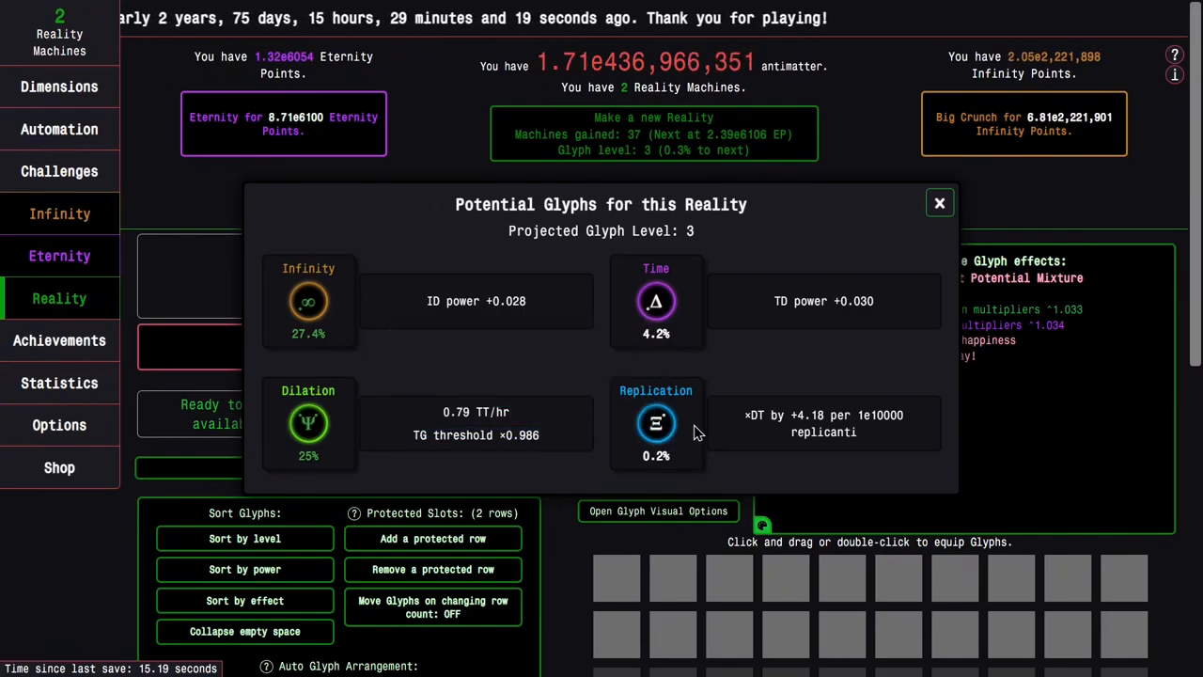
{"action": "mouse_move", "coordinate": [436, 338]}
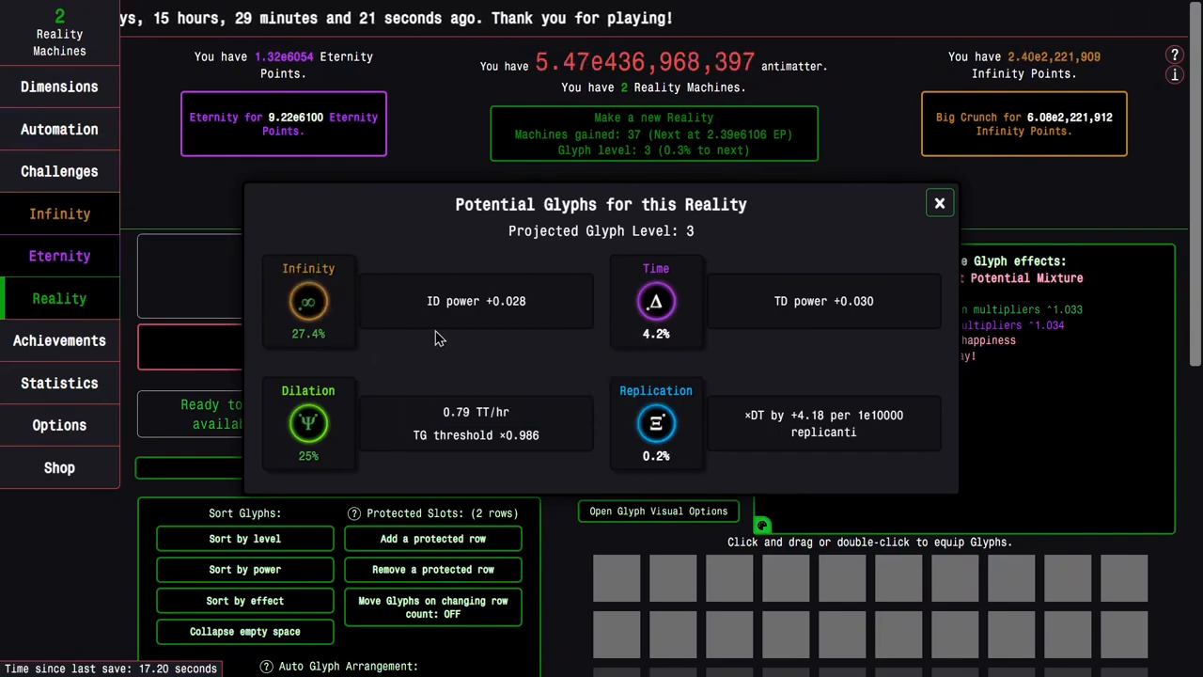
{"action": "left_click", "coordinate": [938, 203]}
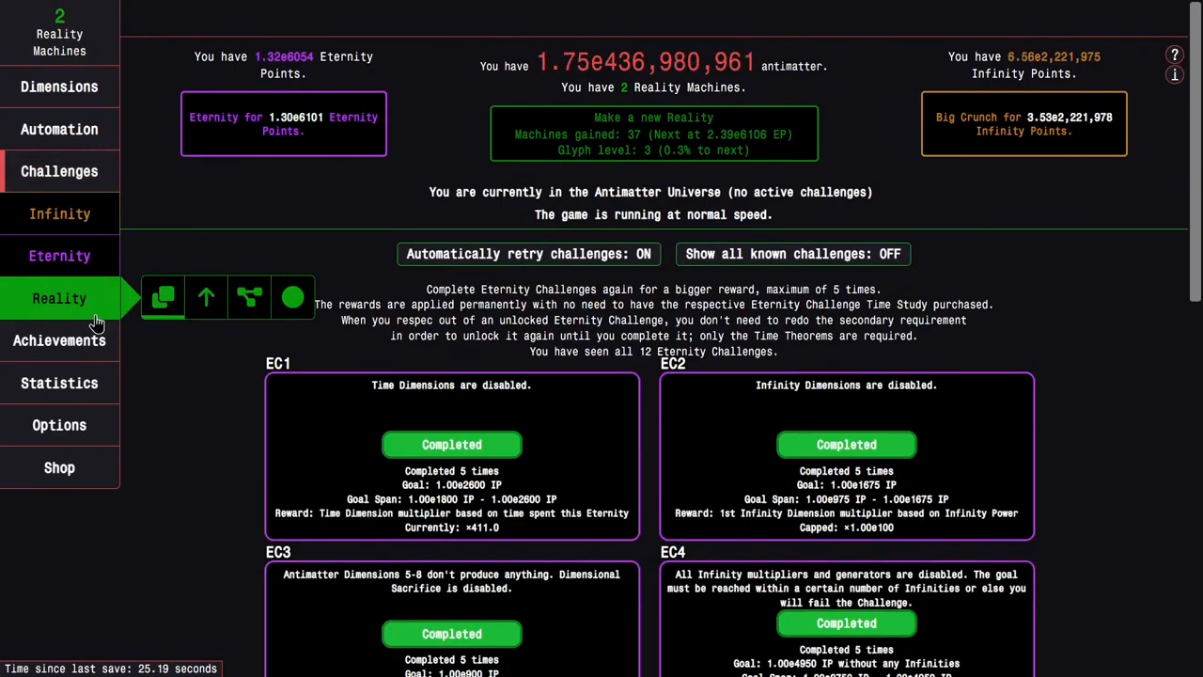
{"action": "left_click", "coordinate": [61, 297]}
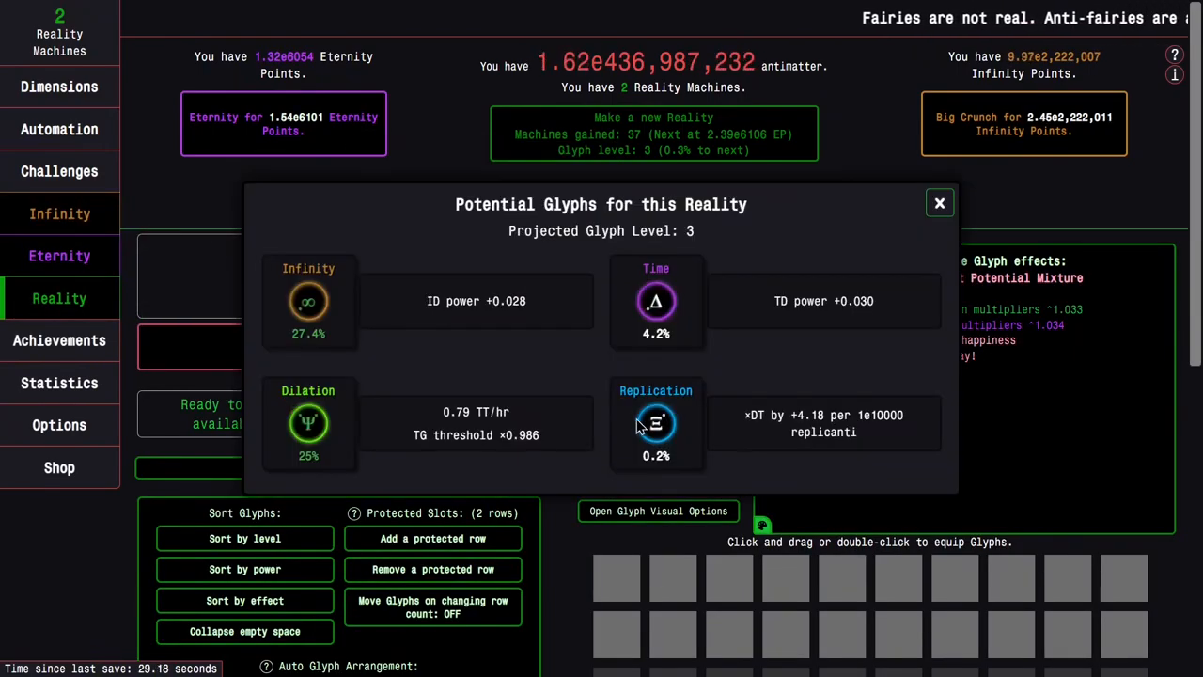
{"action": "mouse_move", "coordinate": [656, 423]}
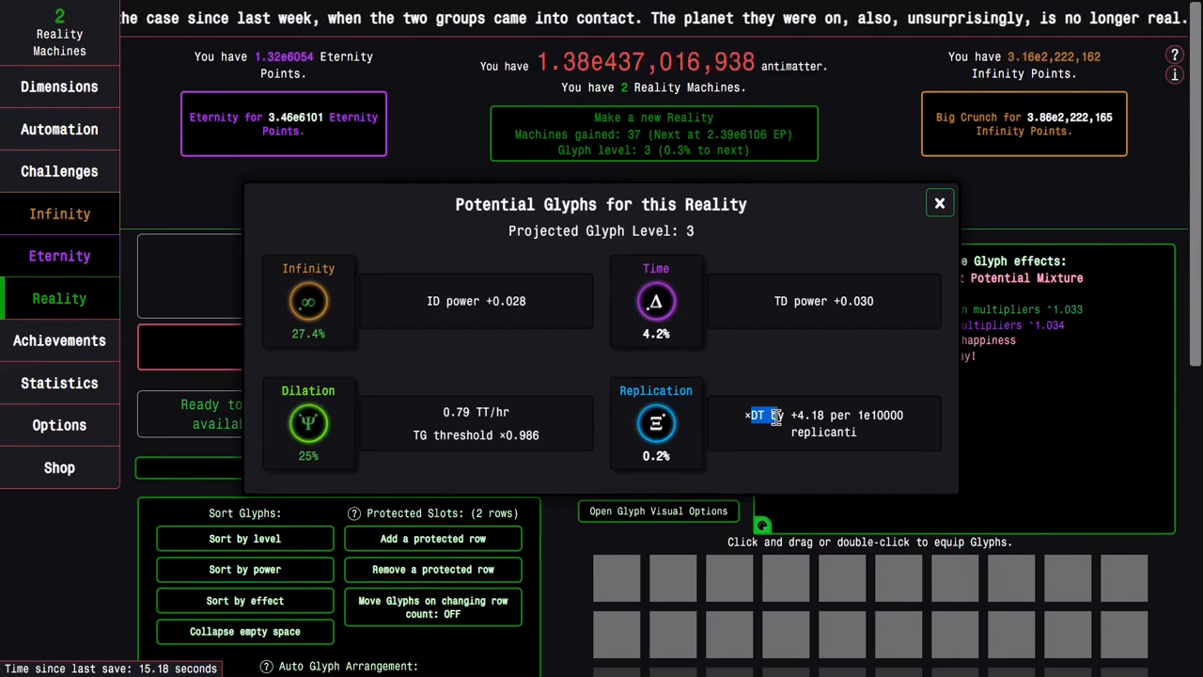
{"action": "left_click", "coordinate": [938, 203]}
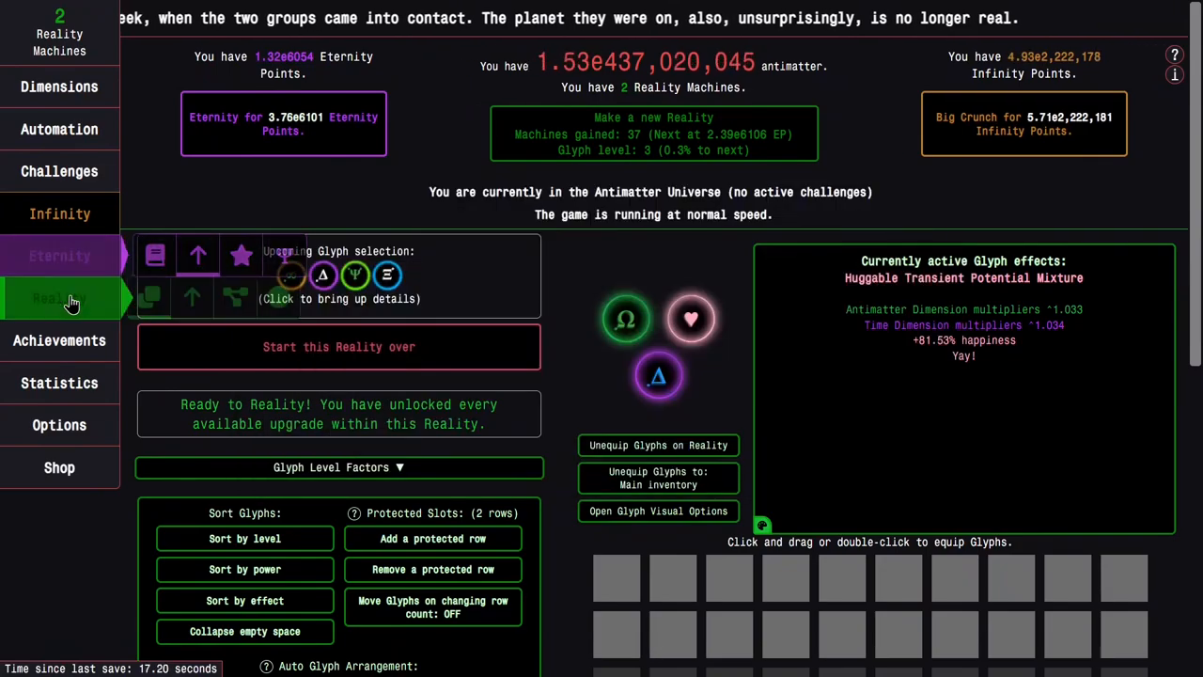
- Pass through Achievements and Eternity Upgrades to land on the Reality upgrade grid and look it over
{"action": "left_click", "coordinate": [60, 340]}
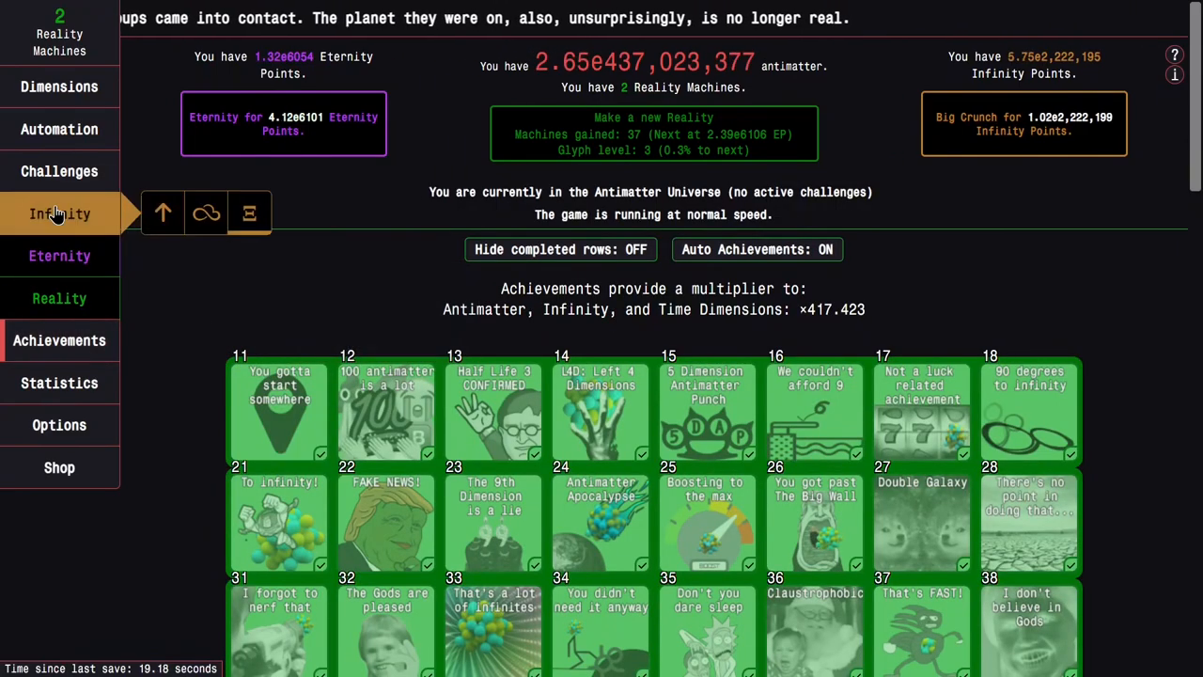
{"action": "left_click", "coordinate": [60, 255]}
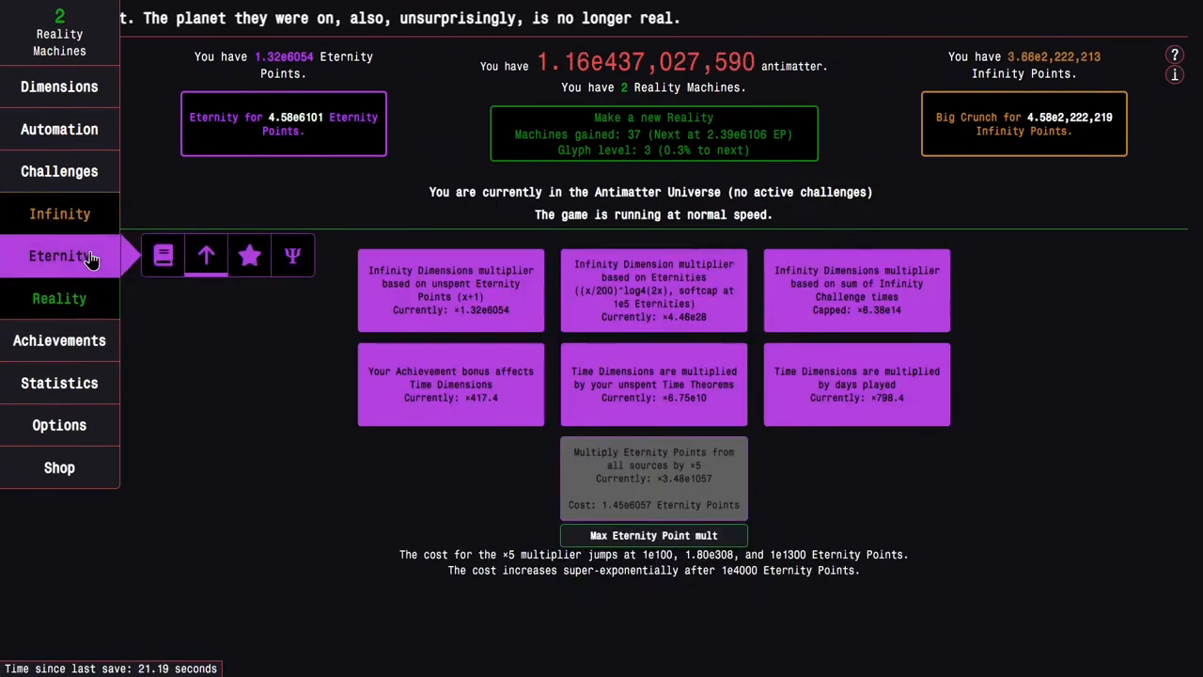
{"action": "left_click", "coordinate": [60, 297]}
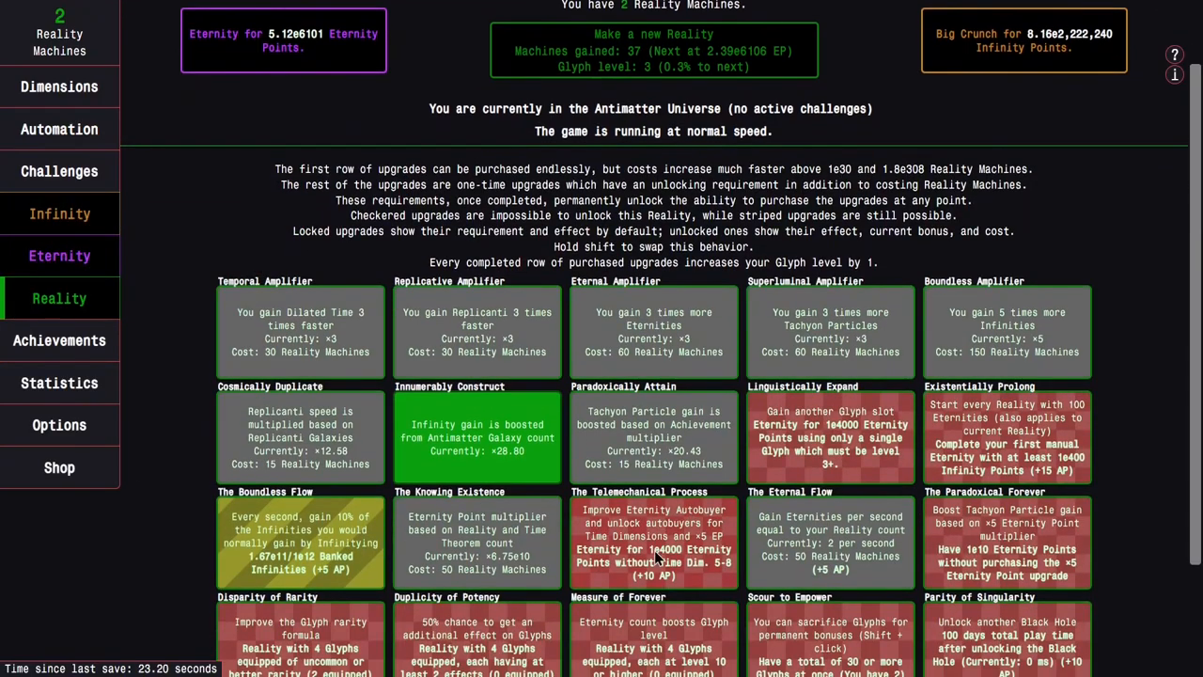
{"action": "scroll", "scroll_direction": "down", "scroll_amount": 3}
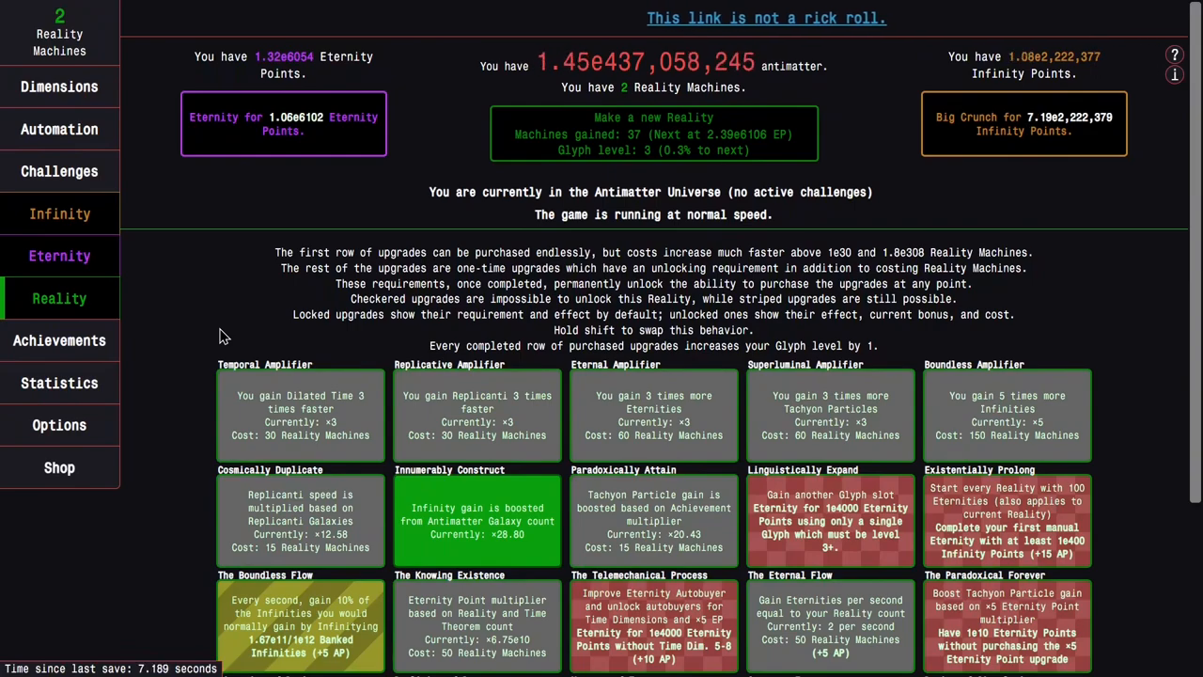
{"action": "mouse_move", "coordinate": [329, 335]}
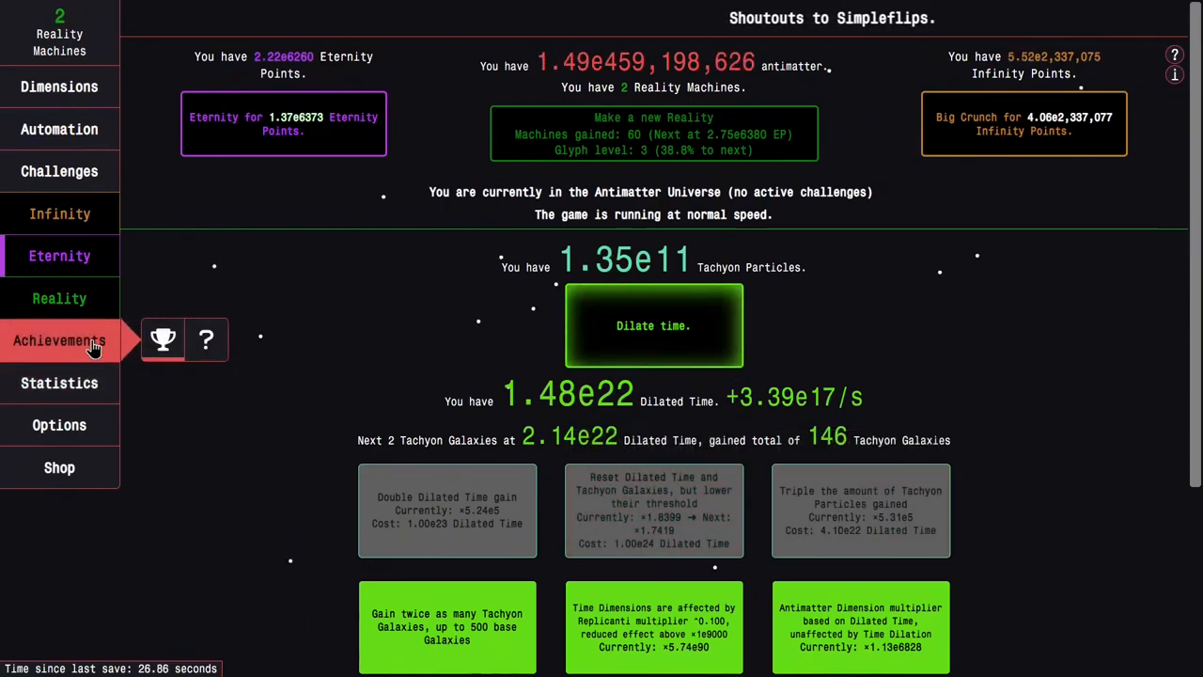
- Check Replicanti, Statistics and Eternity Challenges before returning to Time Dilation
{"action": "left_click", "coordinate": [60, 215]}
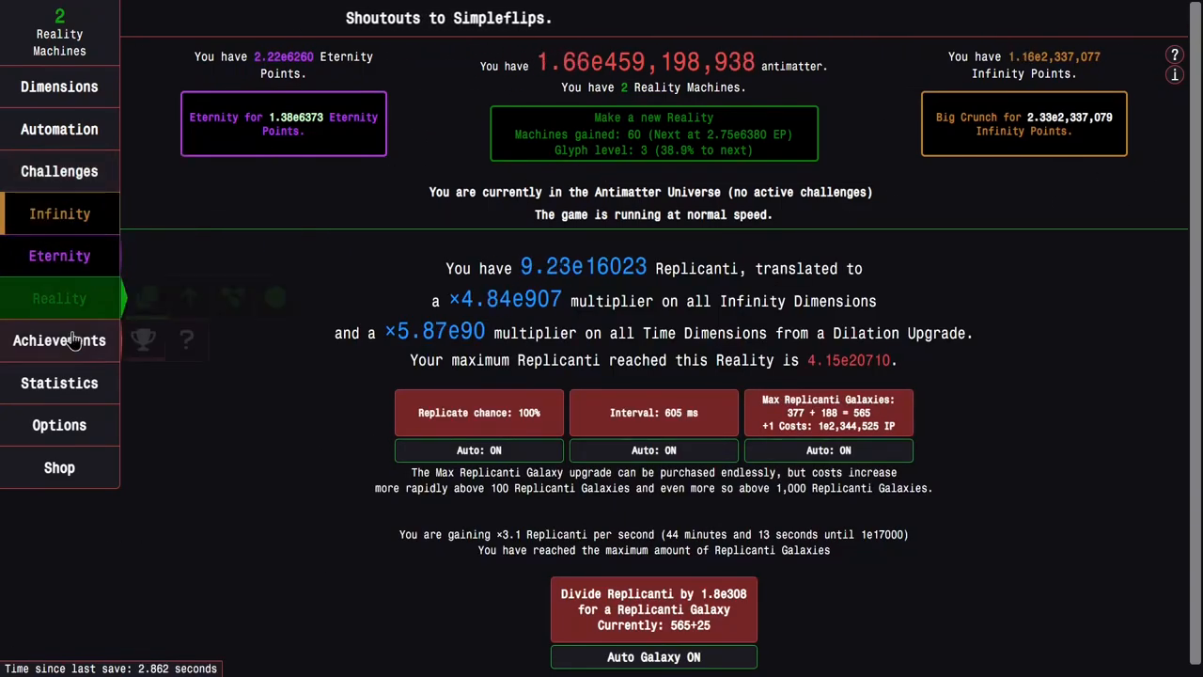
{"action": "left_click", "coordinate": [60, 383]}
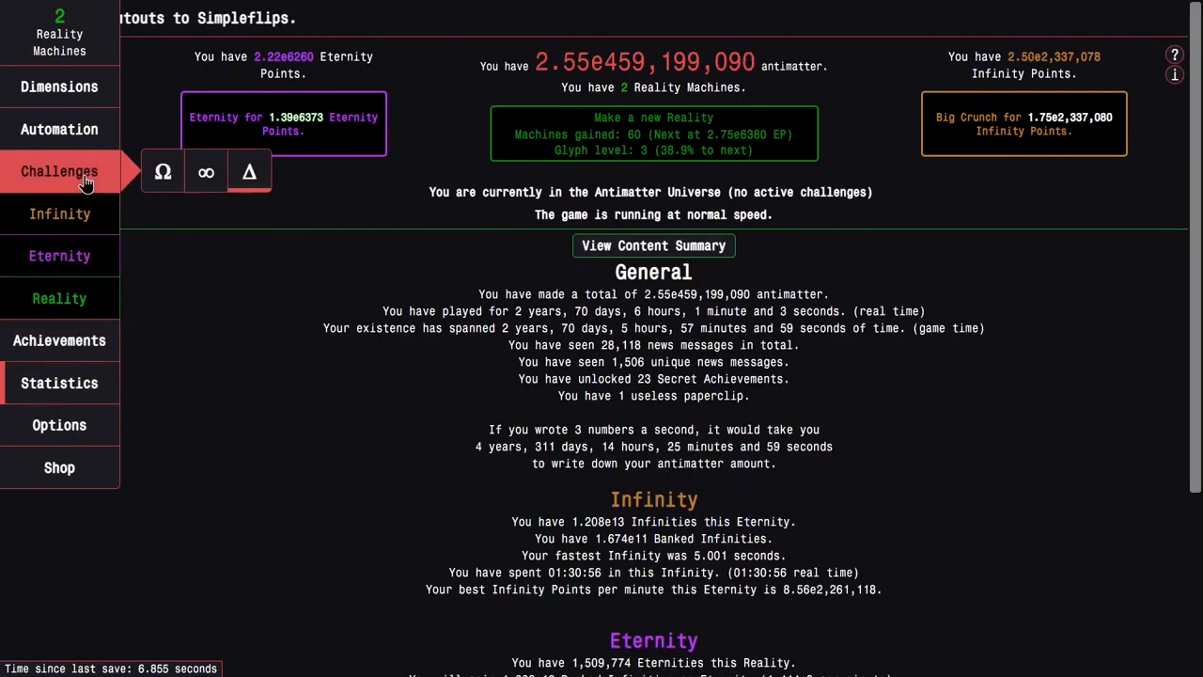
{"action": "left_click", "coordinate": [60, 171]}
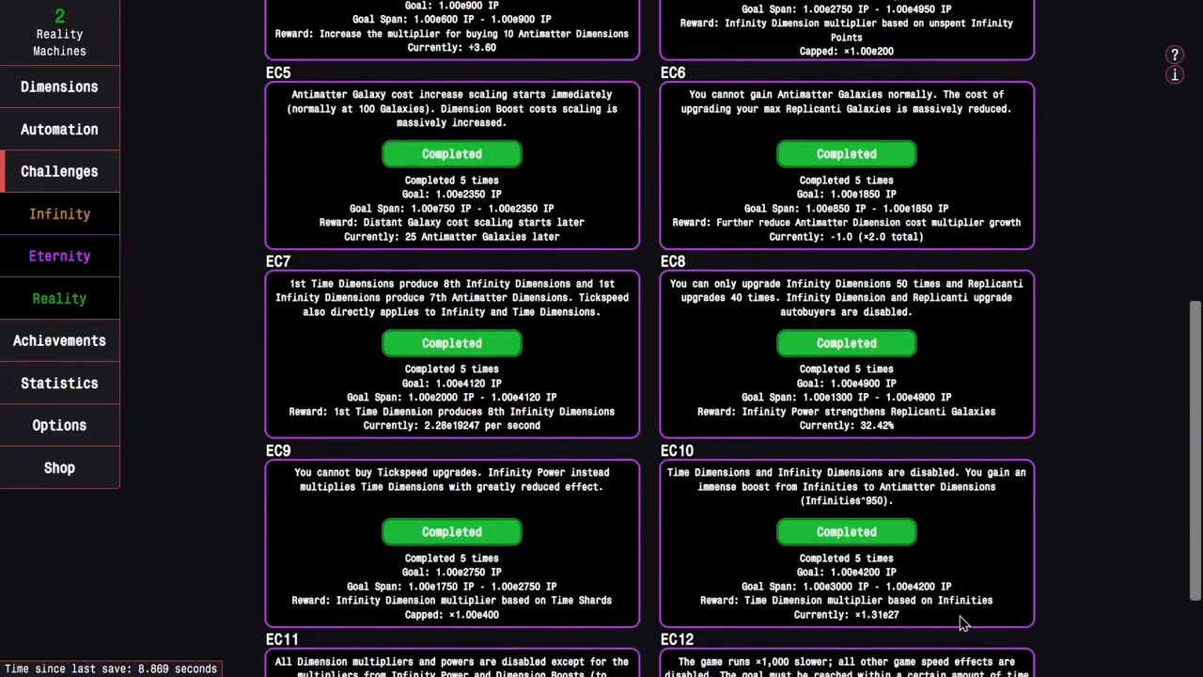
{"action": "scroll", "scroll_direction": "up", "scroll_amount": 3}
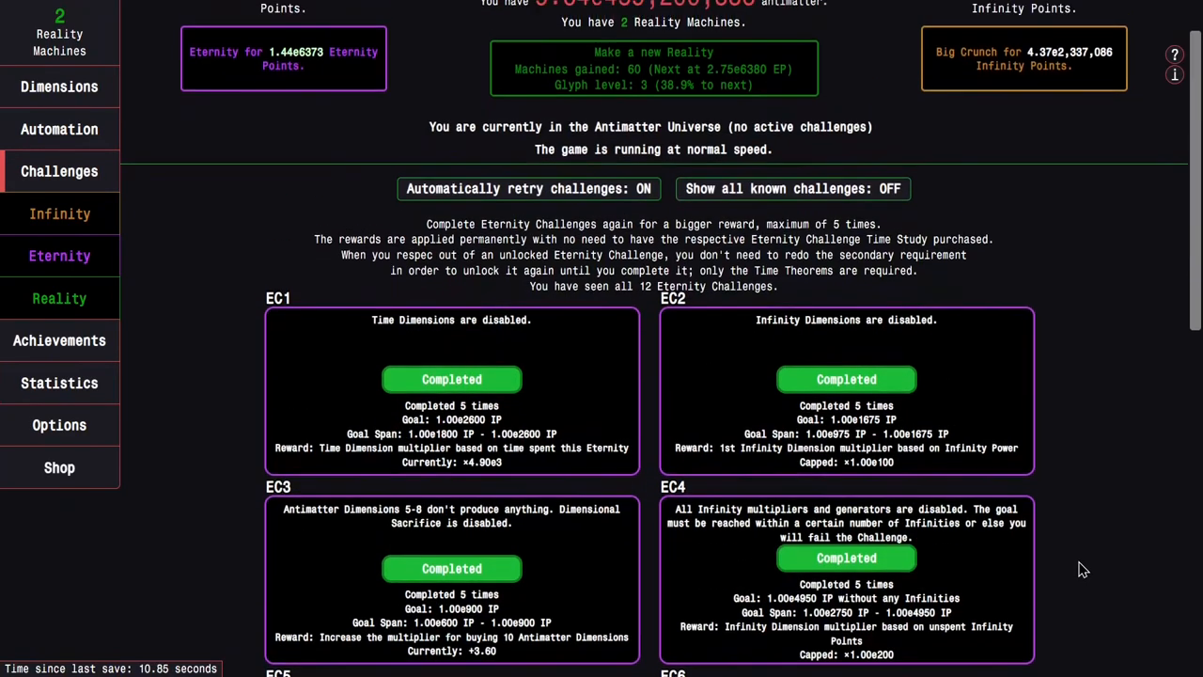
{"action": "left_click", "coordinate": [60, 256]}
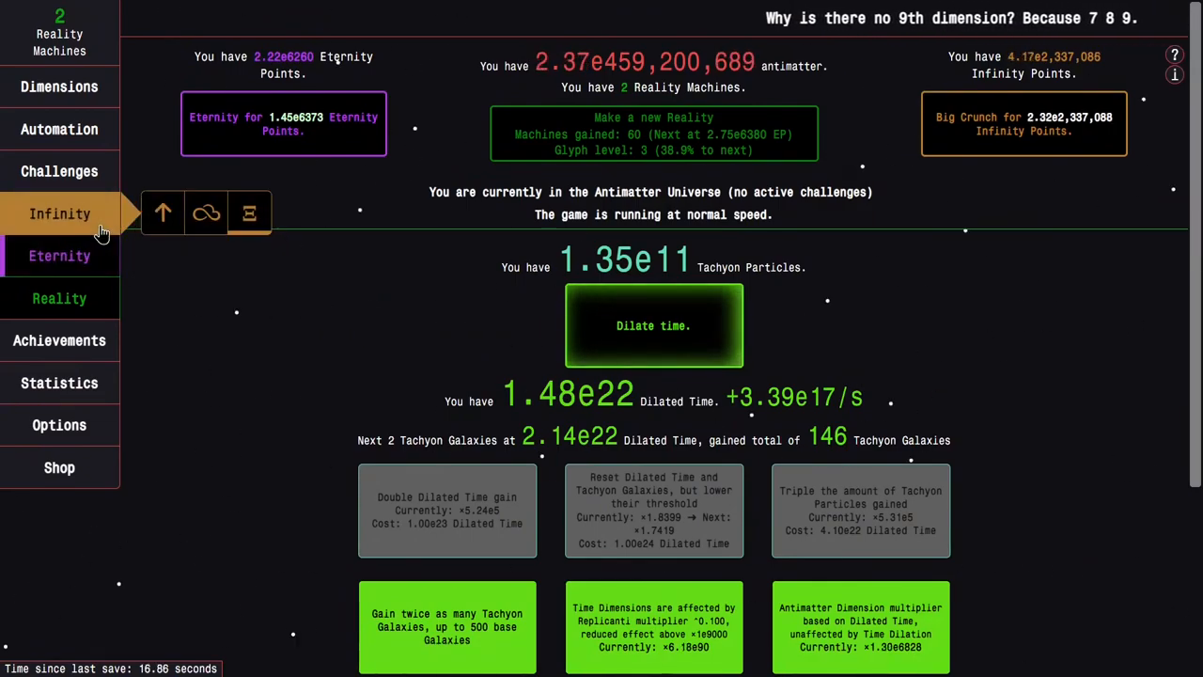
- Buy max of the Eternity Point multiplier, unlocking The Boundless Flow and raising pending Reality Machines to 60
{"action": "left_click", "coordinate": [61, 256]}
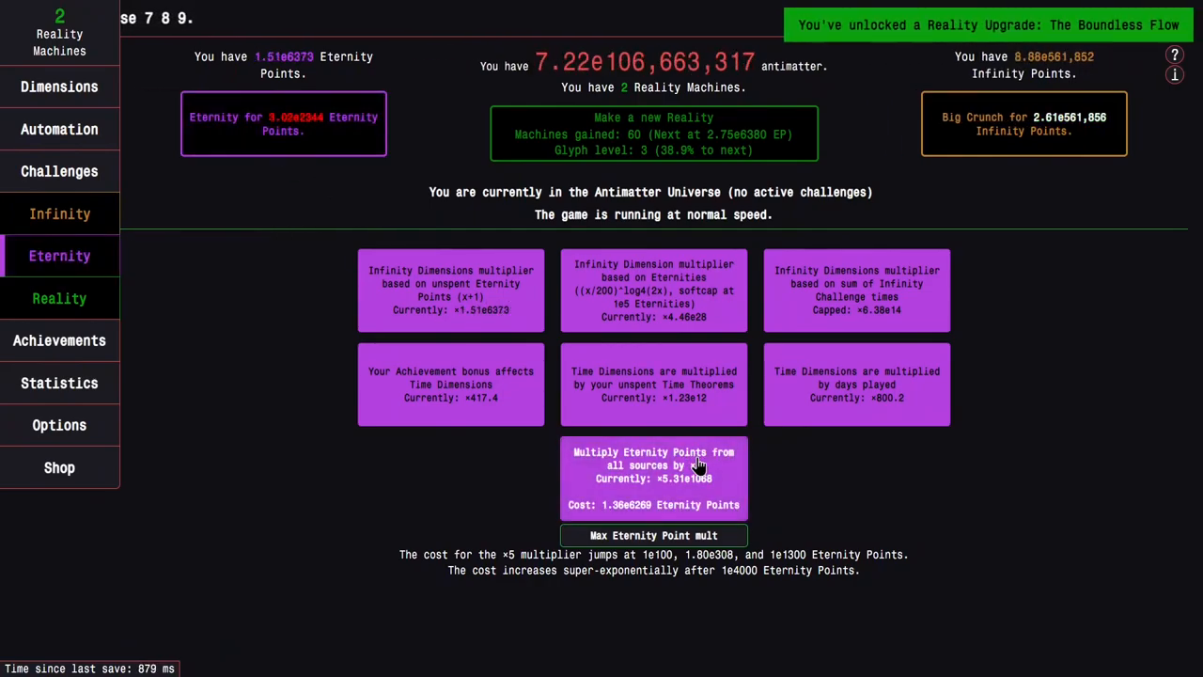
{"action": "left_click", "coordinate": [654, 478]}
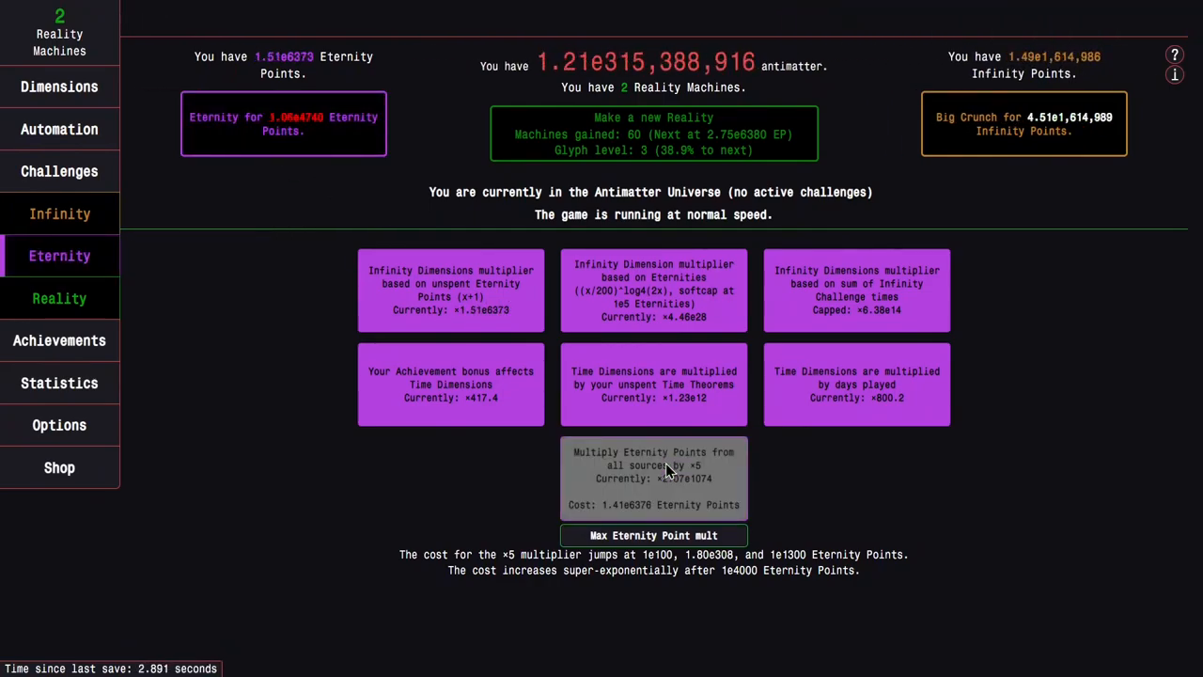
{"action": "left_click", "coordinate": [60, 87]}
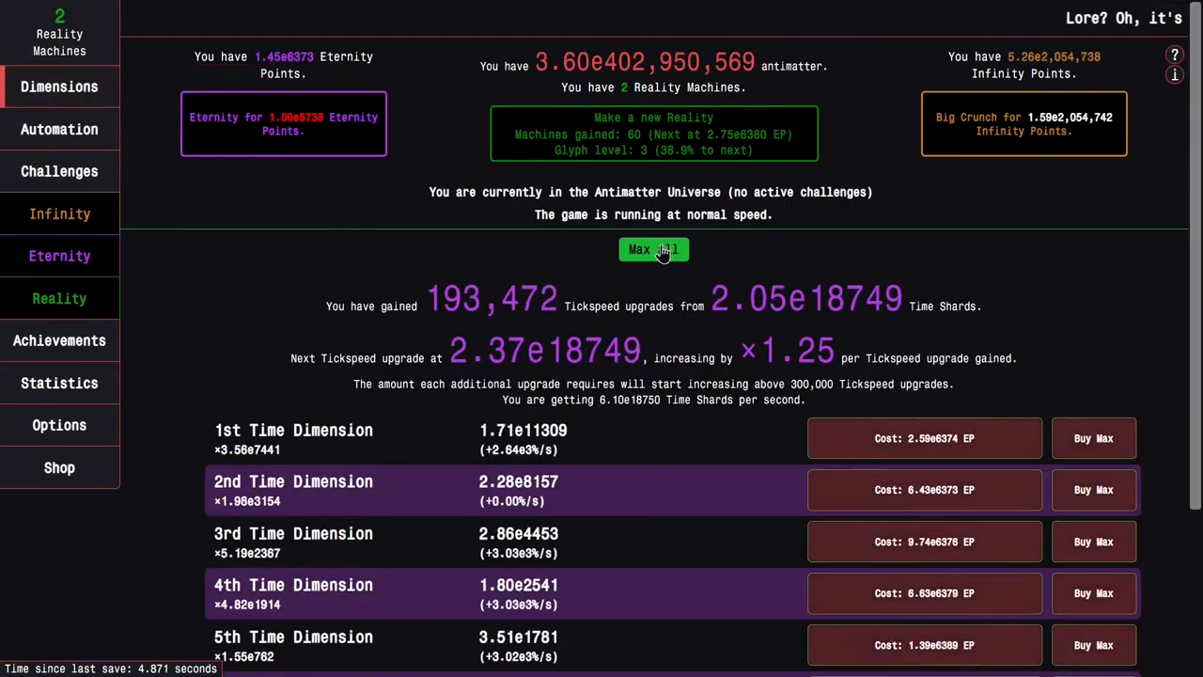
{"action": "left_click", "coordinate": [60, 297]}
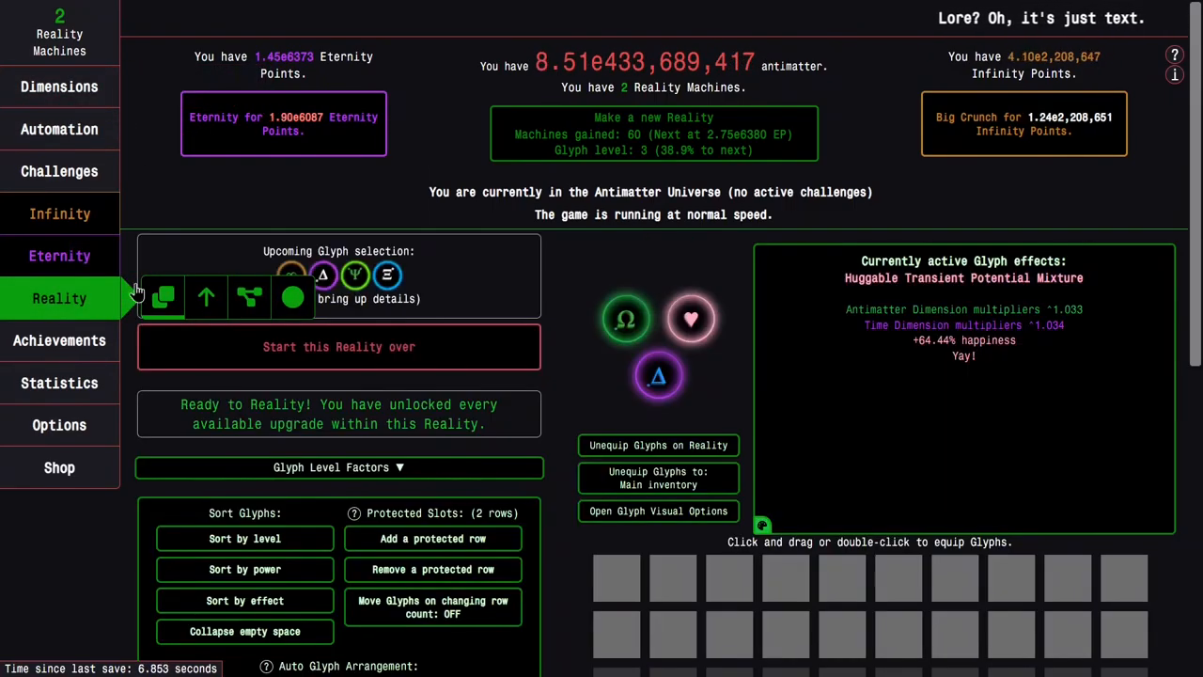
{"action": "left_click", "coordinate": [61, 297]}
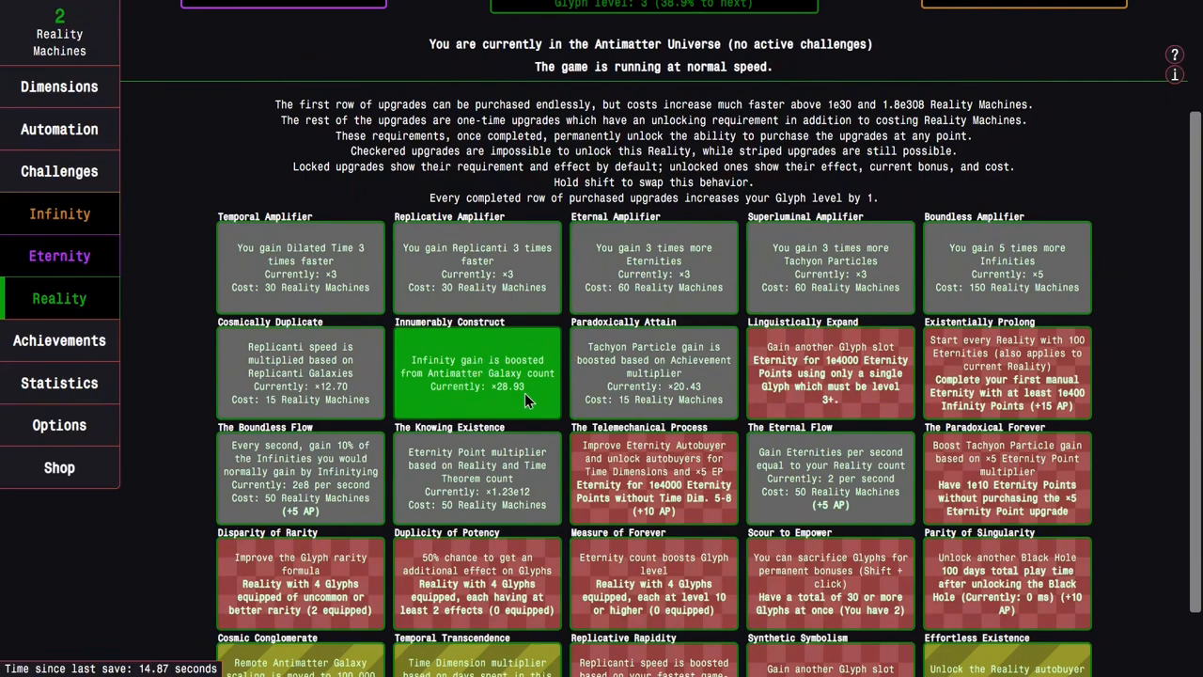
{"action": "mouse_move", "coordinate": [316, 446]}
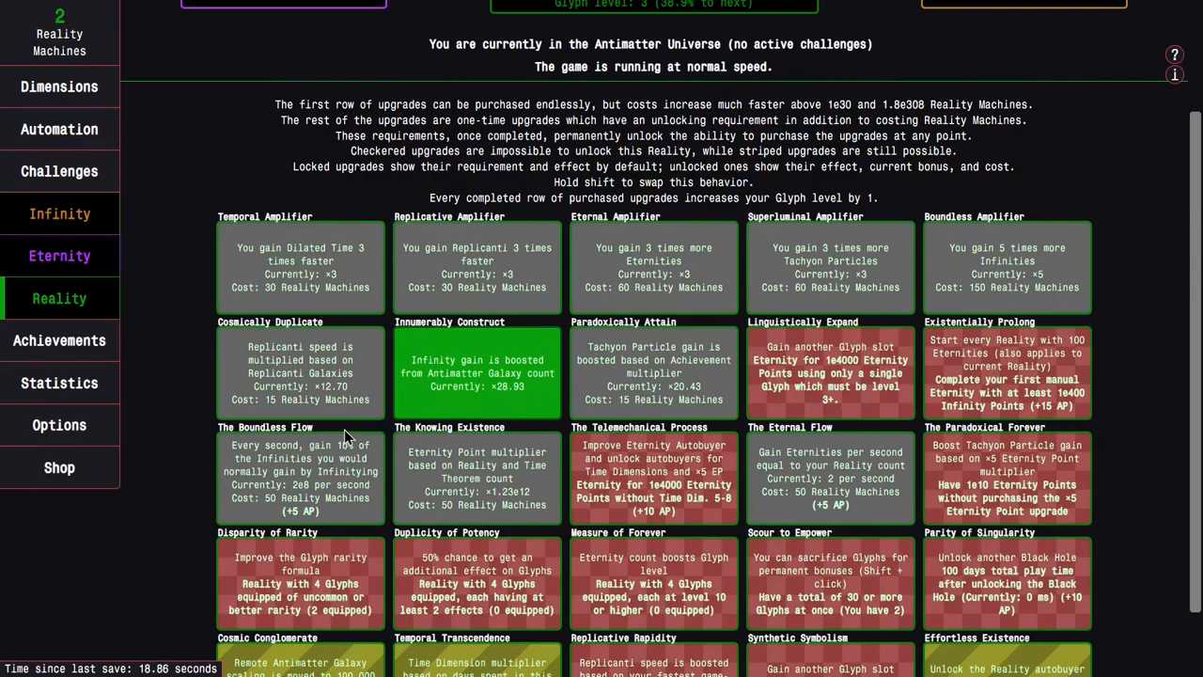
{"action": "mouse_move", "coordinate": [378, 496]}
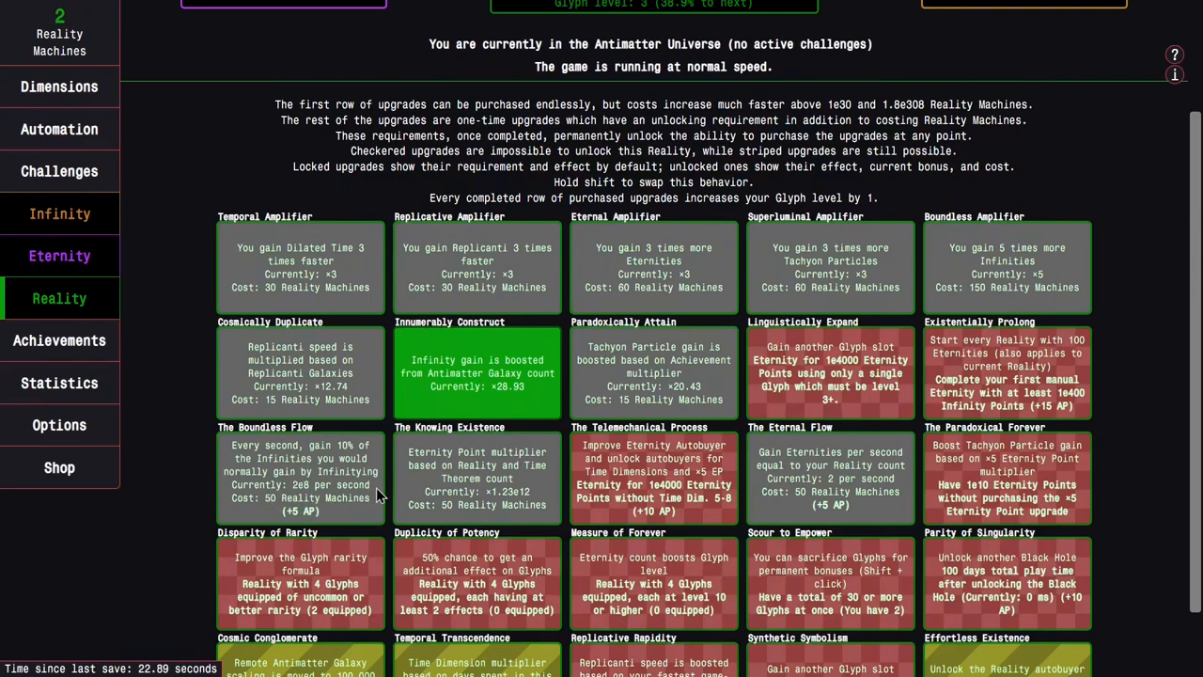
{"action": "mouse_move", "coordinate": [354, 511]}
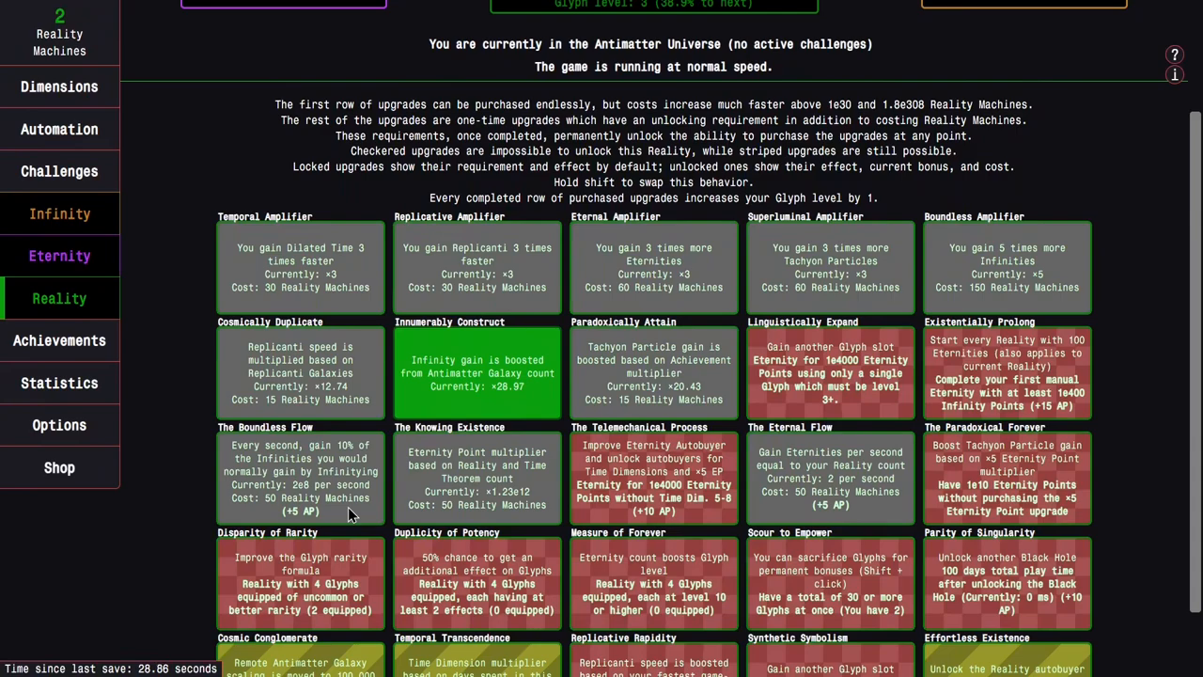
{"action": "mouse_move", "coordinate": [335, 507]}
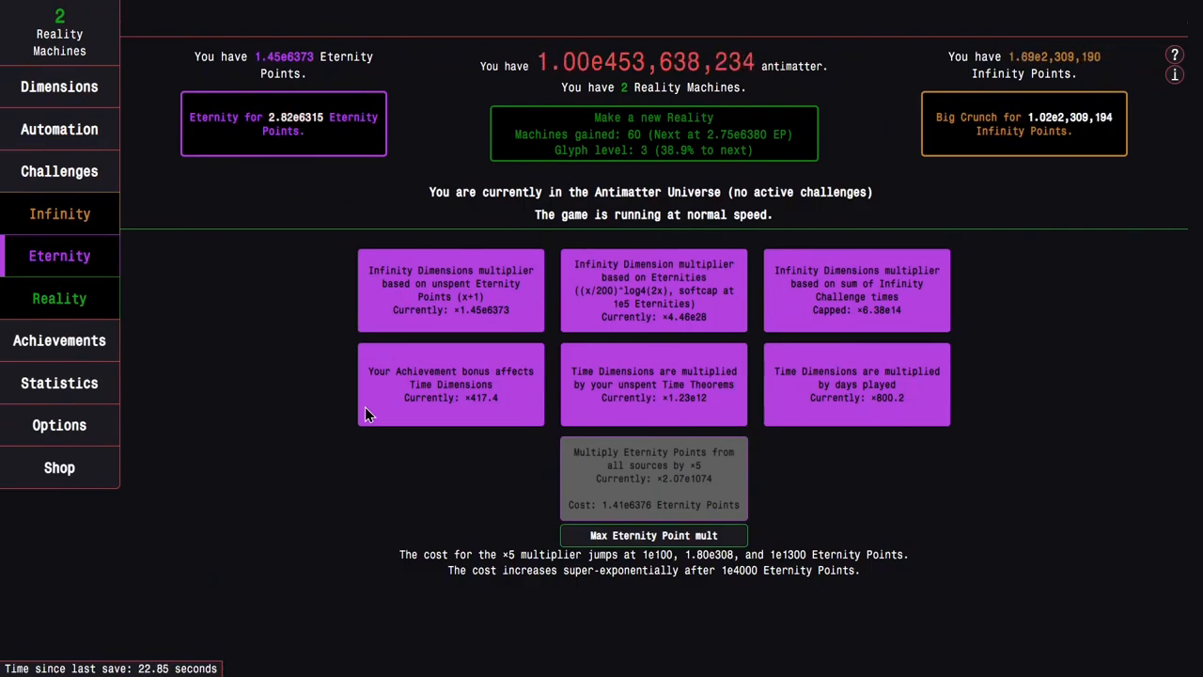
{"action": "left_click", "coordinate": [60, 297]}
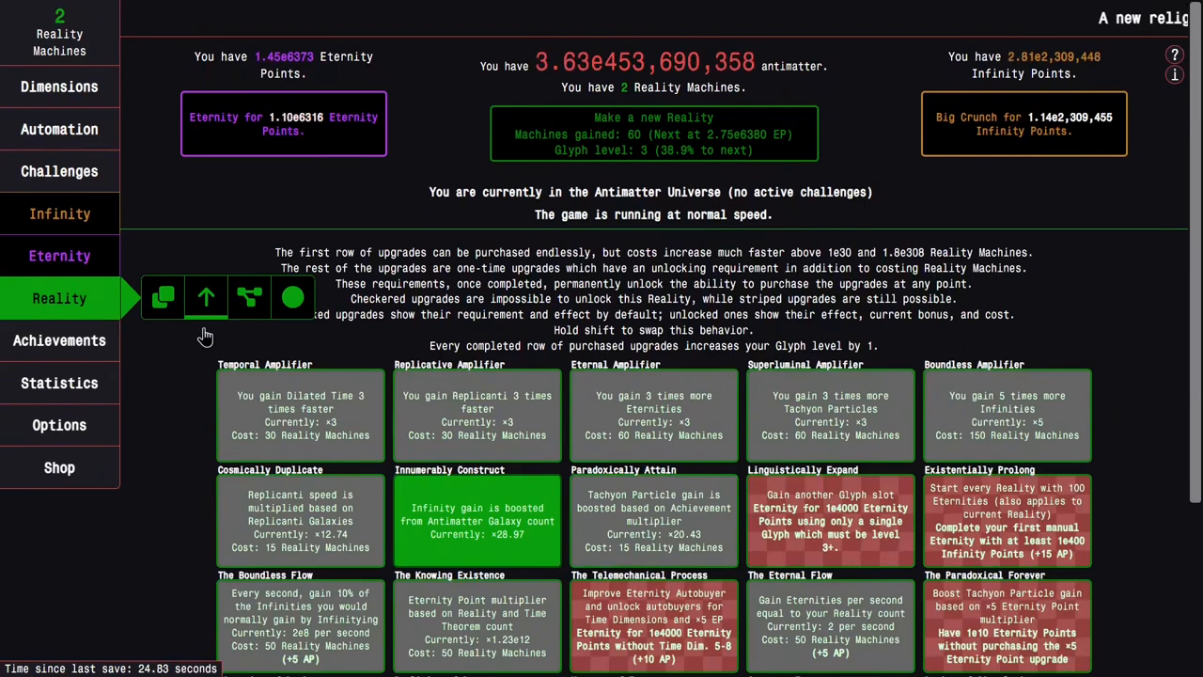
{"action": "scroll", "scroll_direction": "down", "scroll_amount": 3}
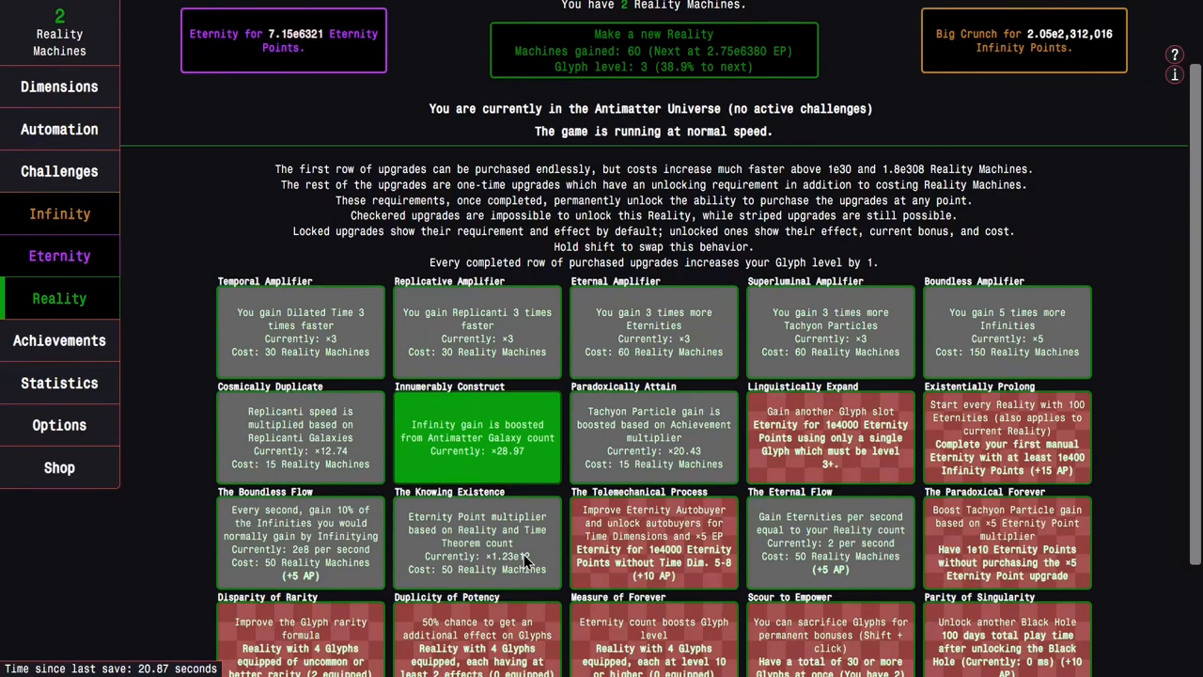
{"action": "mouse_move", "coordinate": [423, 542]}
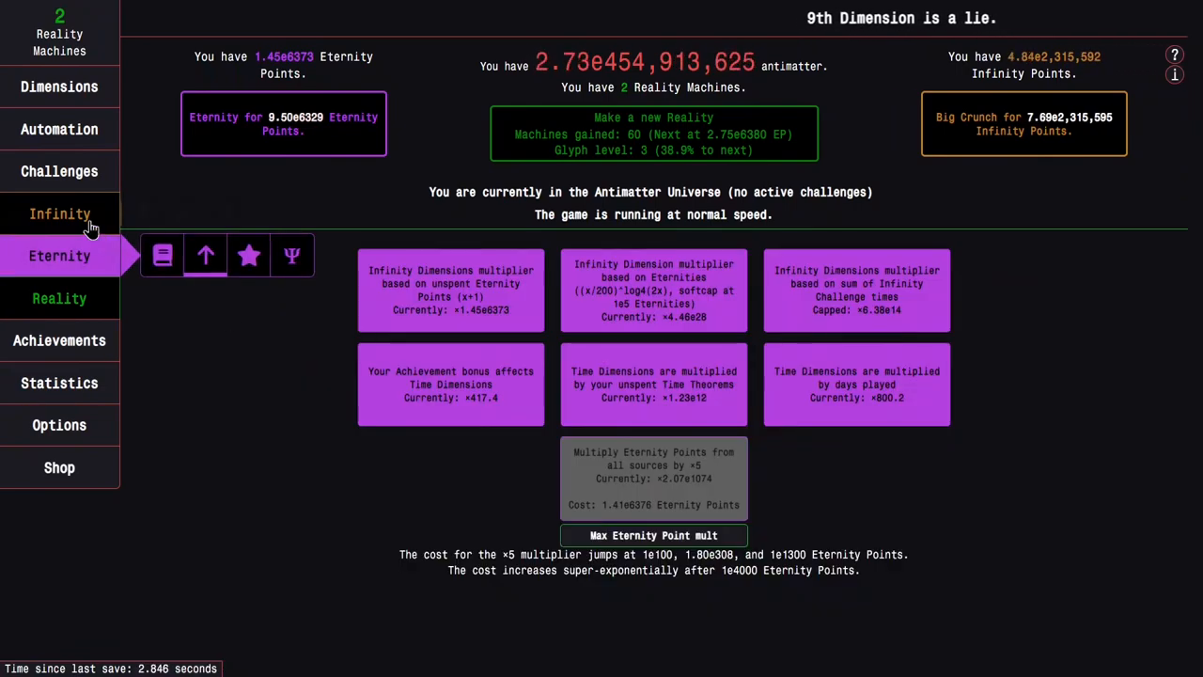
- Bring up the Reality glyph screen while inside Time Dilation, with Reality pending for 60 Reality Machines
{"action": "left_click", "coordinate": [60, 297]}
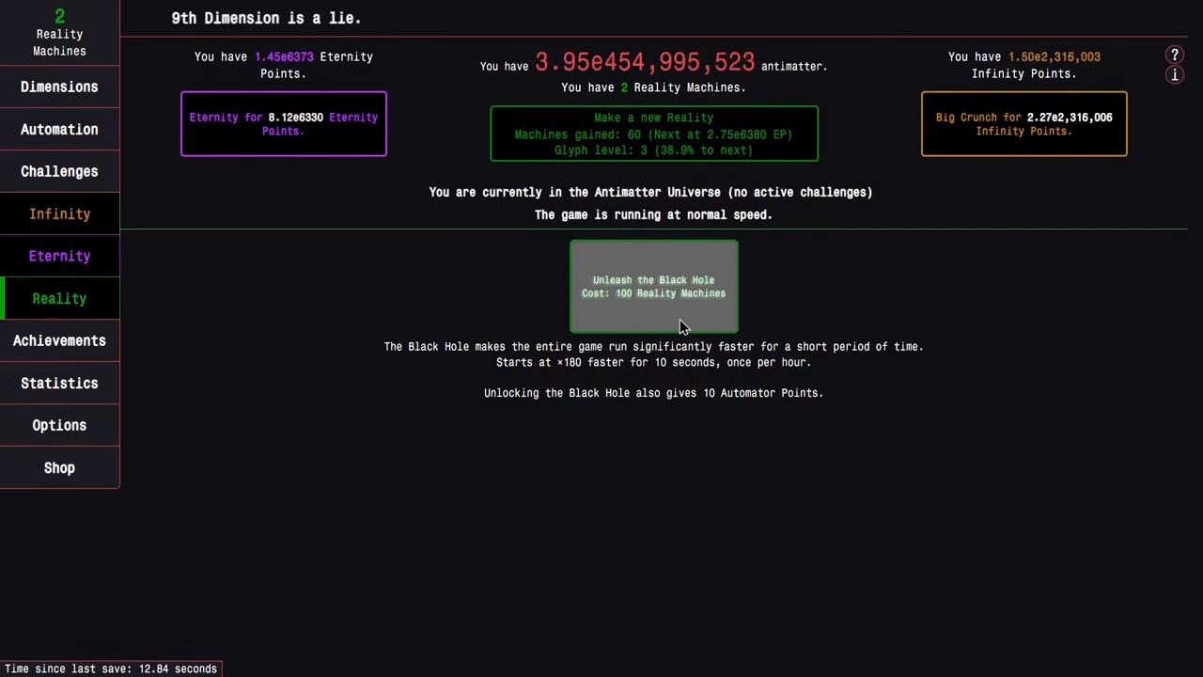
{"action": "mouse_move", "coordinate": [316, 312]}
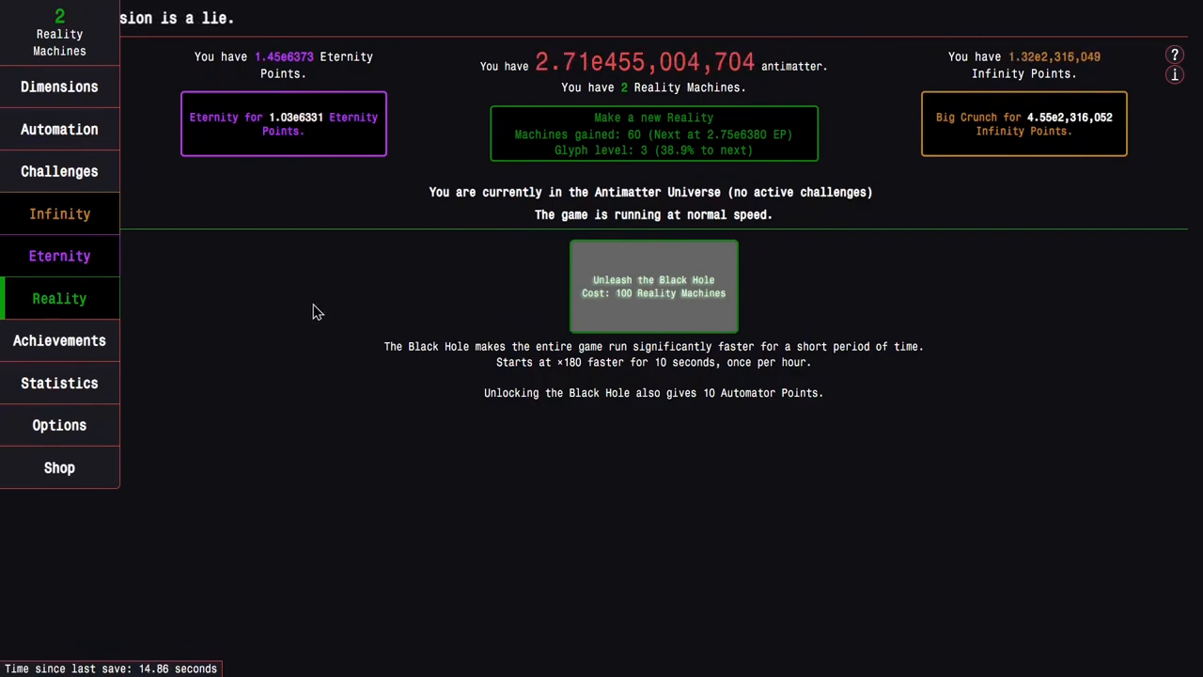
{"action": "left_click", "coordinate": [60, 255]}
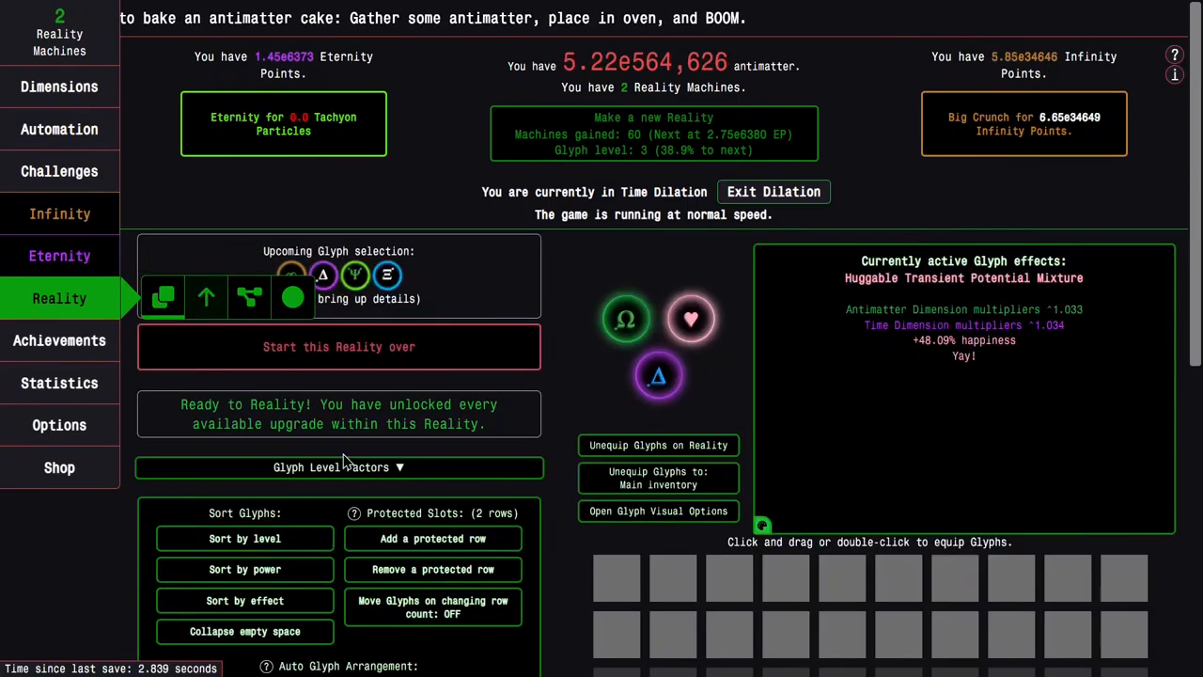
- Expand the Glyph Level Factors breakdown after checking Replicanti, then land back on Time Dilation
{"action": "left_click", "coordinate": [338, 466]}
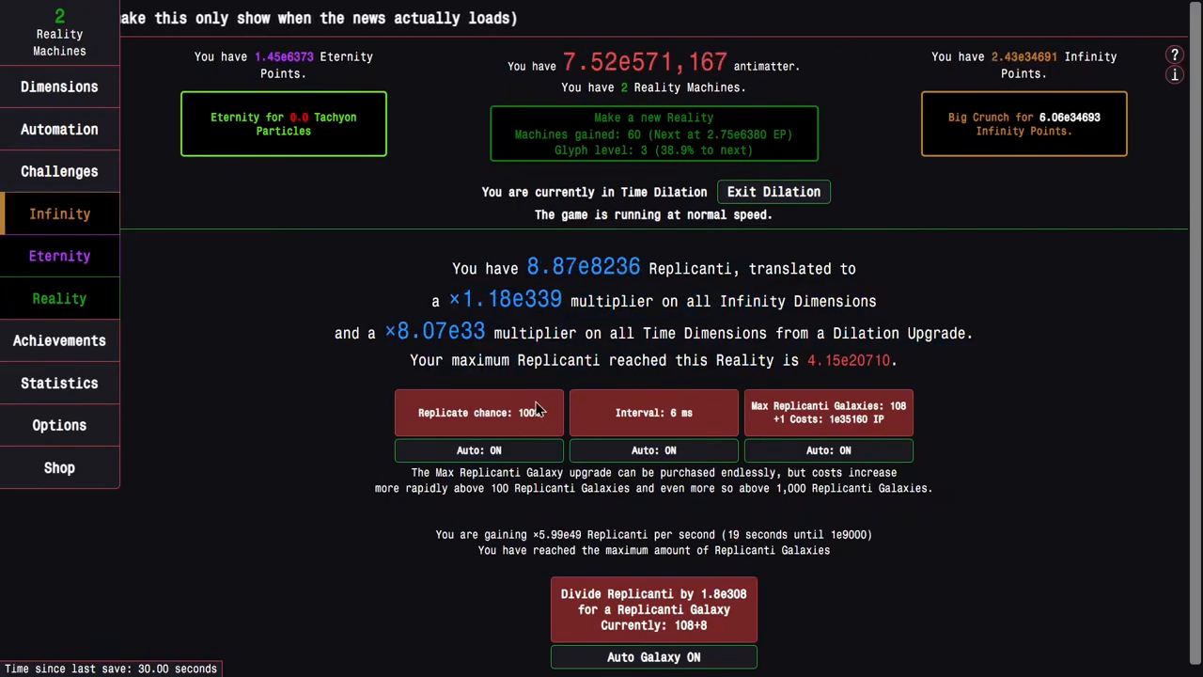
{"action": "mouse_move", "coordinate": [60, 340]}
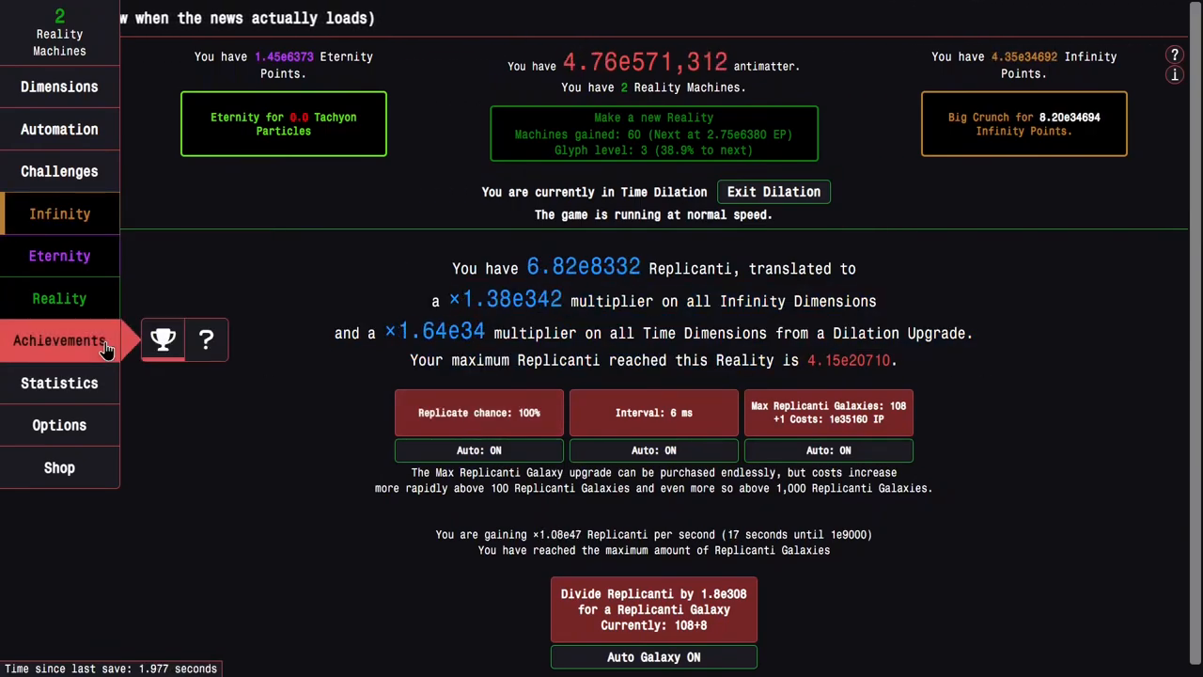
{"action": "left_click", "coordinate": [60, 297]}
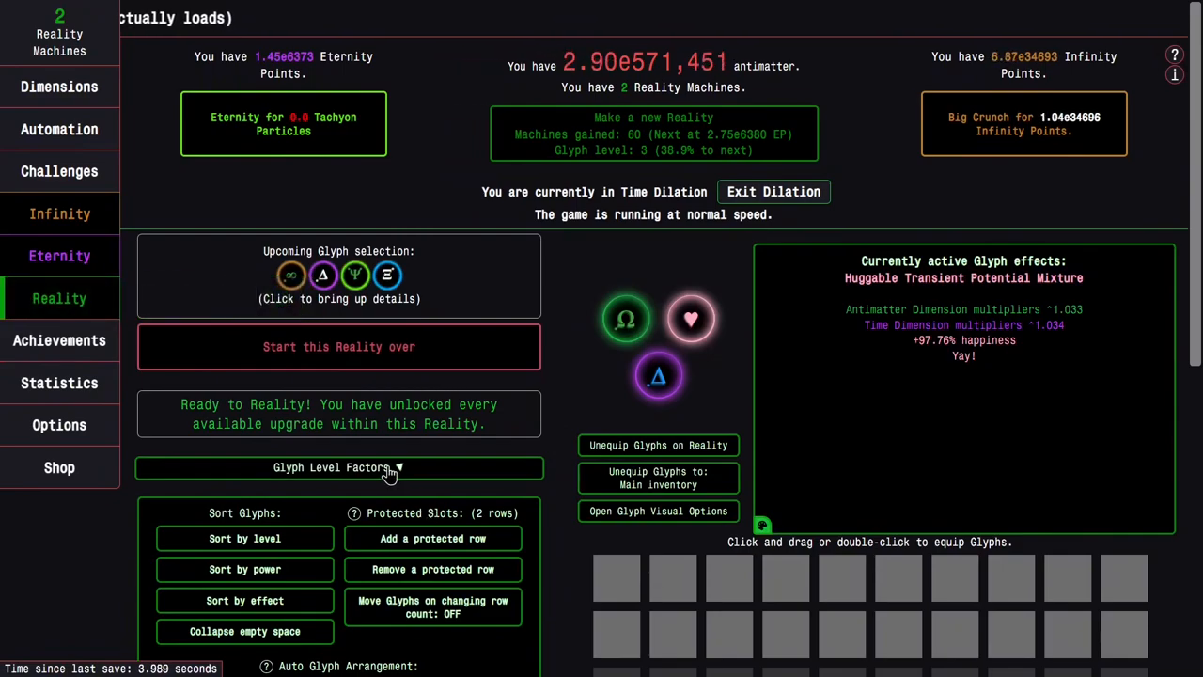
{"action": "left_click", "coordinate": [338, 466]}
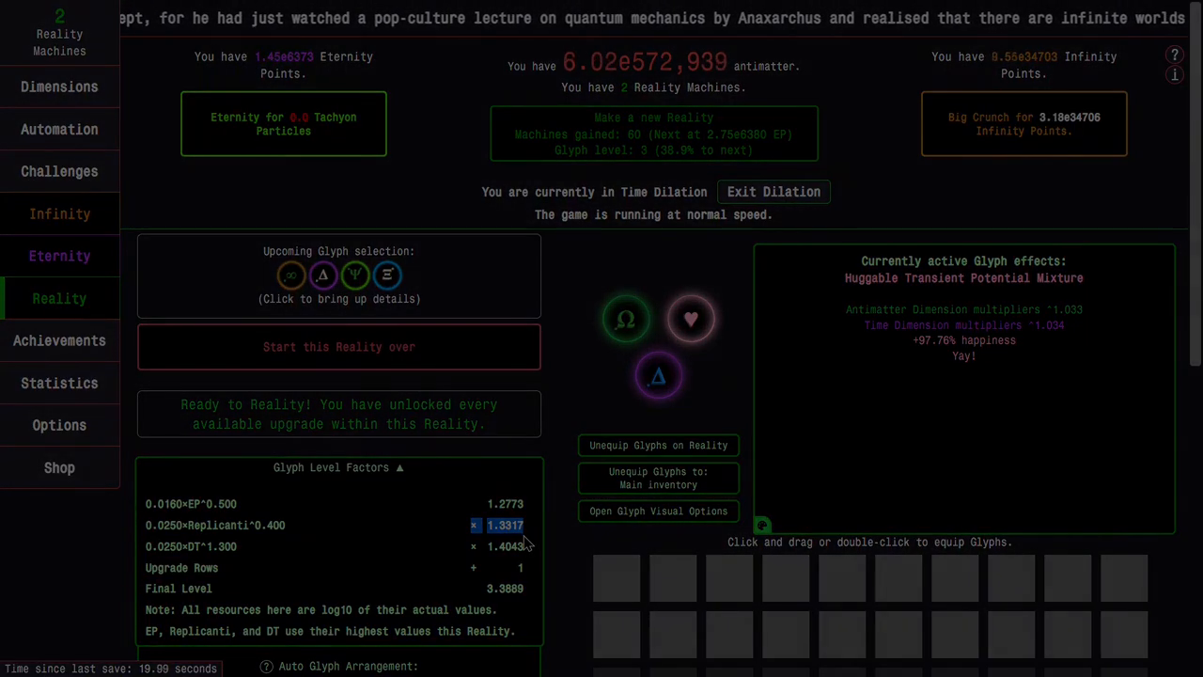
{"action": "left_click", "coordinate": [60, 256]}
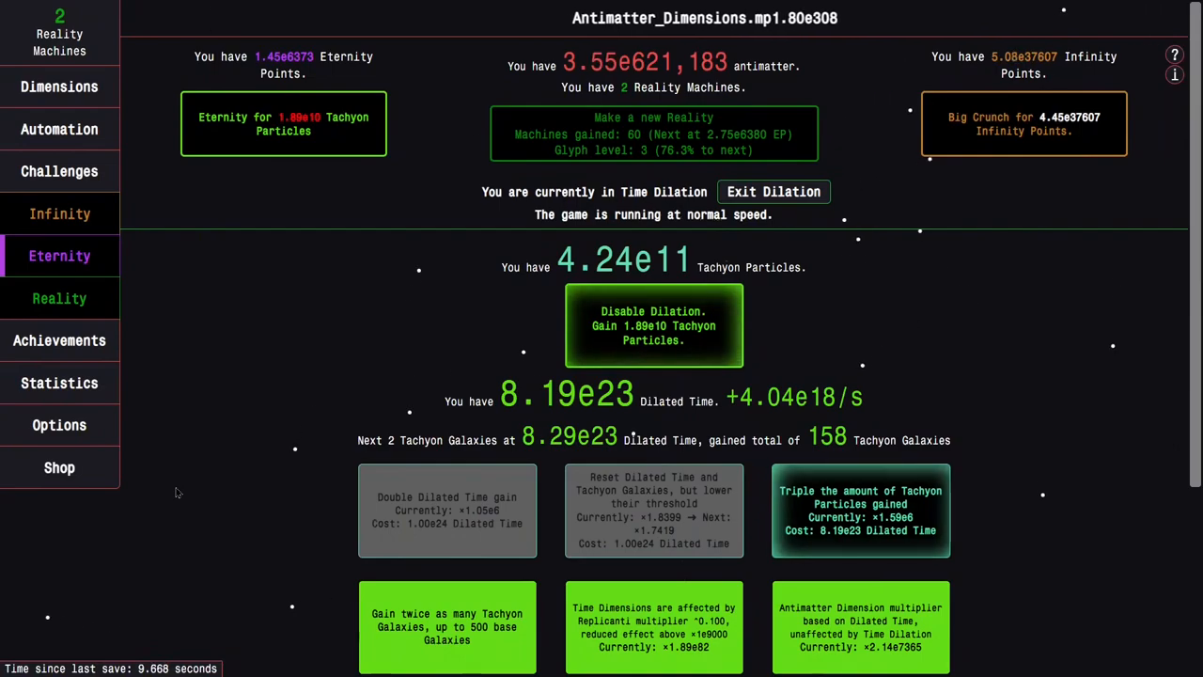
{"action": "mouse_move", "coordinate": [207, 493]}
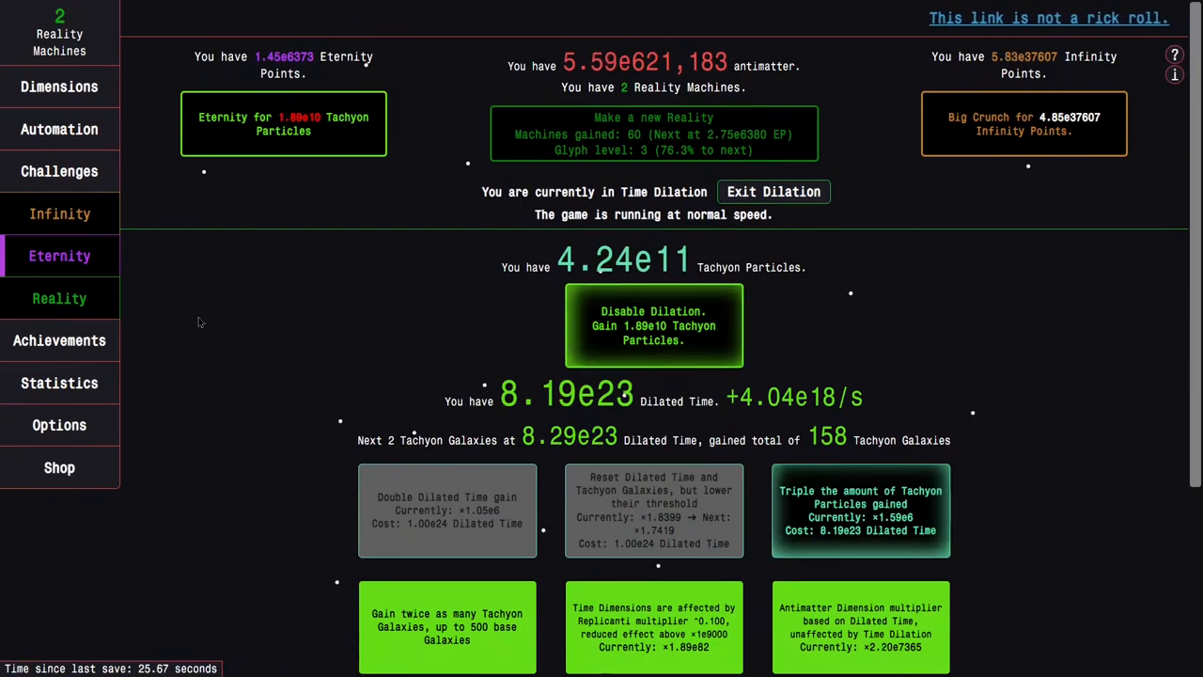
- Recheck the glyph level breakdown at about 3.76, glimpse Time Studies and the Black Hole, and return to Time Dilation
{"action": "left_click", "coordinate": [60, 297]}
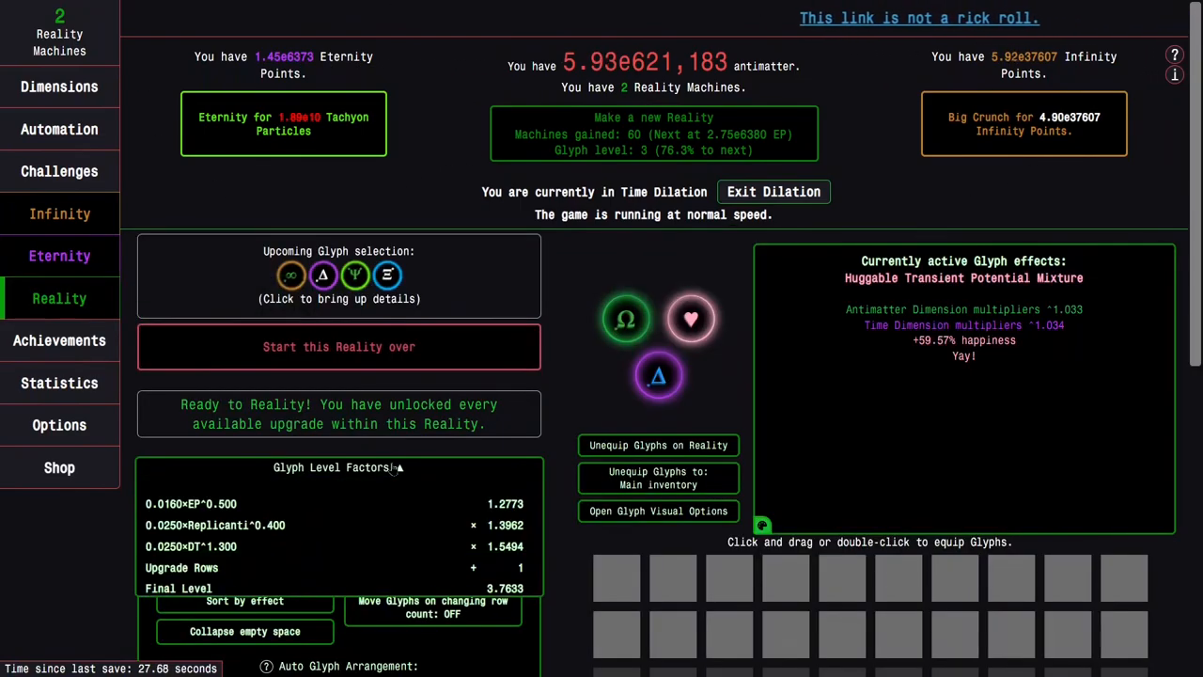
{"action": "scroll", "scroll_direction": "down", "scroll_amount": 3}
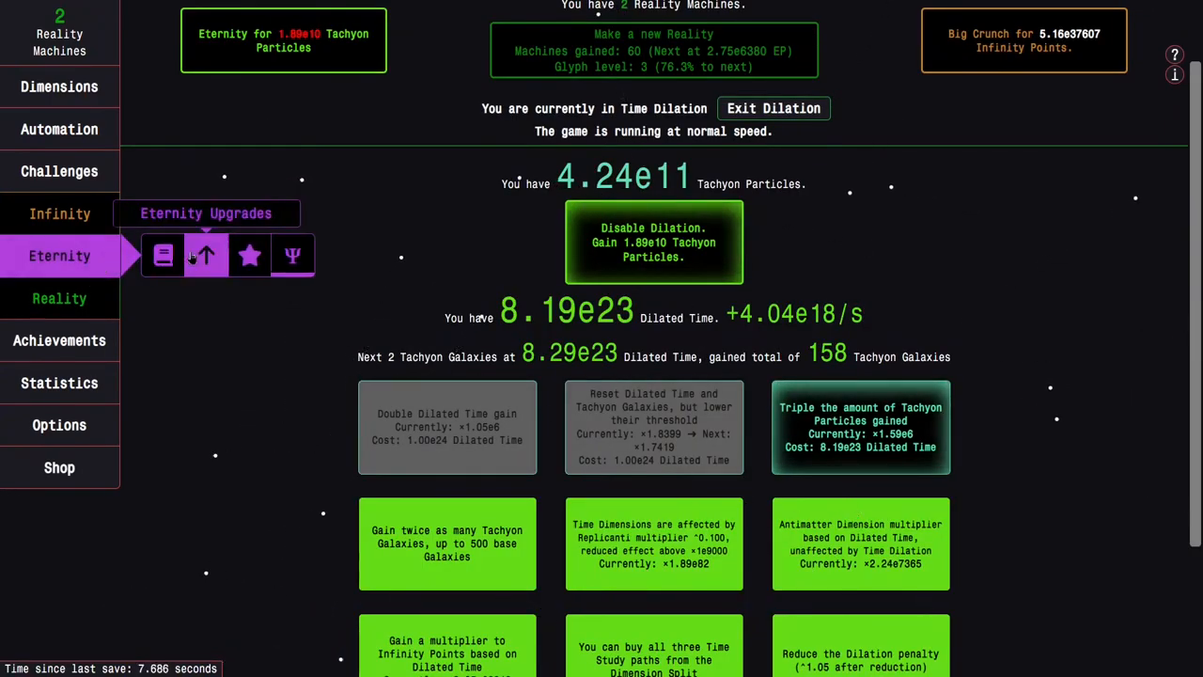
{"action": "left_click", "coordinate": [61, 297]}
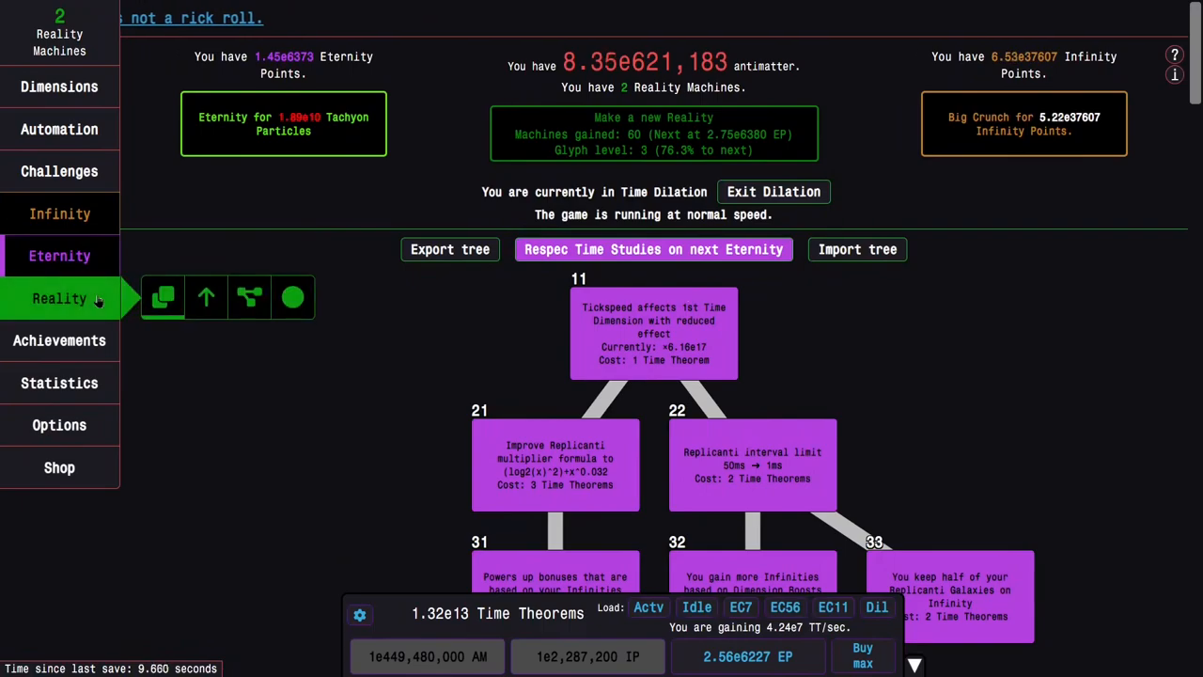
{"action": "left_click", "coordinate": [205, 297]}
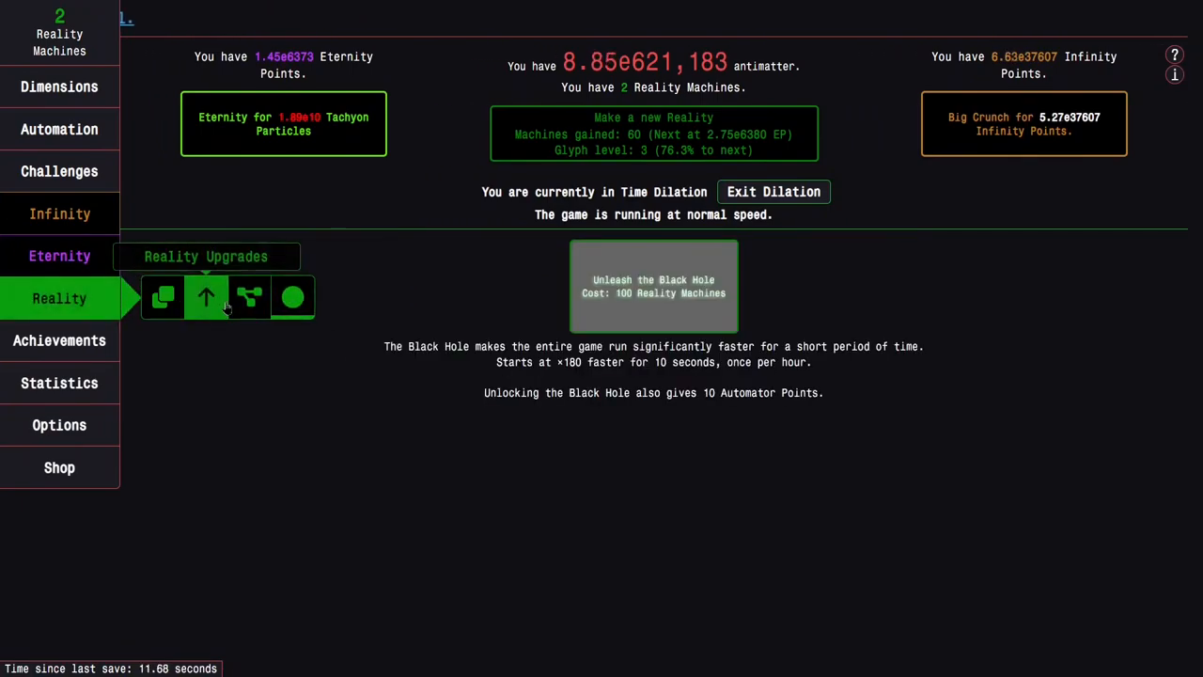
{"action": "left_click", "coordinate": [60, 256]}
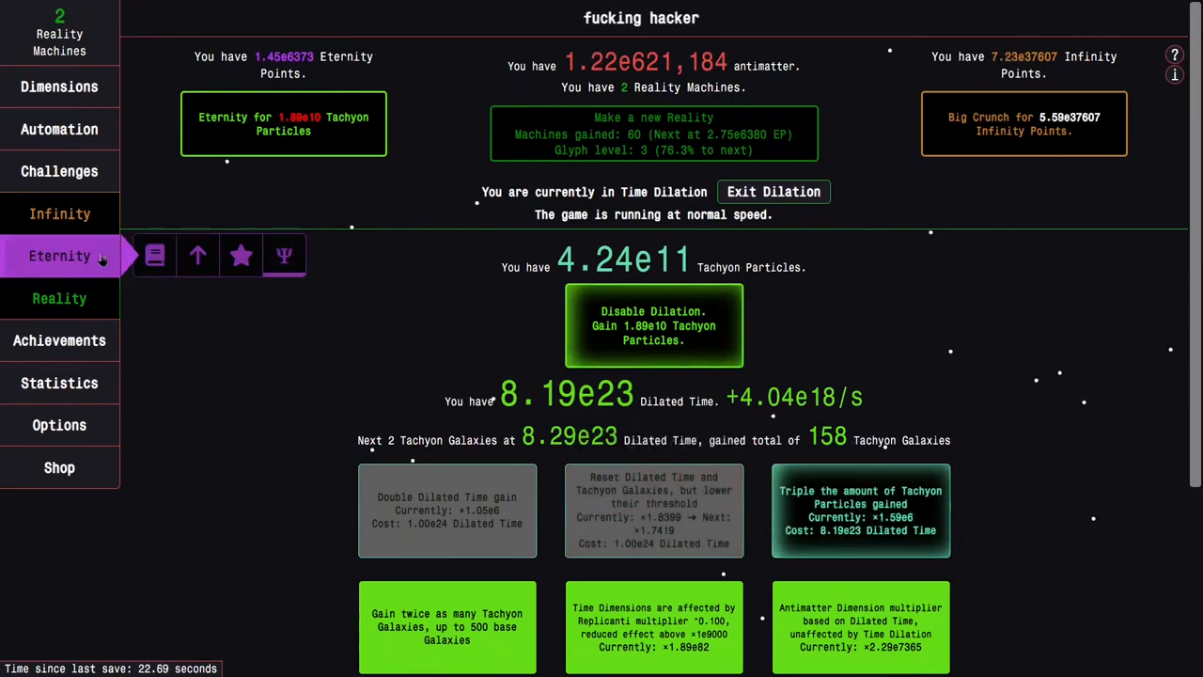
- Disable Dilation and load the 'Actv' time study preset
{"action": "left_click", "coordinate": [284, 256]}
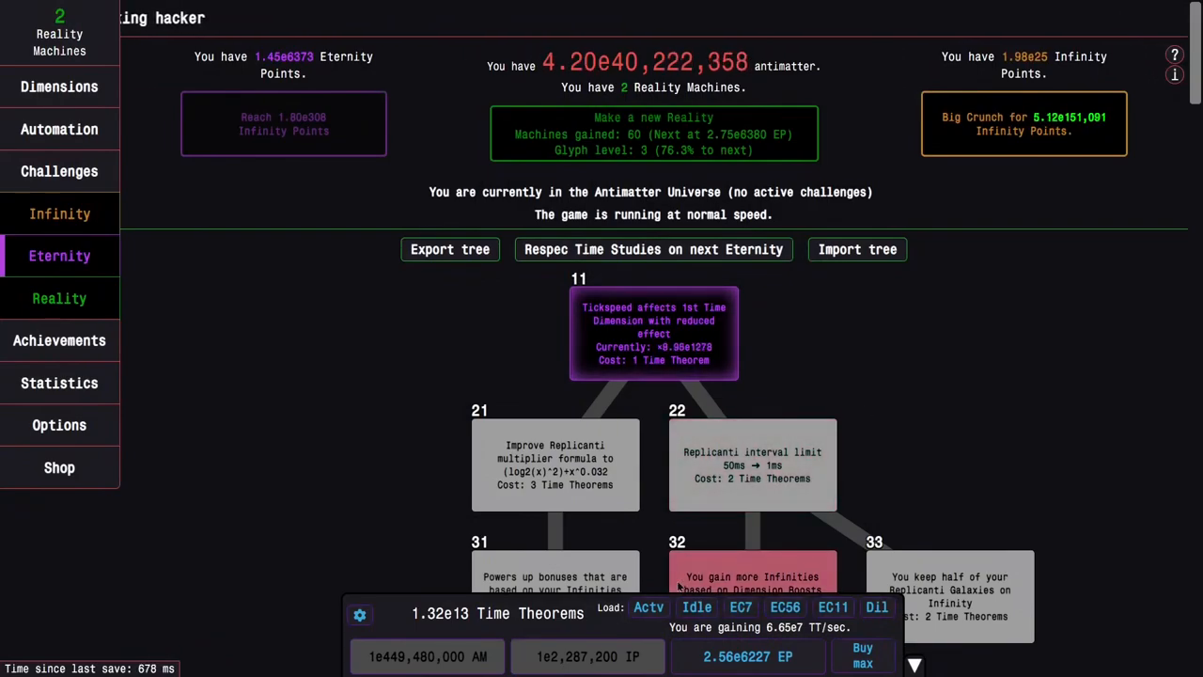
{"action": "left_click", "coordinate": [648, 607]}
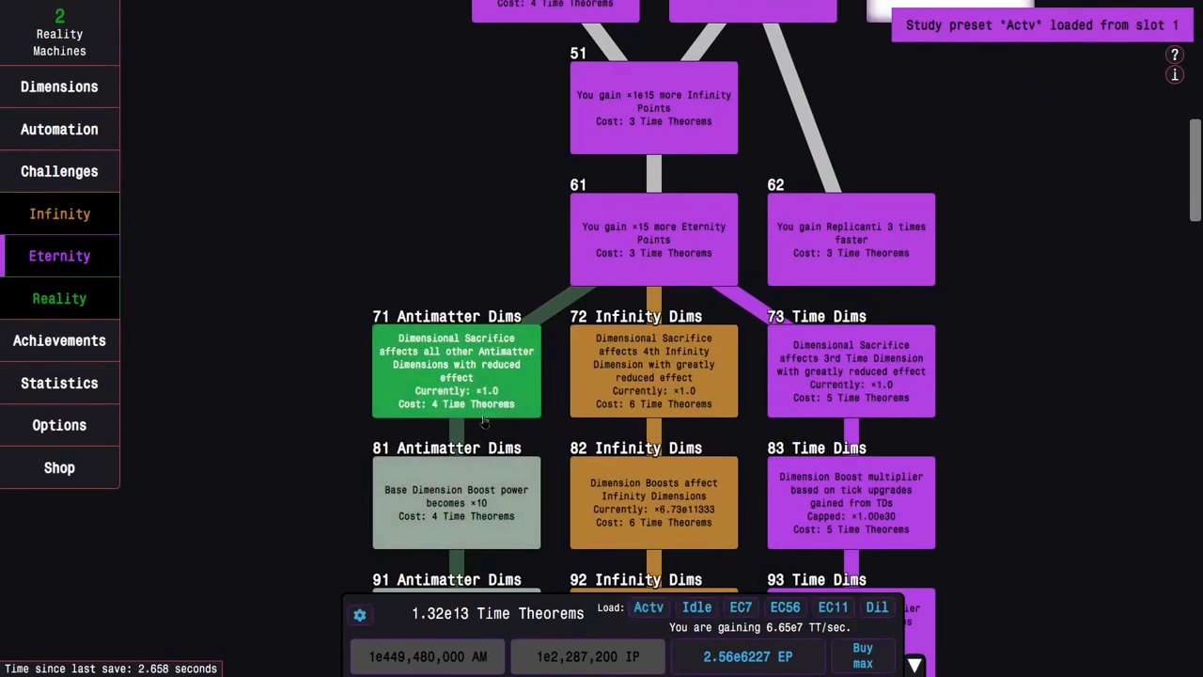
{"action": "scroll", "scroll_direction": "down", "scroll_amount": 3}
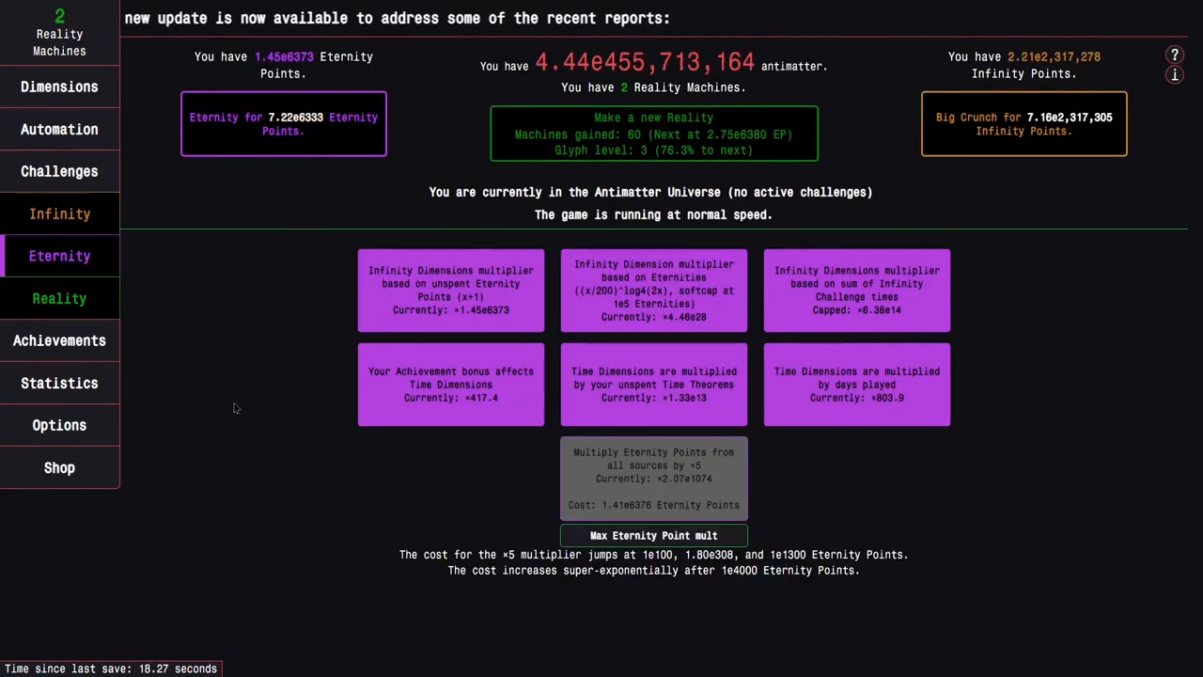
{"action": "mouse_move", "coordinate": [60, 215]}
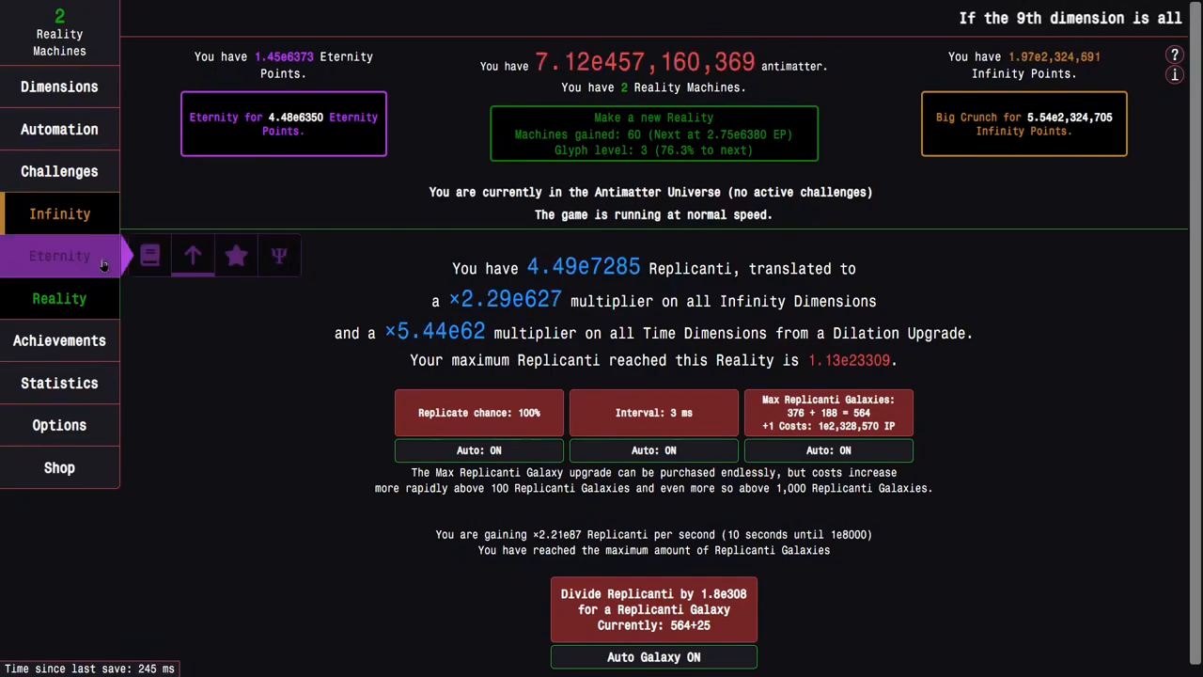
- Review Time Dimensions and the Eternity milestones at 1.51e6 Eternities
{"action": "left_click", "coordinate": [160, 256]}
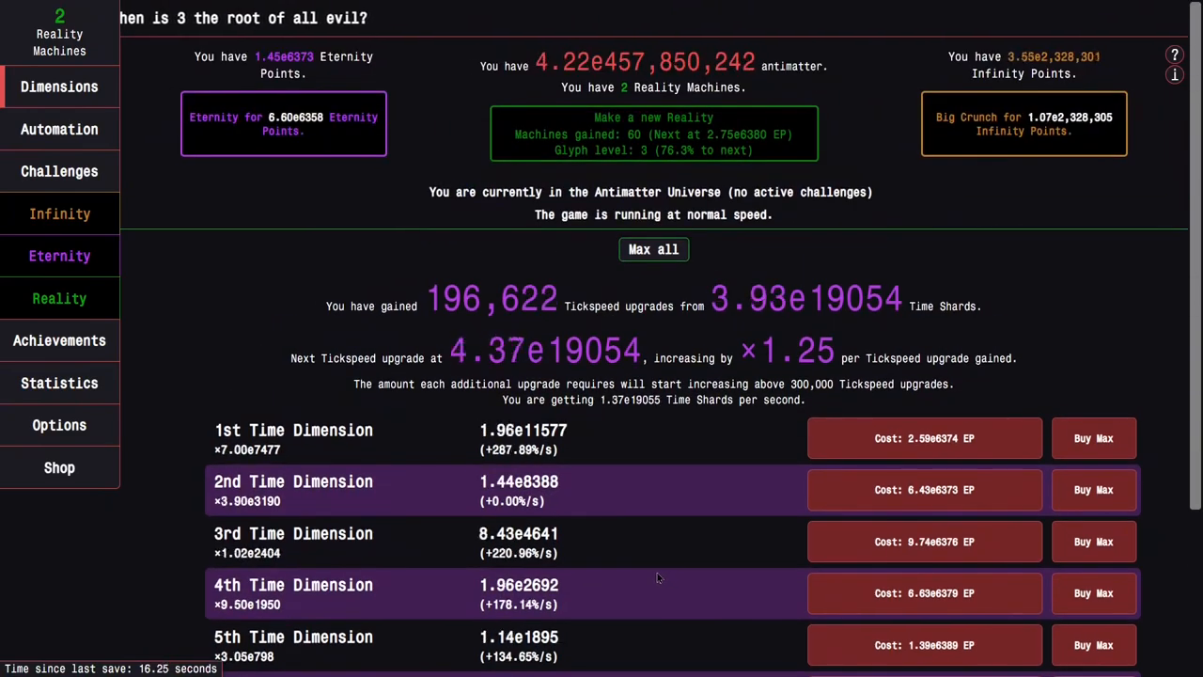
{"action": "left_click", "coordinate": [60, 256]}
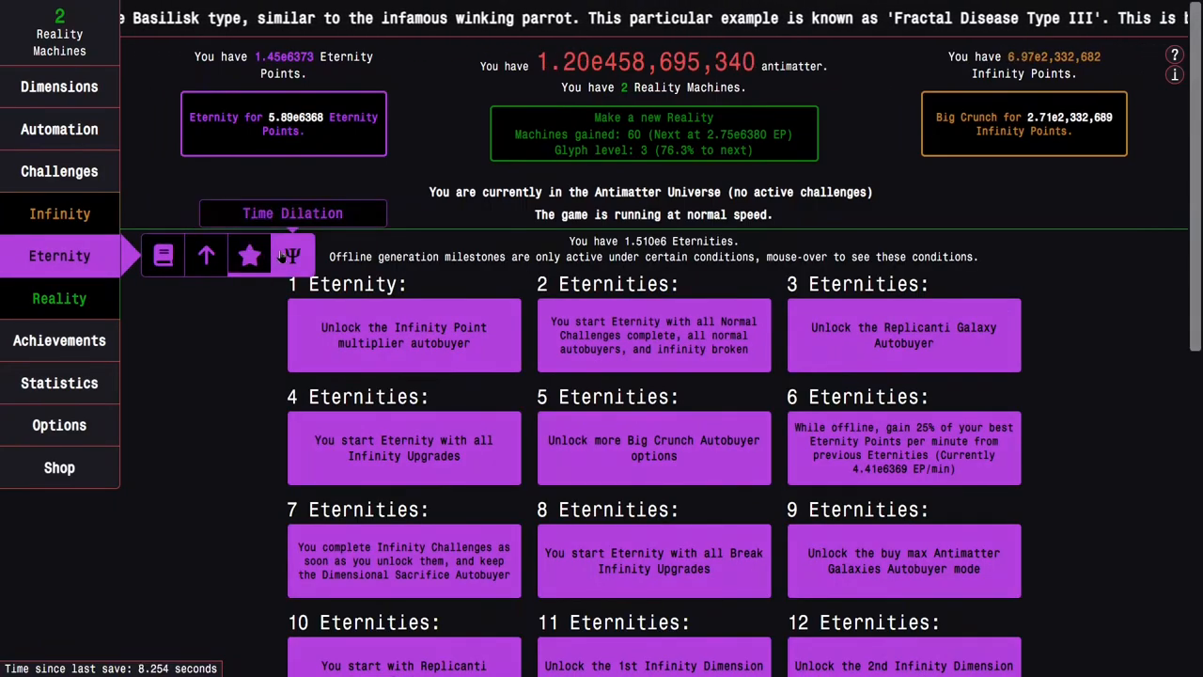
- Enable respec of Time Studies on next Eternity and push Eternity Points to 1.27e6454
{"action": "left_click", "coordinate": [61, 215]}
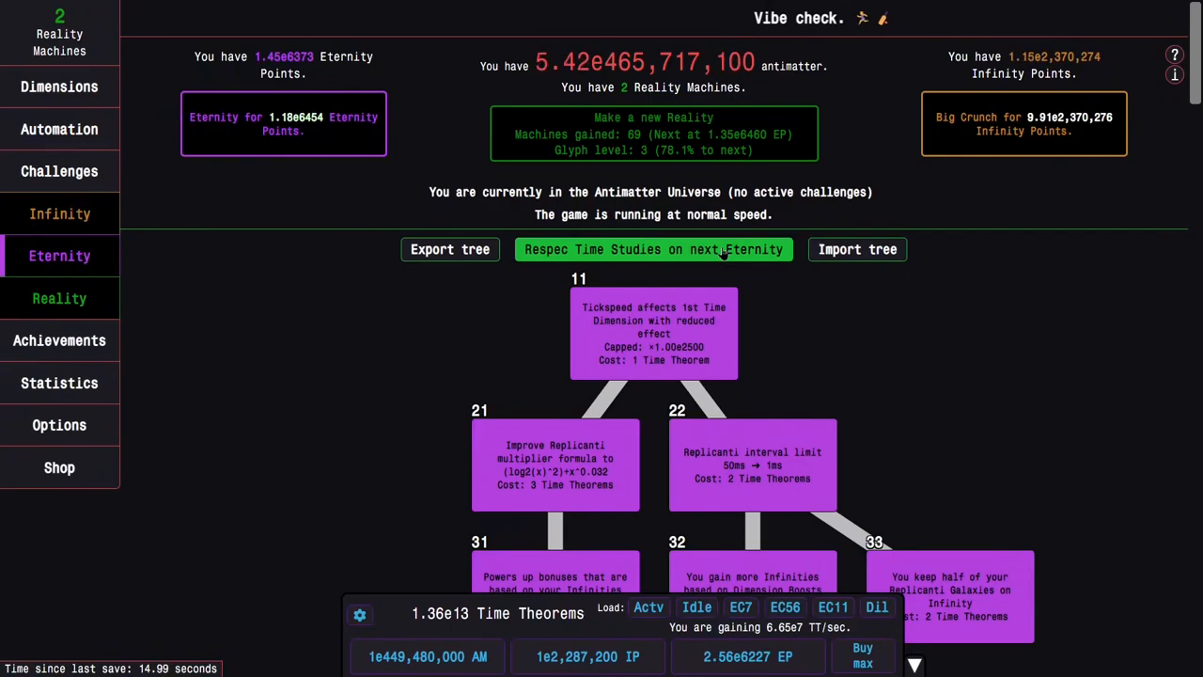
{"action": "left_click", "coordinate": [60, 256]}
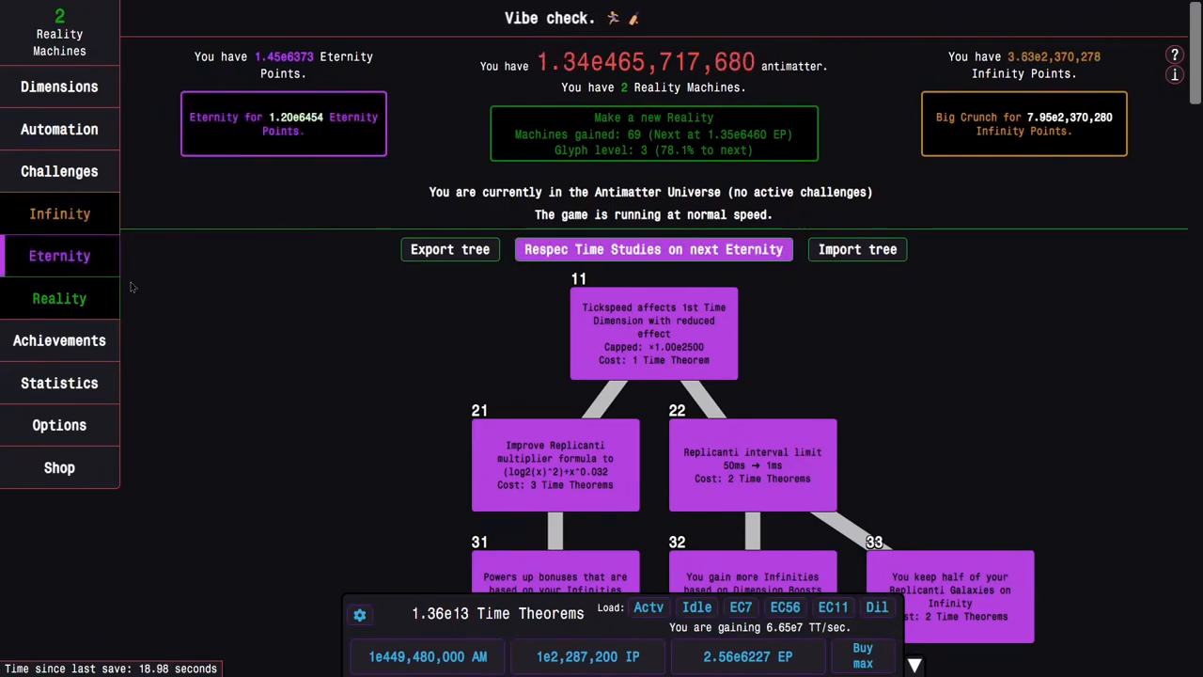
{"action": "left_click", "coordinate": [60, 297]}
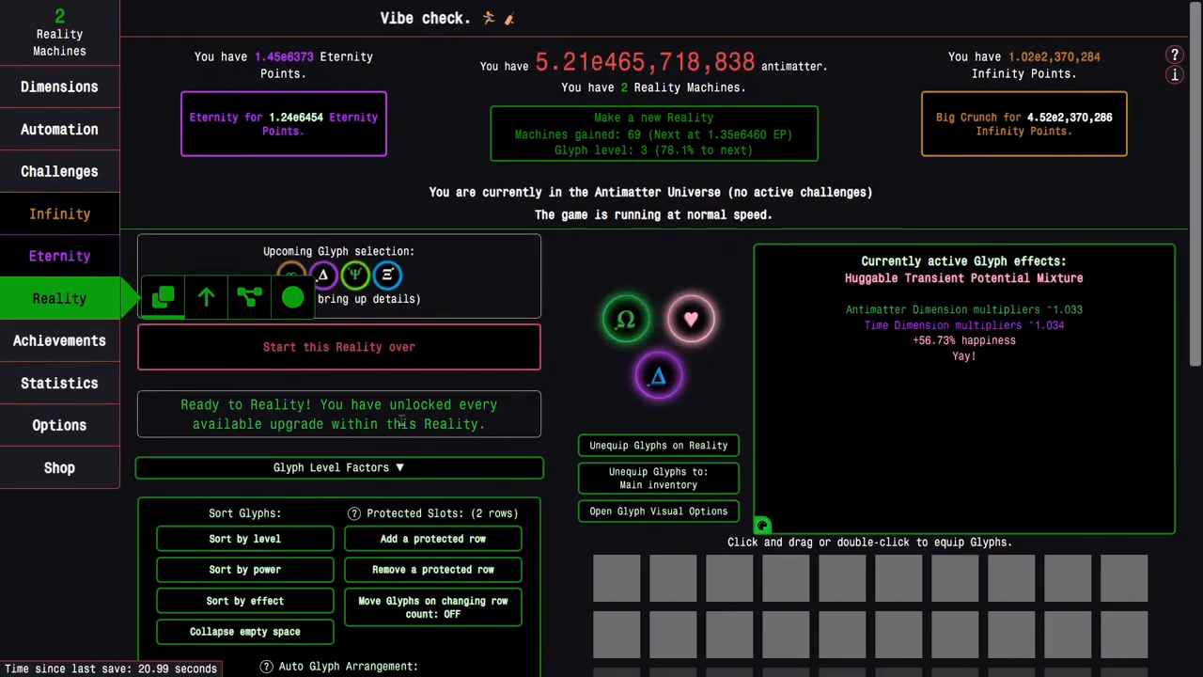
{"action": "left_click", "coordinate": [338, 466]}
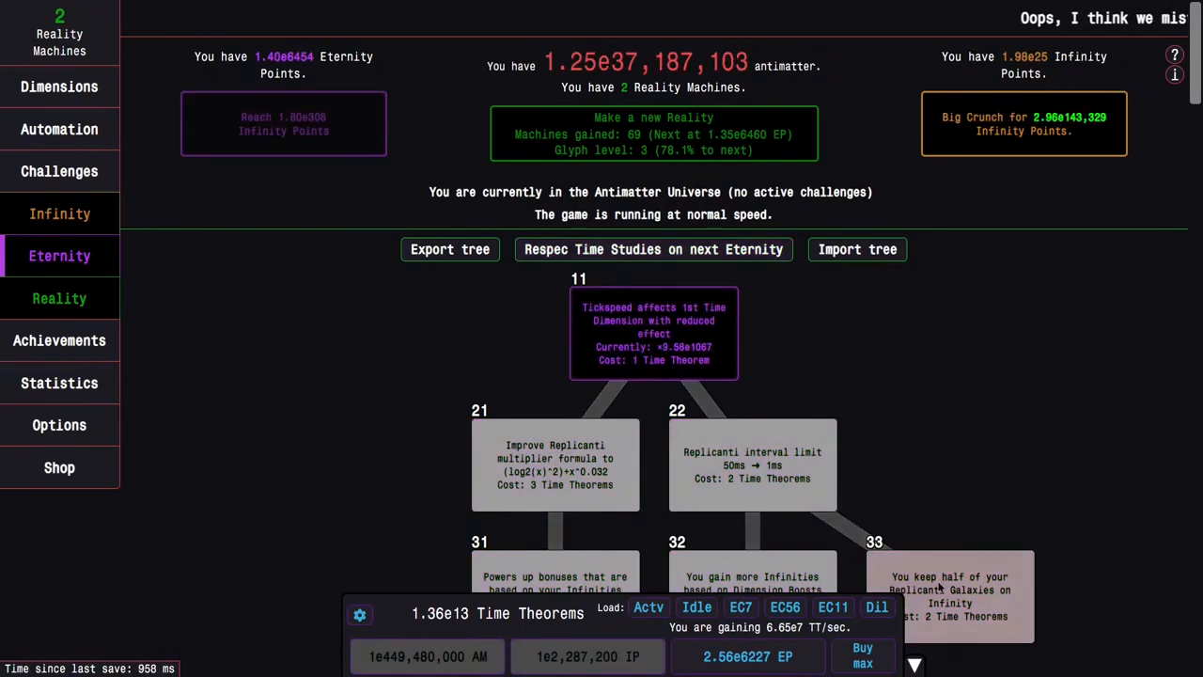
- Start a new Time Dilation run, holding 1.33e12 Tachyon Particles
{"action": "left_click", "coordinate": [876, 605]}
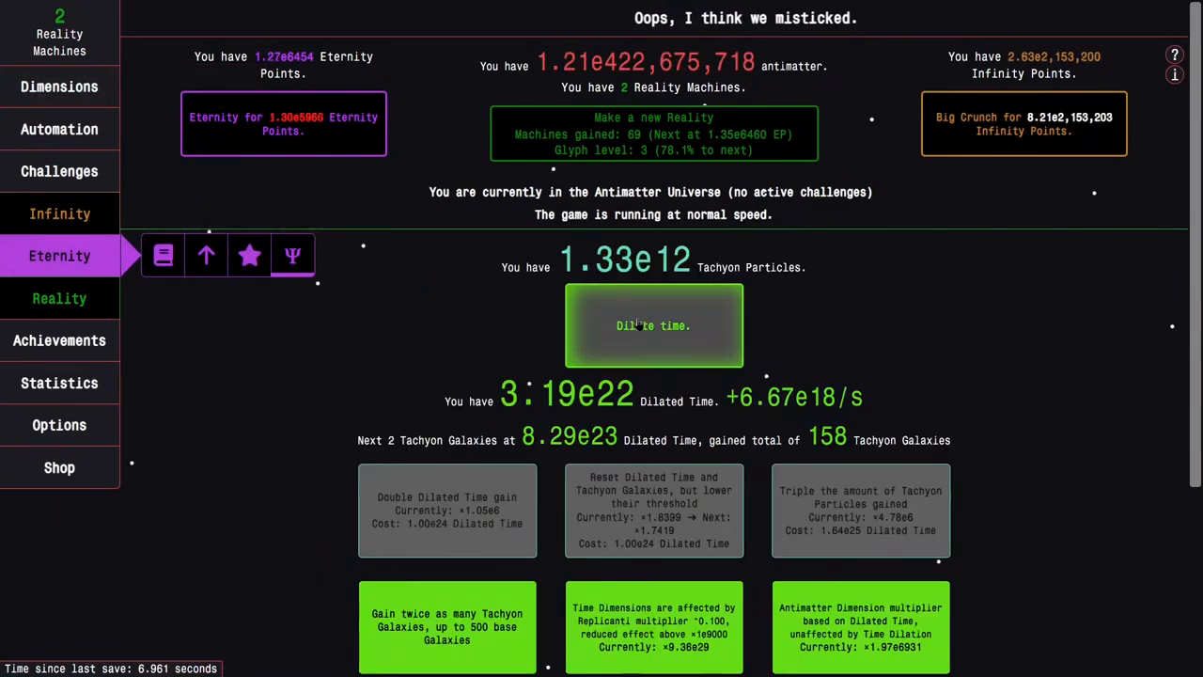
{"action": "left_click", "coordinate": [653, 325]}
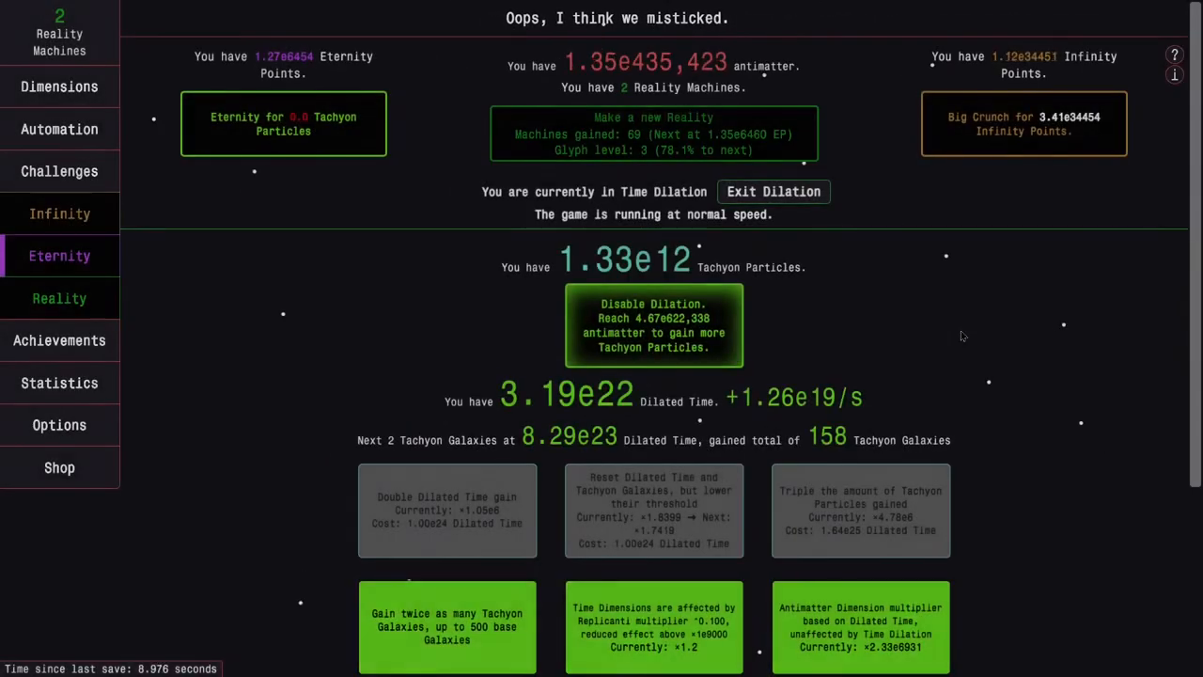